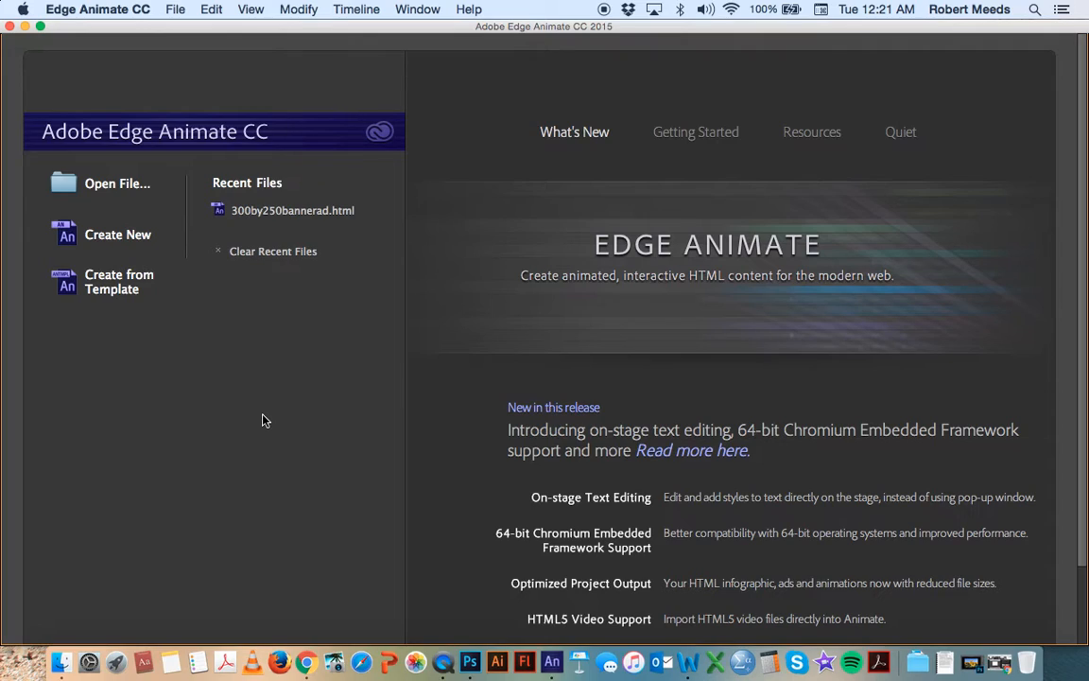
mouse_move(312, 370)
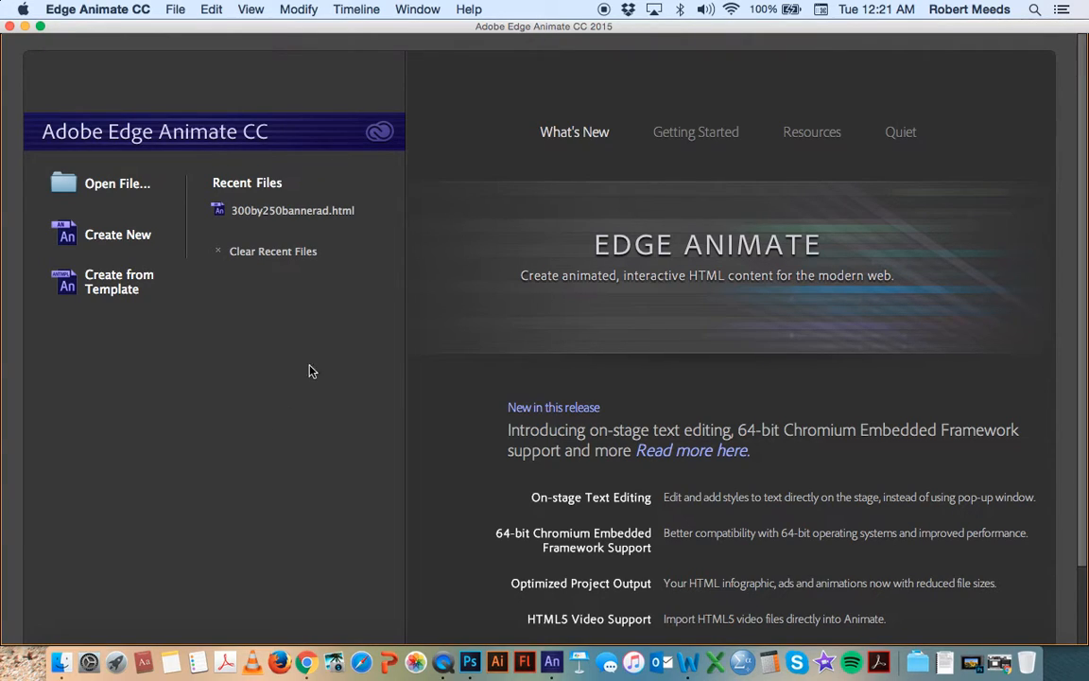
mouse_move(117, 234)
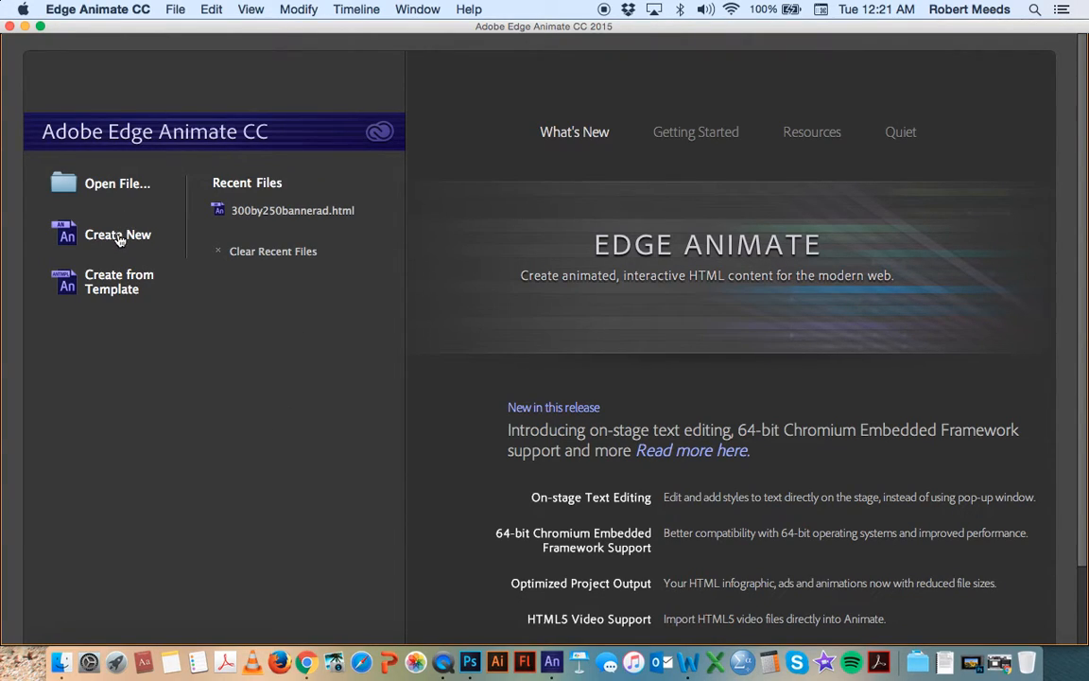
Start a new blank untitled composition from the welcome screen.
left_click(117, 235)
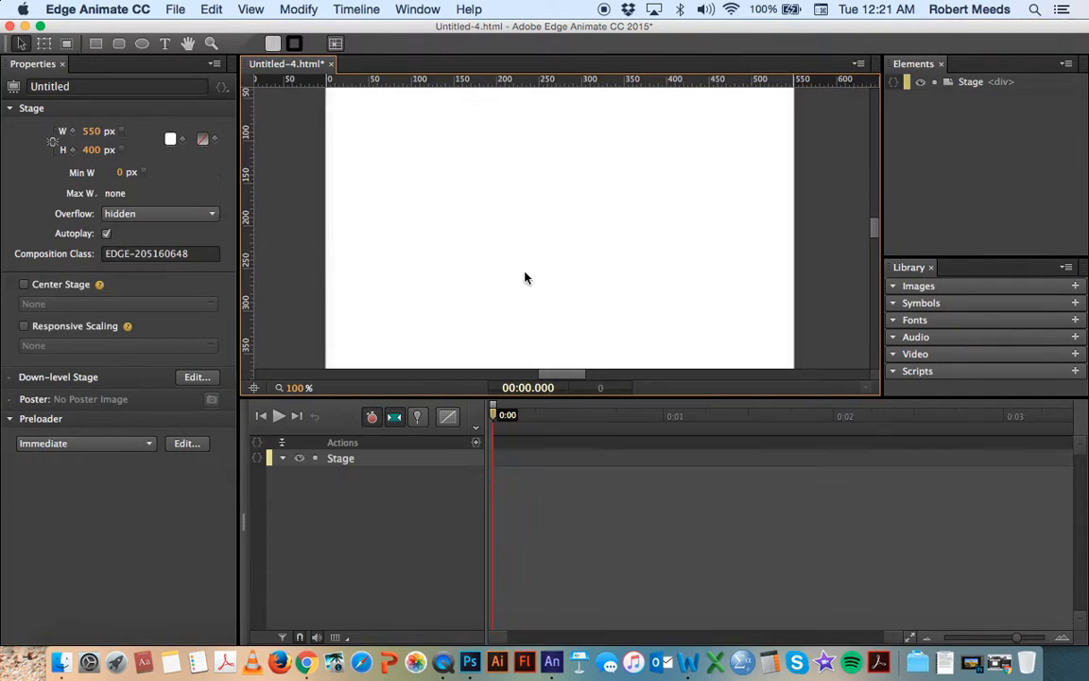
mouse_move(482, 518)
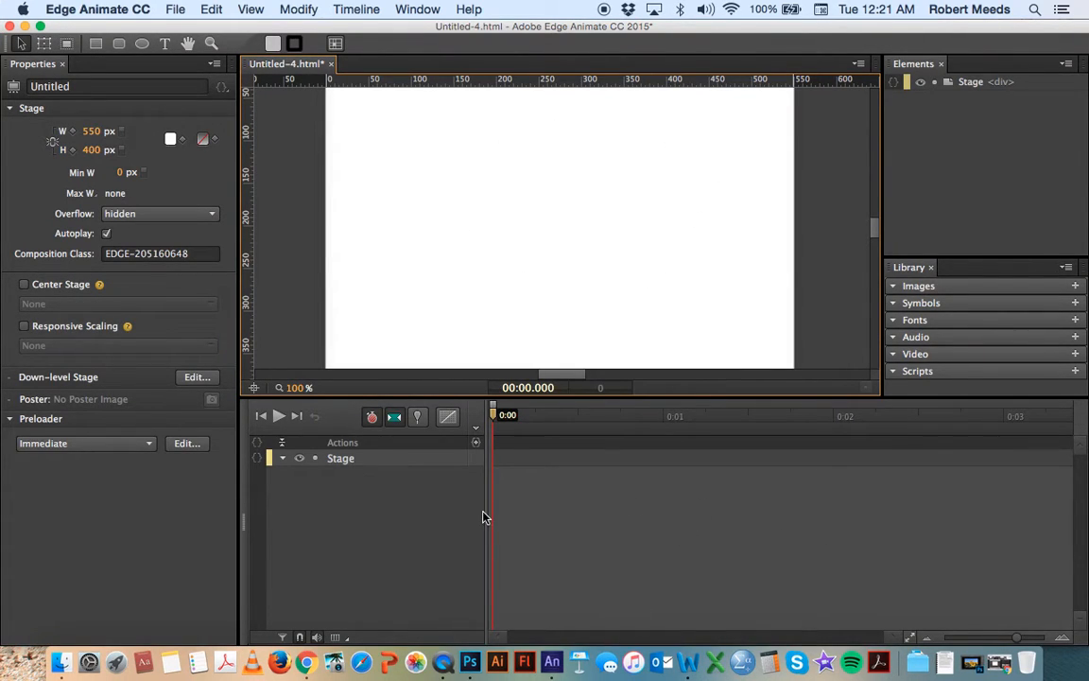
mouse_move(518, 274)
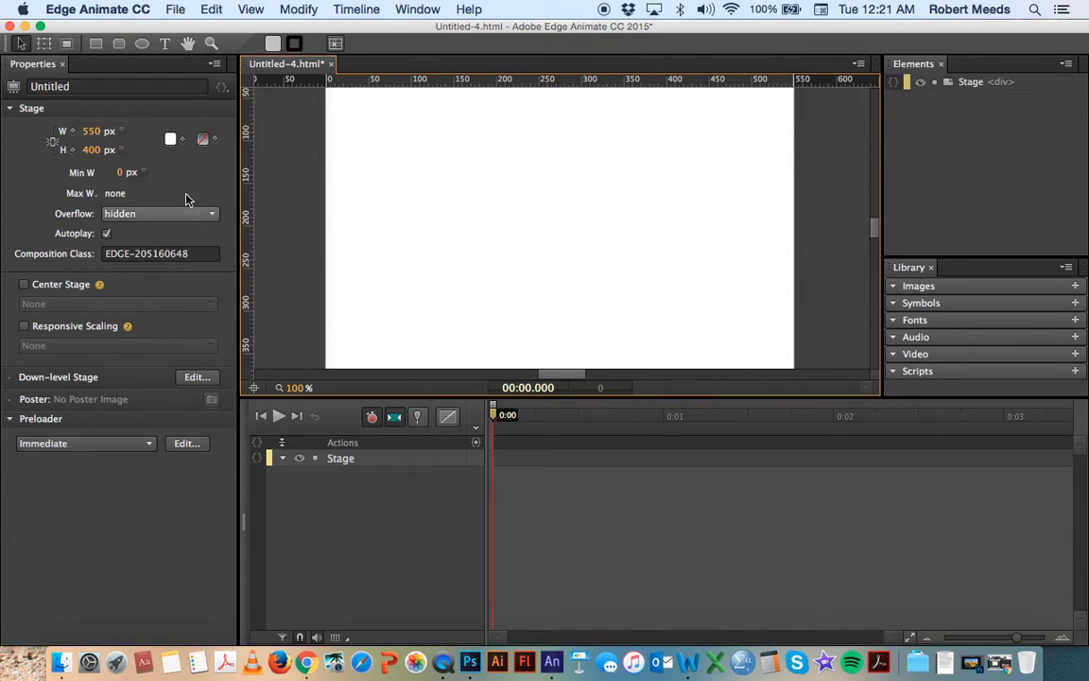
mouse_move(287, 518)
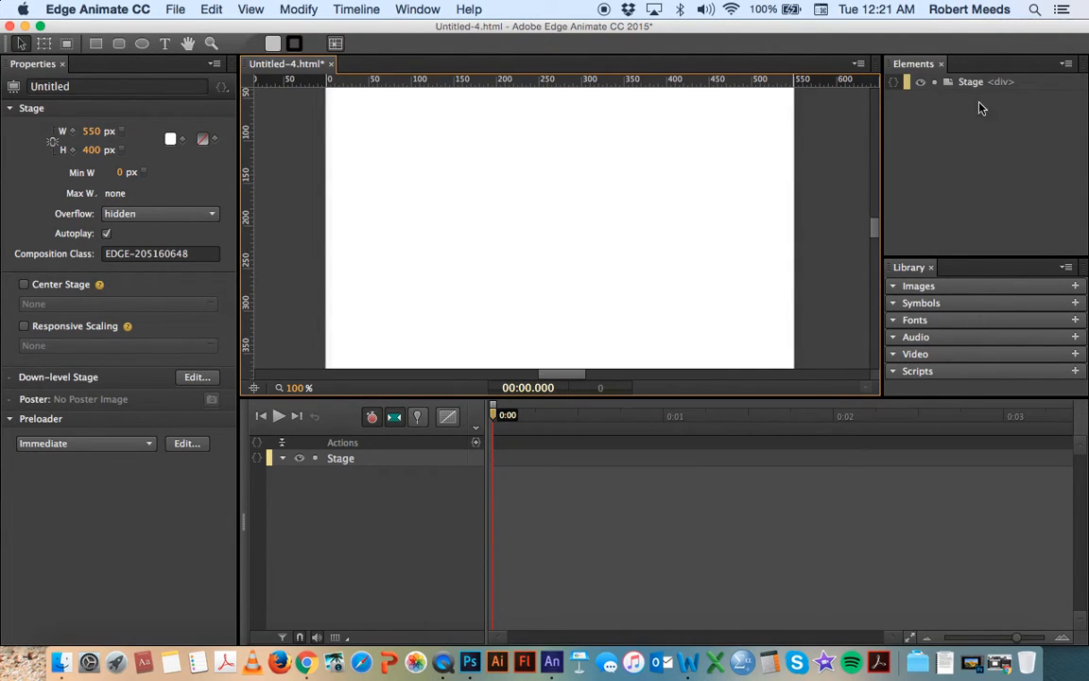
mouse_move(953, 144)
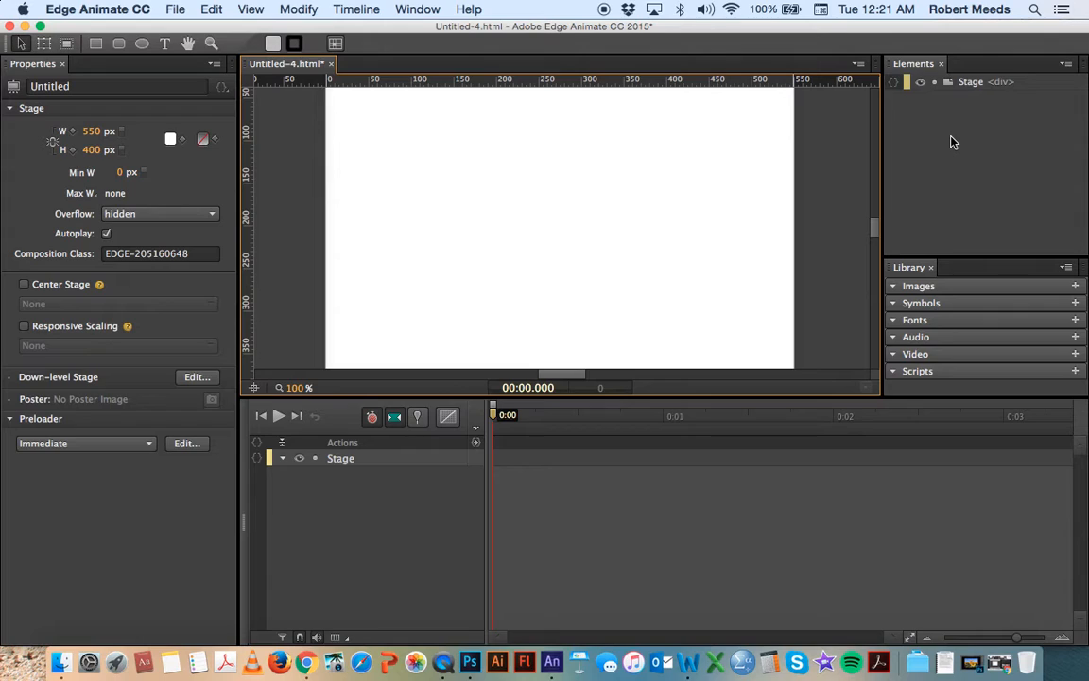
mouse_move(941, 149)
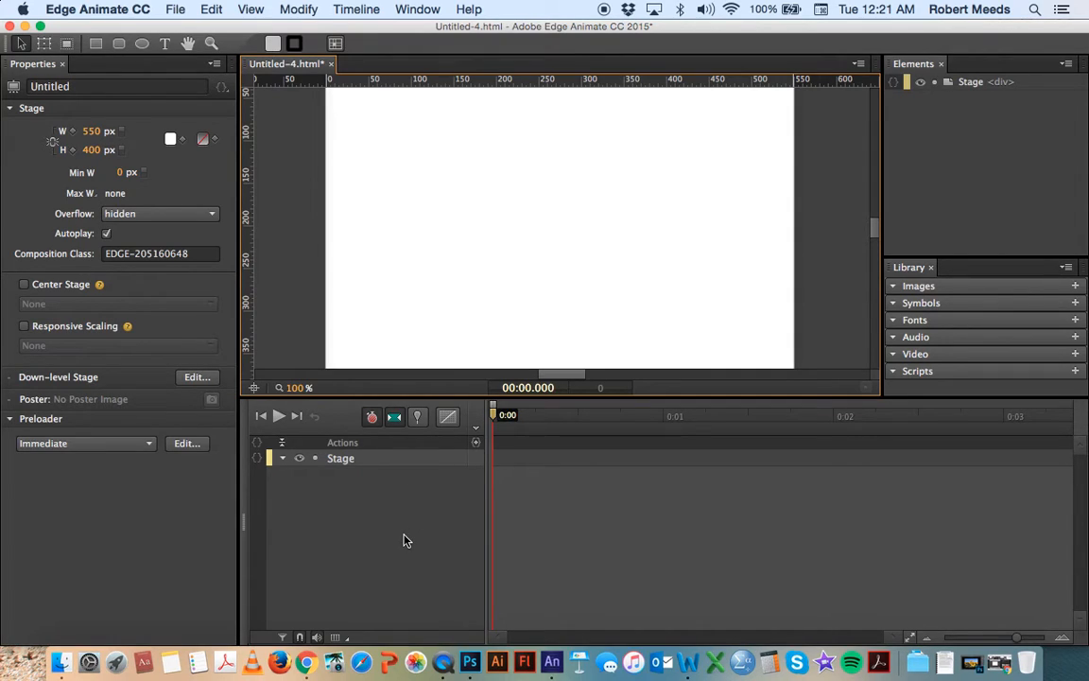
mouse_move(836, 499)
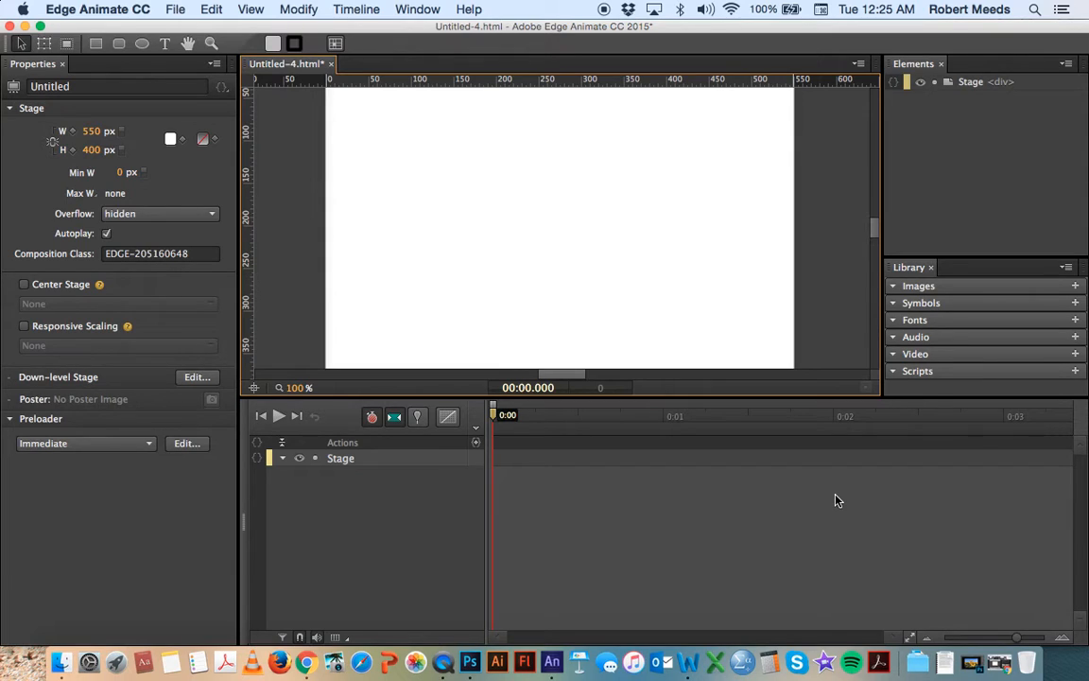
mouse_move(836, 490)
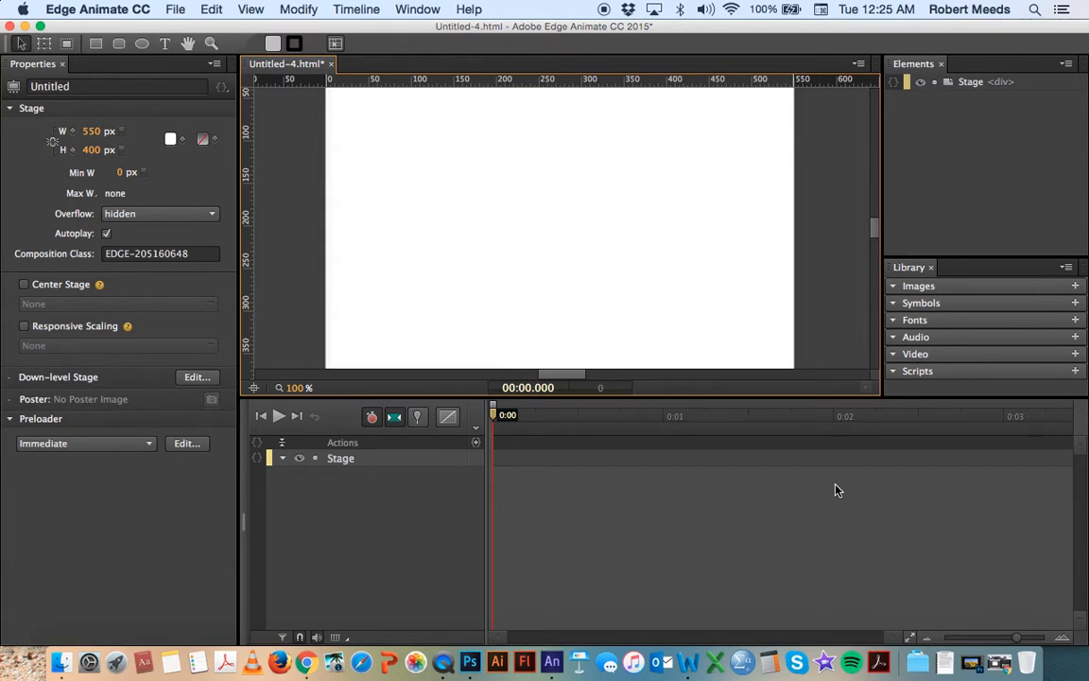
mouse_move(836, 505)
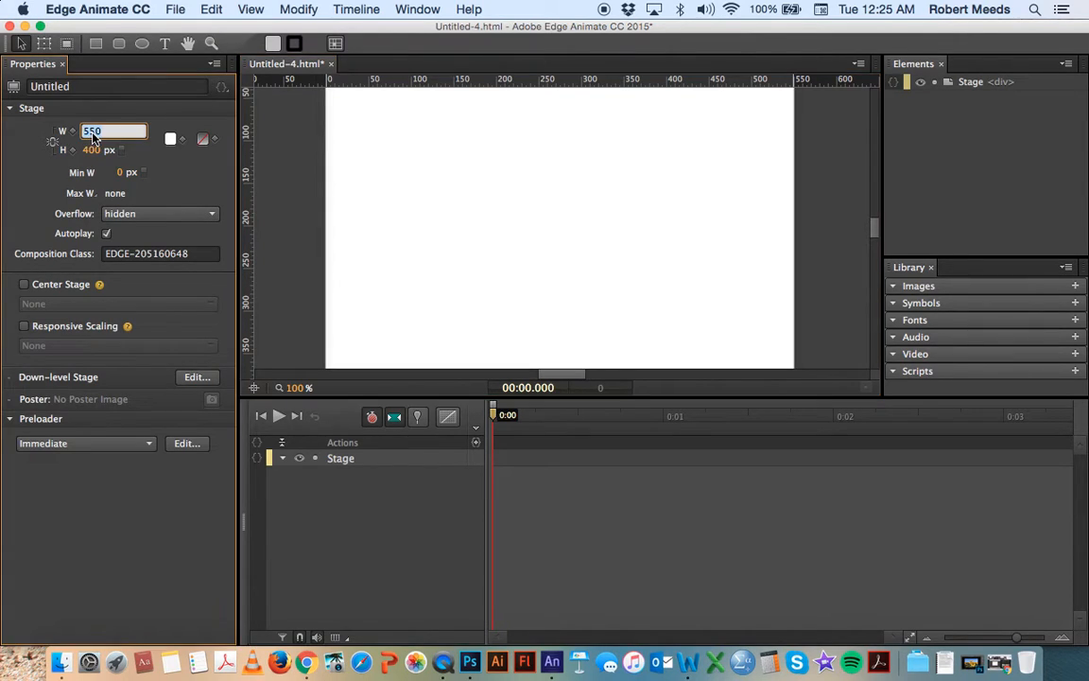
Set the stage size to 300 px wide by 250 px high in Properties.
type("300")
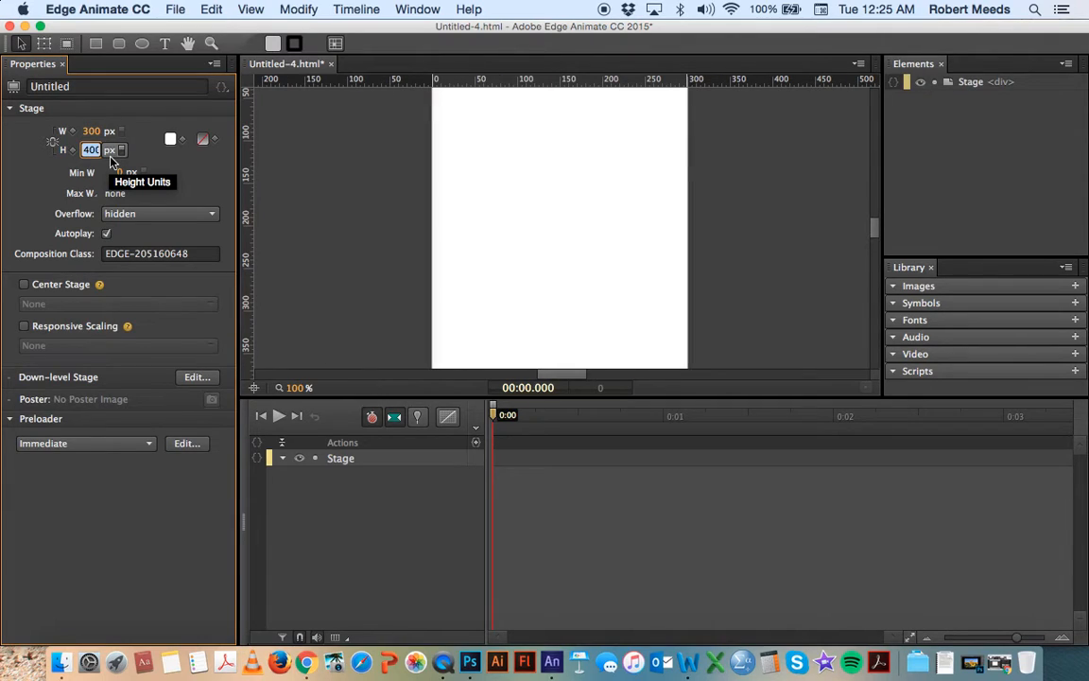
type("50")
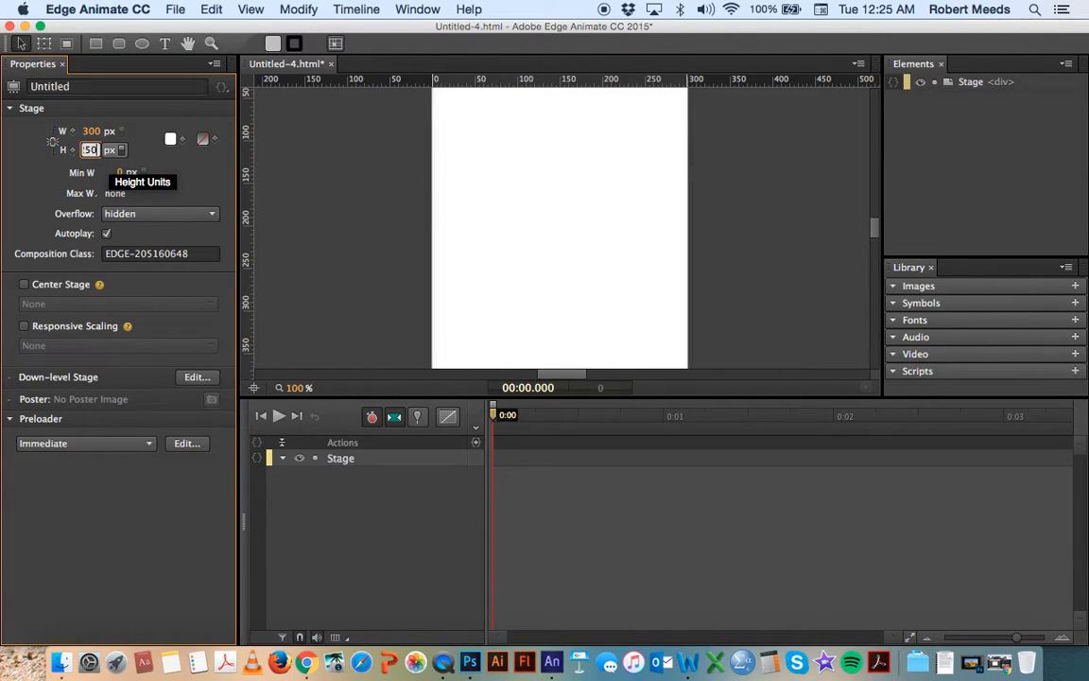
type("250")
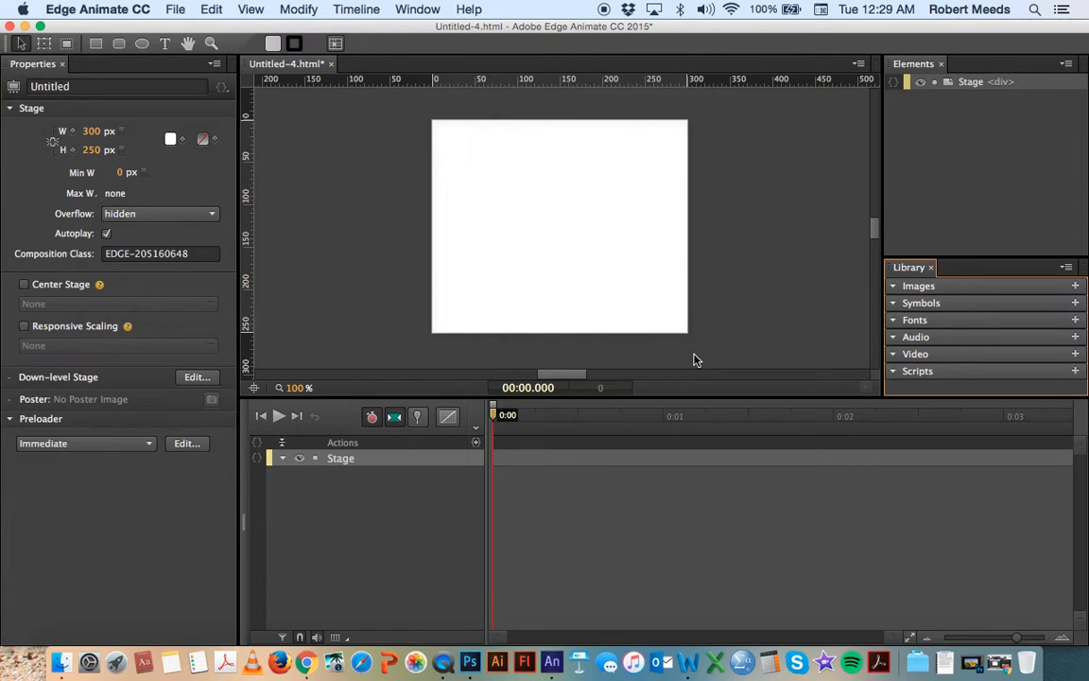
mouse_move(728, 330)
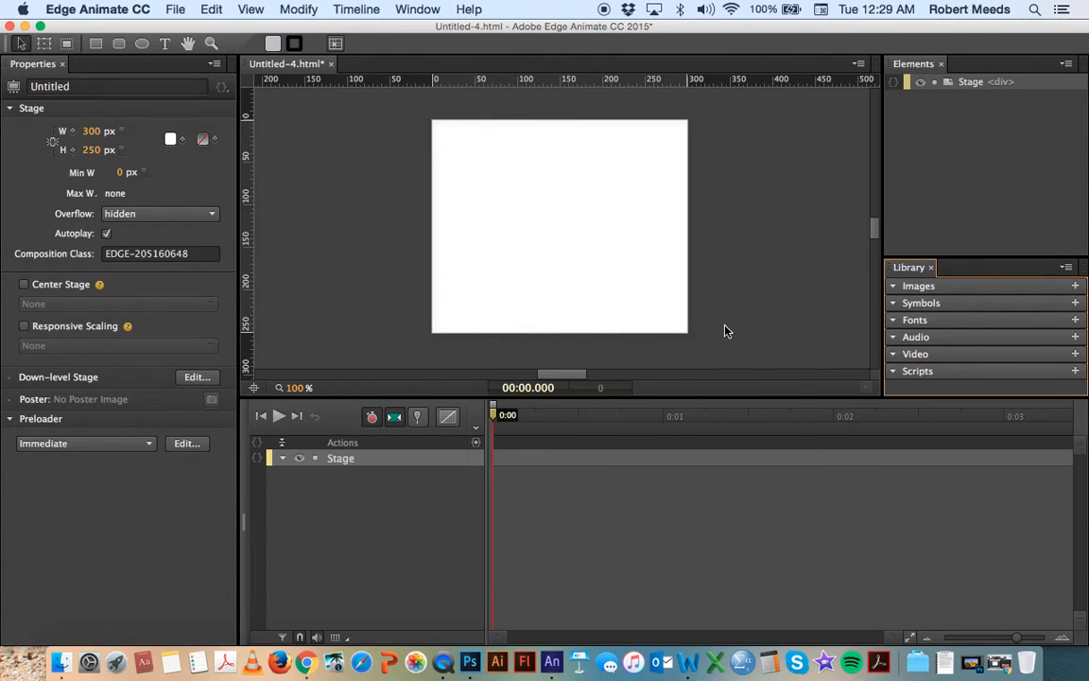
mouse_move(868, 263)
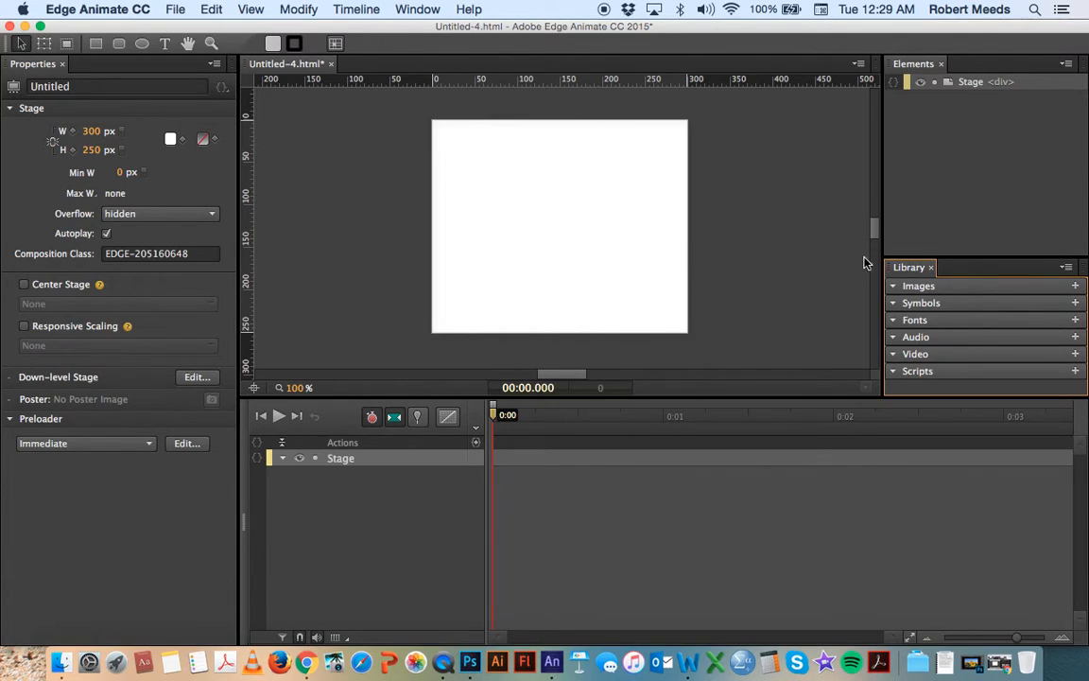
mouse_move(847, 300)
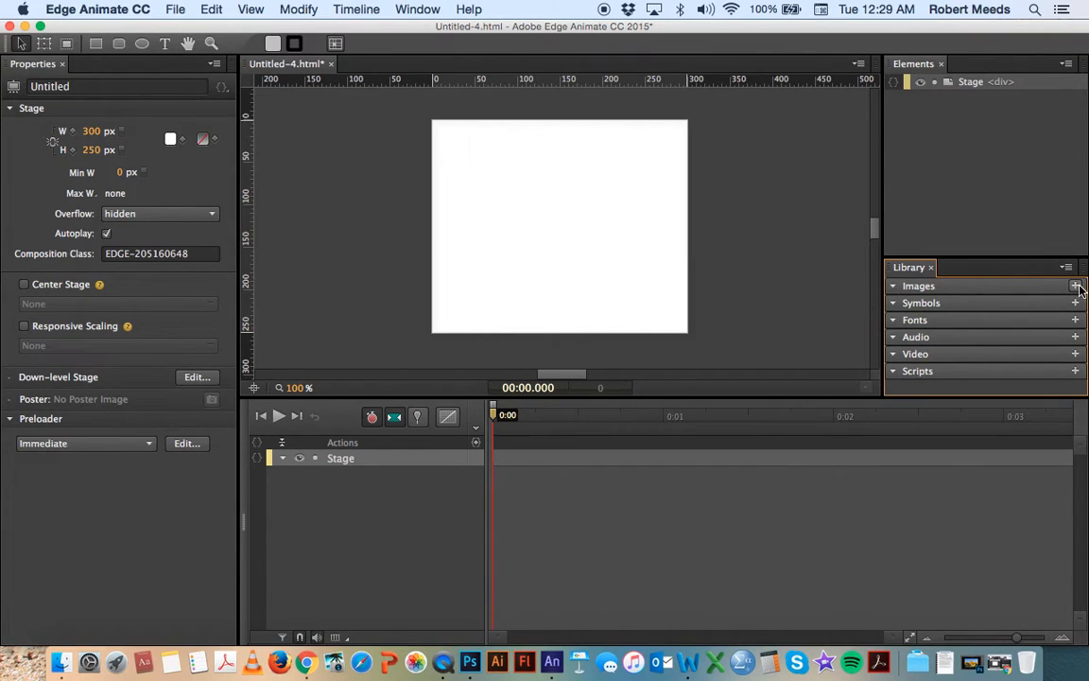
Import the five sunflower and logo files from banner ad images into the Library.
left_click(1074, 285)
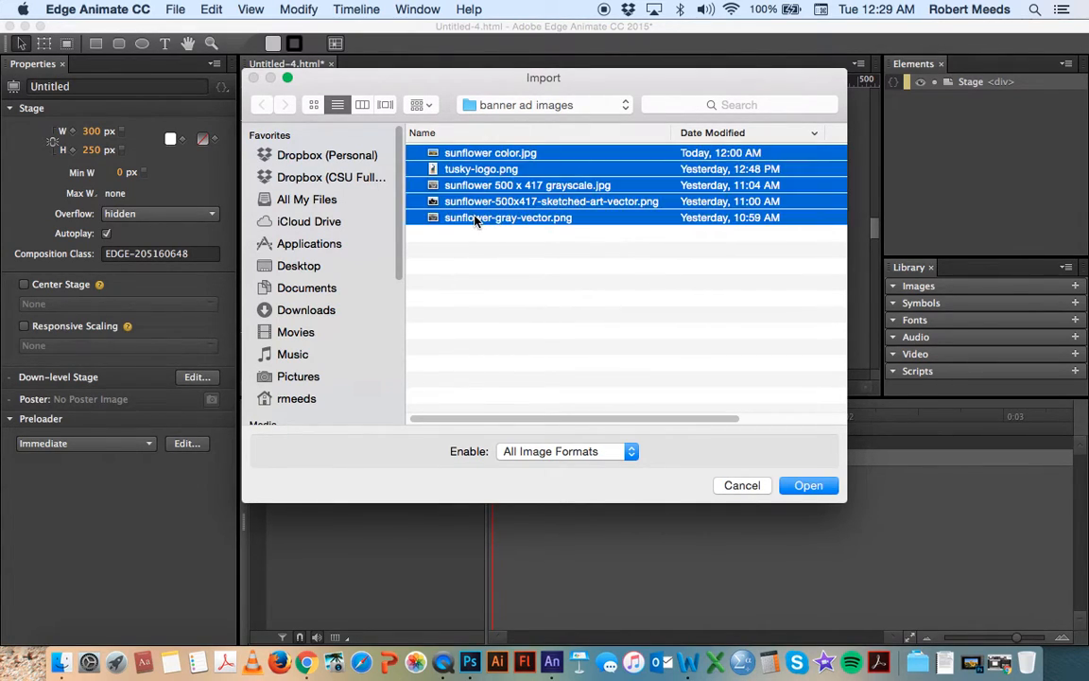
left_click(809, 484)
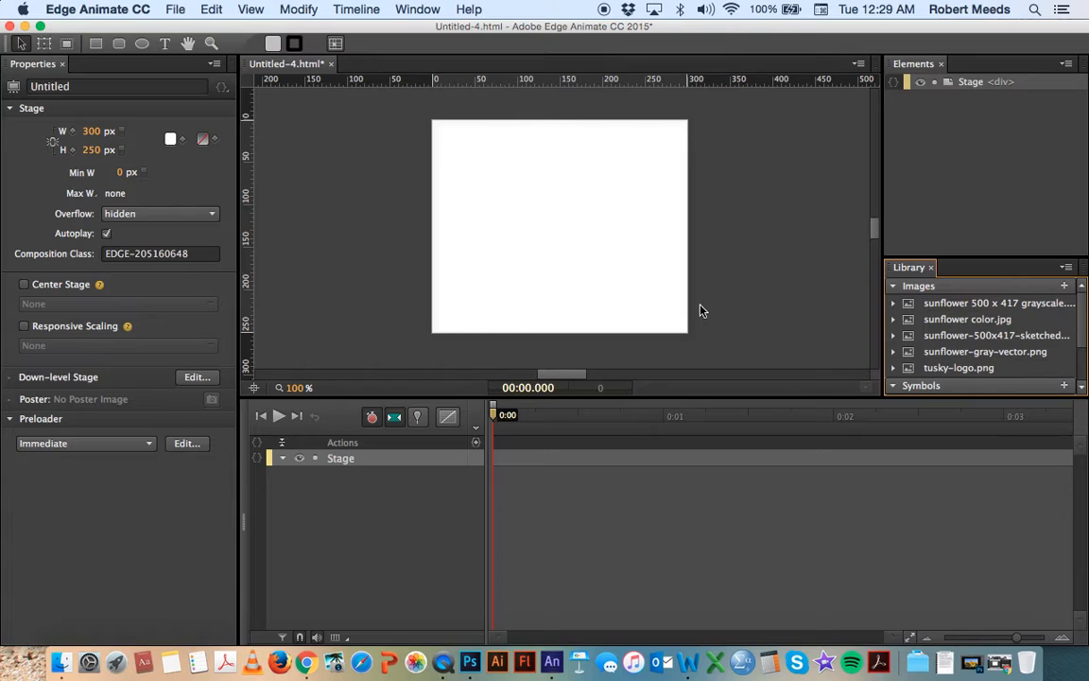
mouse_move(321, 511)
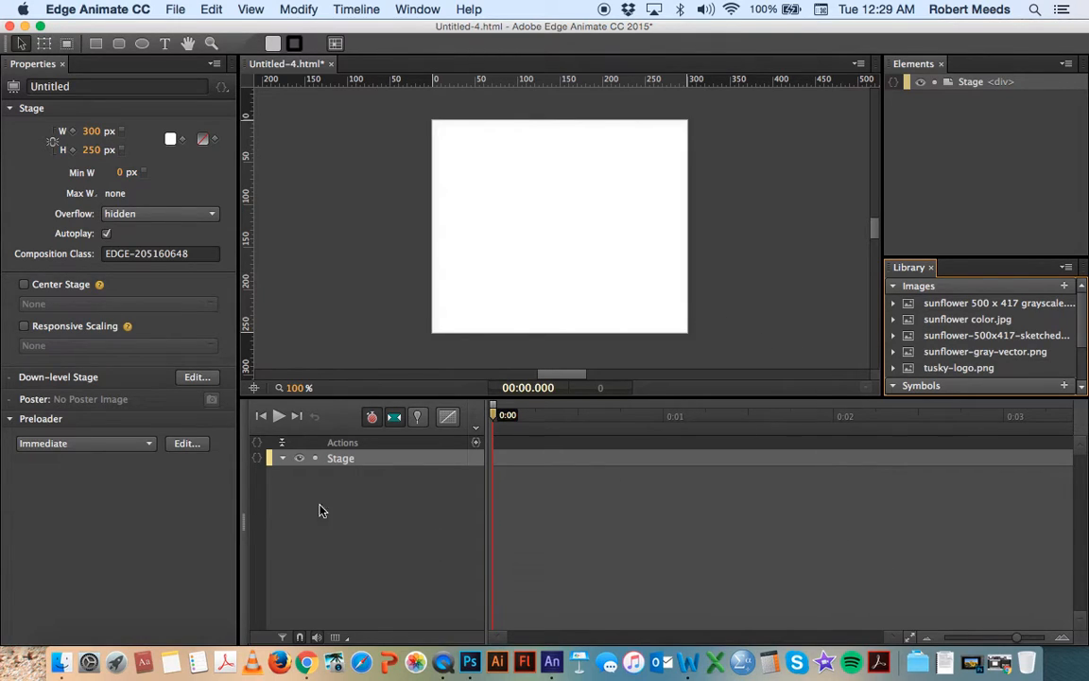
mouse_move(366, 261)
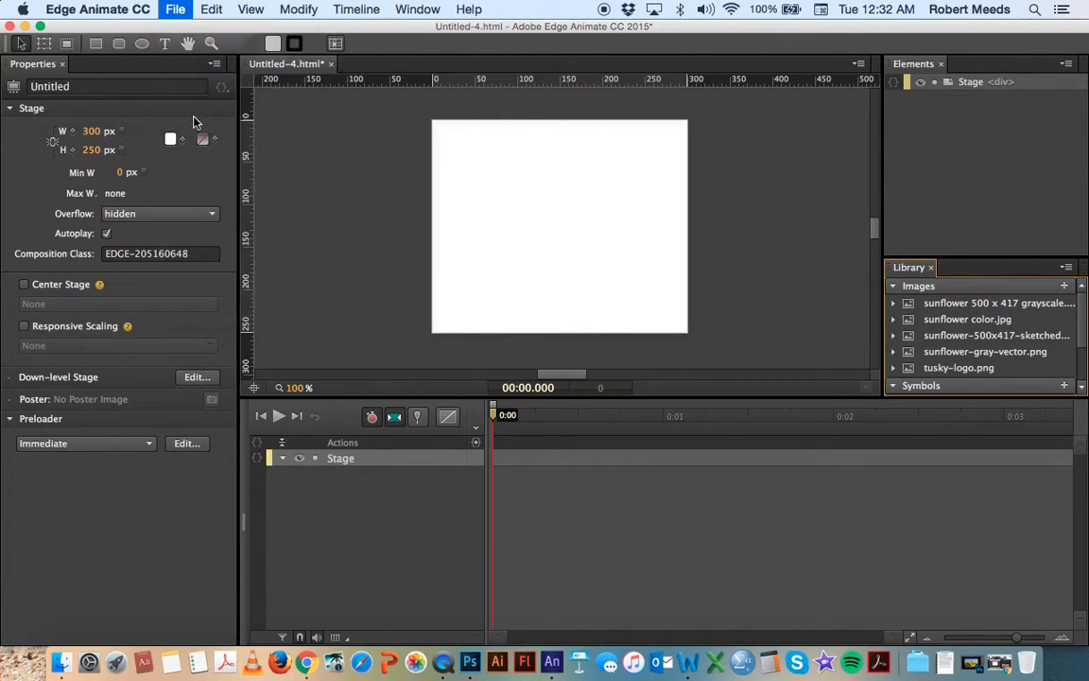
Save the composition as HTML file bannerad300x250 in the banner ad images folder.
left_click(174, 8)
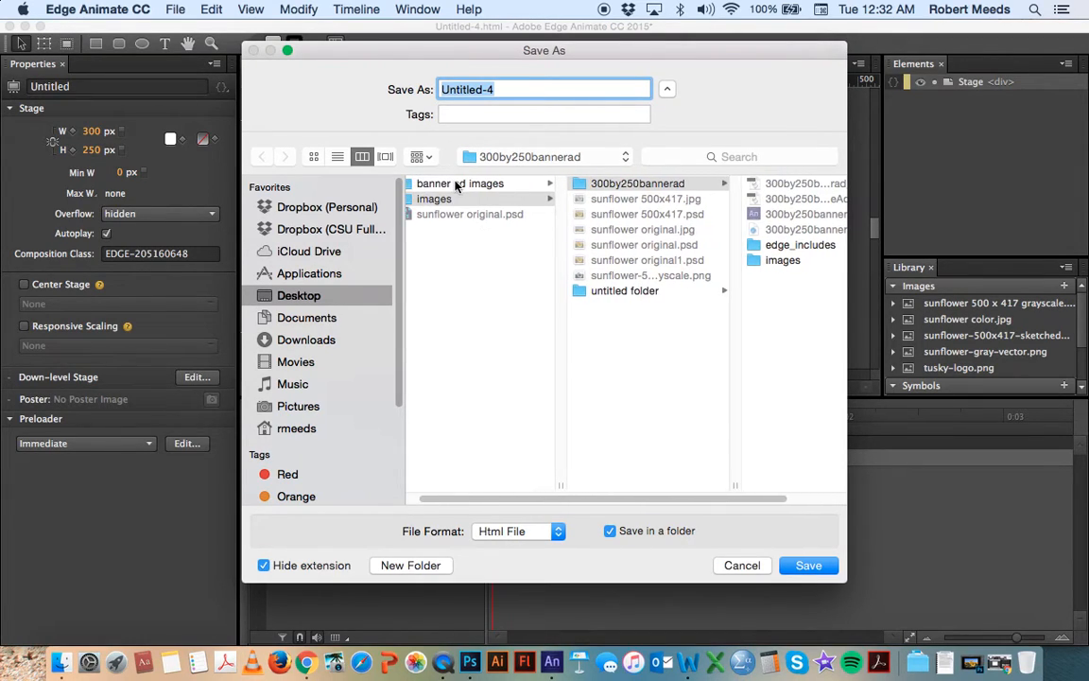
left_click(462, 183)
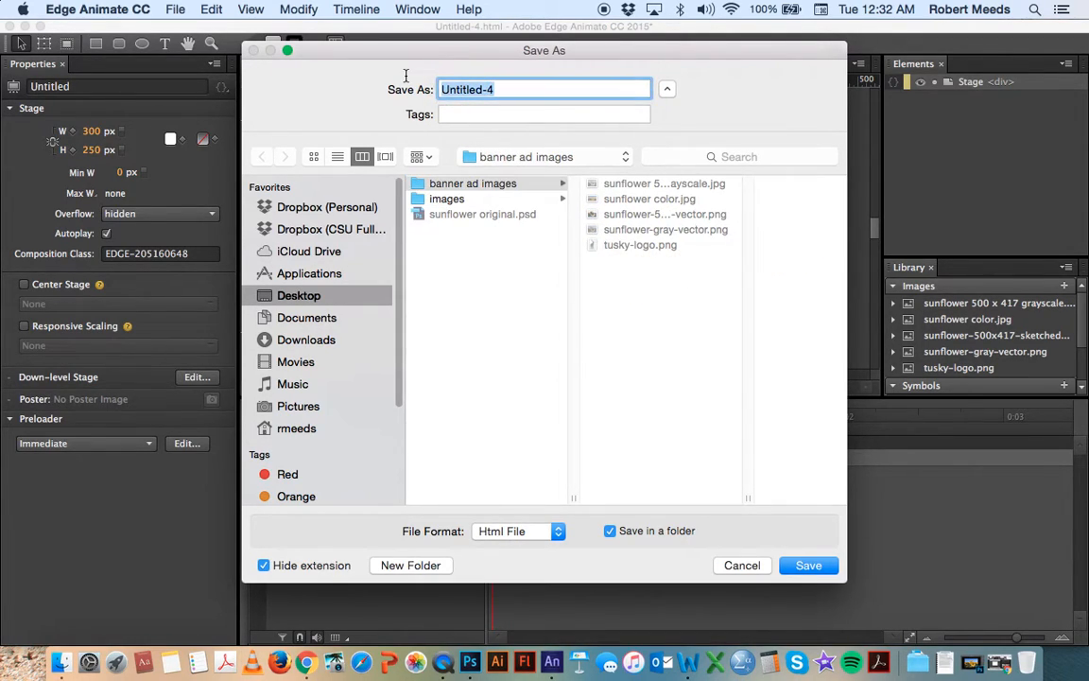
type("bannerad300")
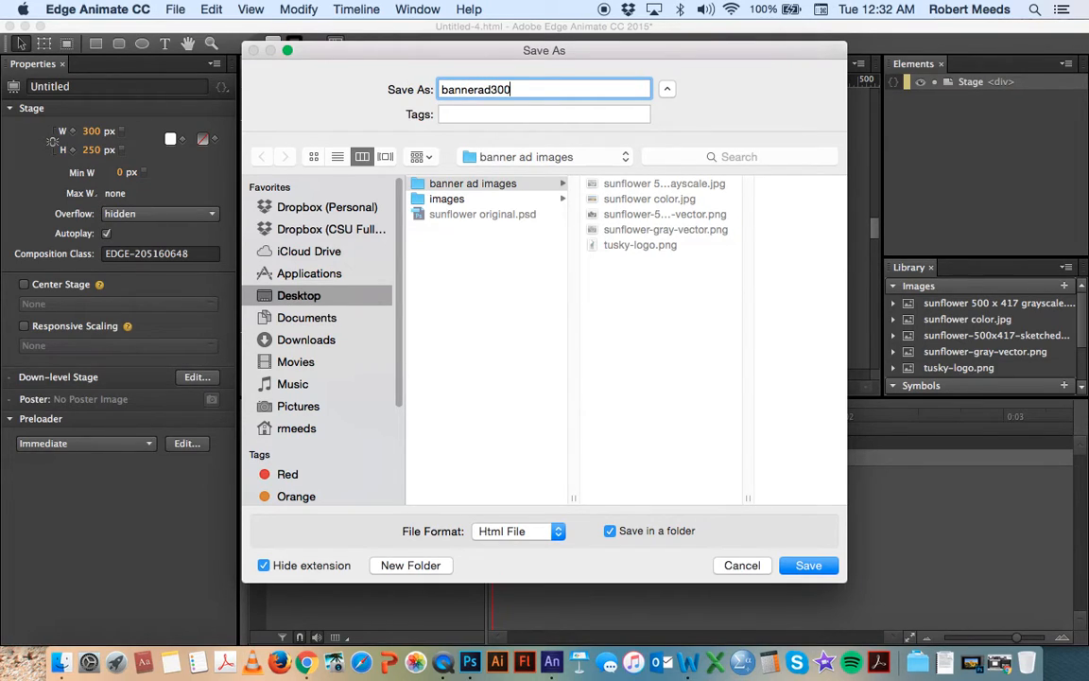
type("x250")
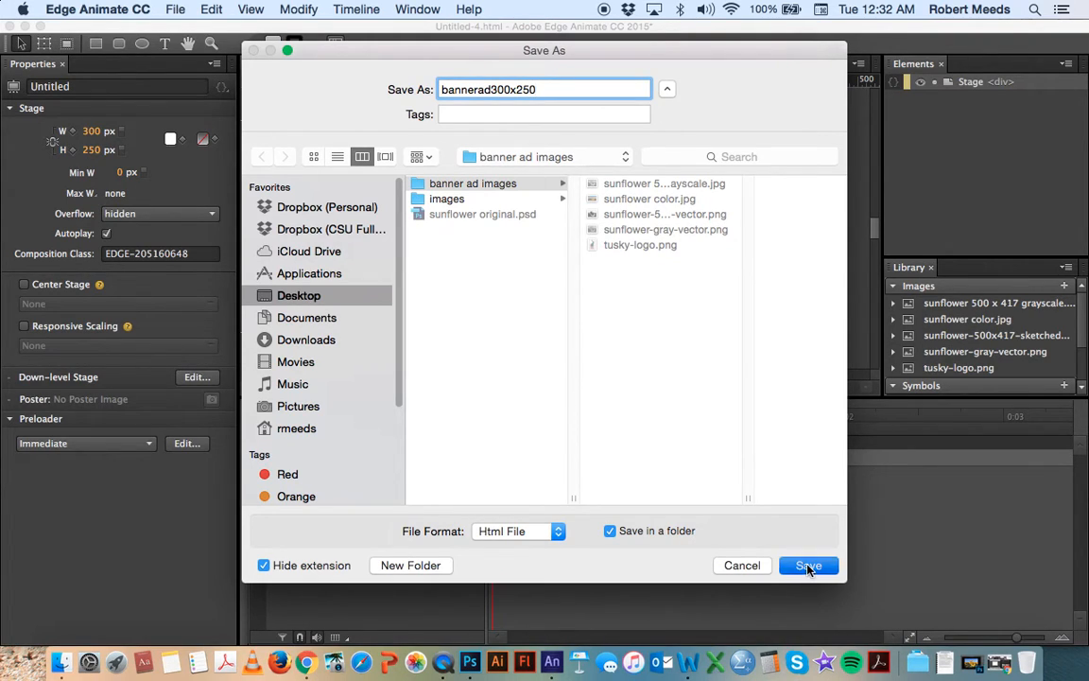
left_click(807, 564)
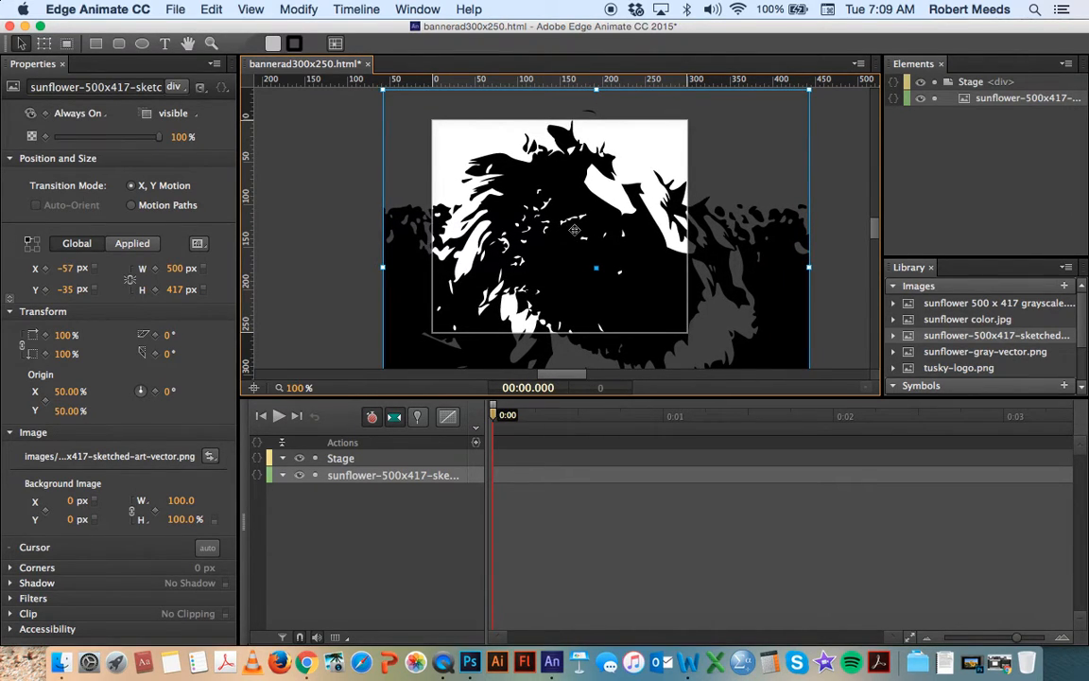
mouse_move(313, 257)
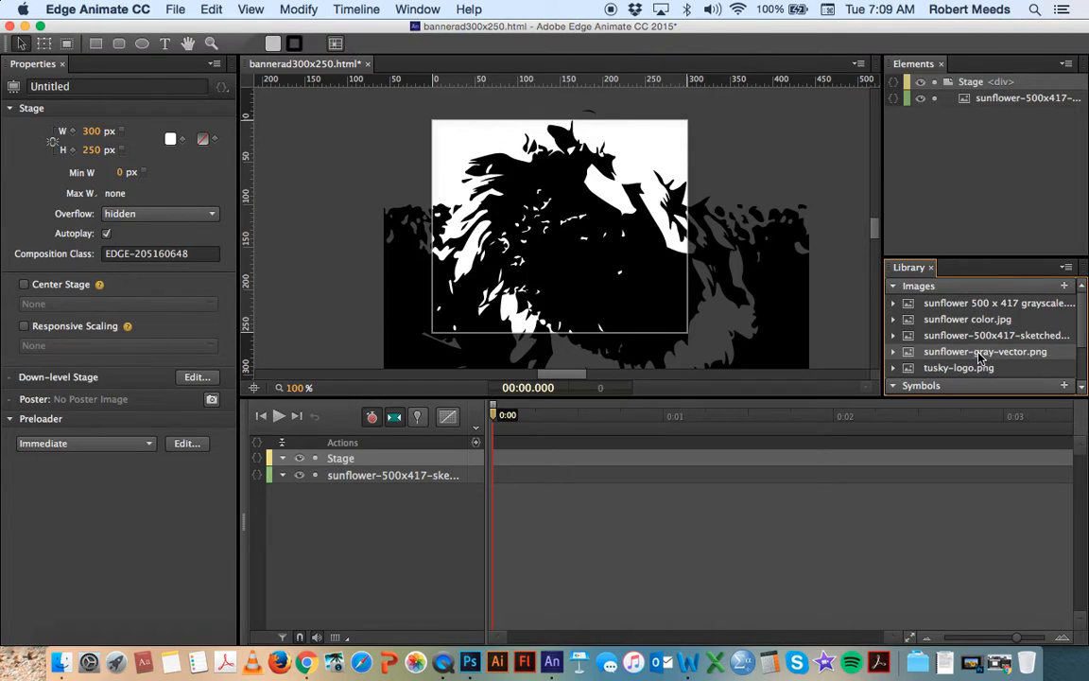
mouse_move(980, 338)
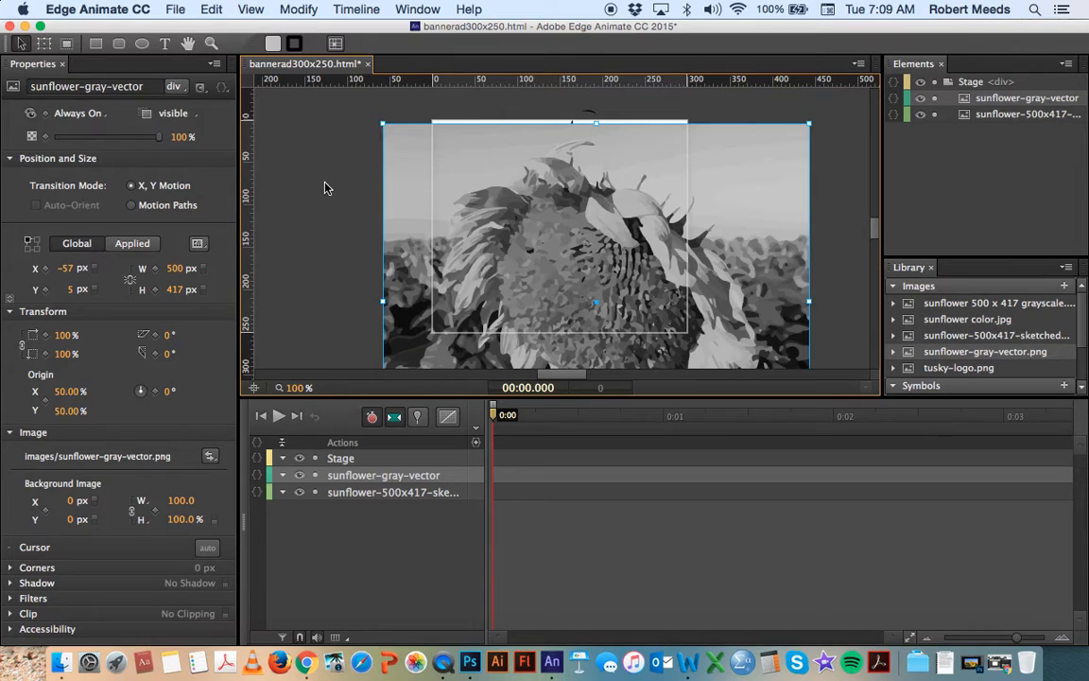
mouse_move(159, 140)
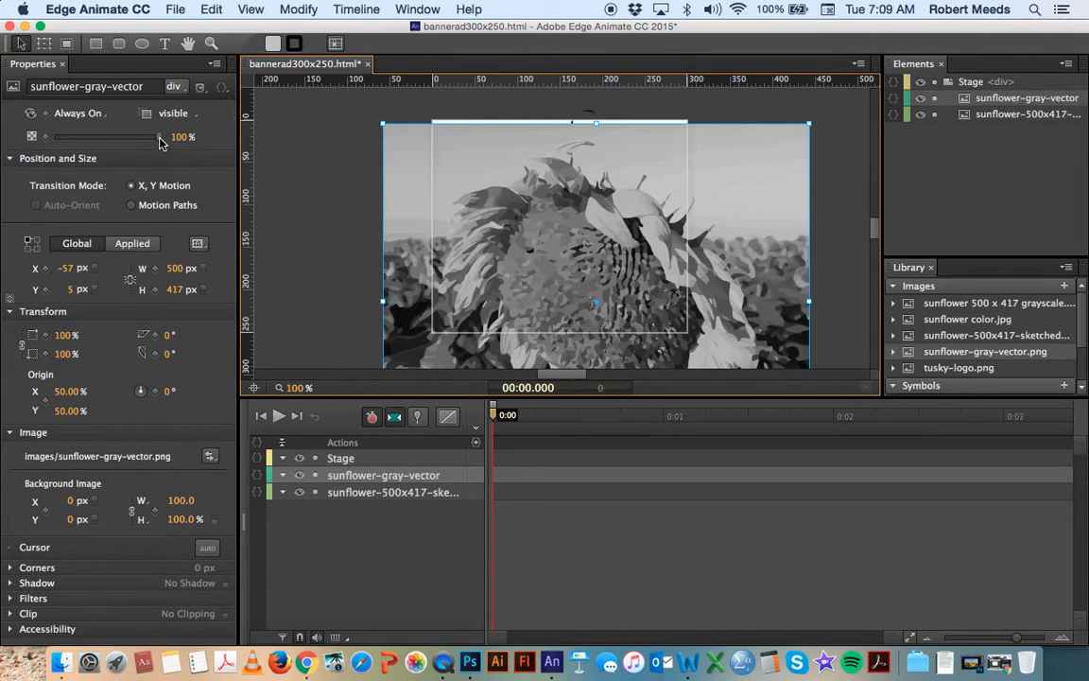
Align the gray vector sunflower over the sketch, then restore its opacity to 100%.
left_click_drag(159, 136, 129, 136)
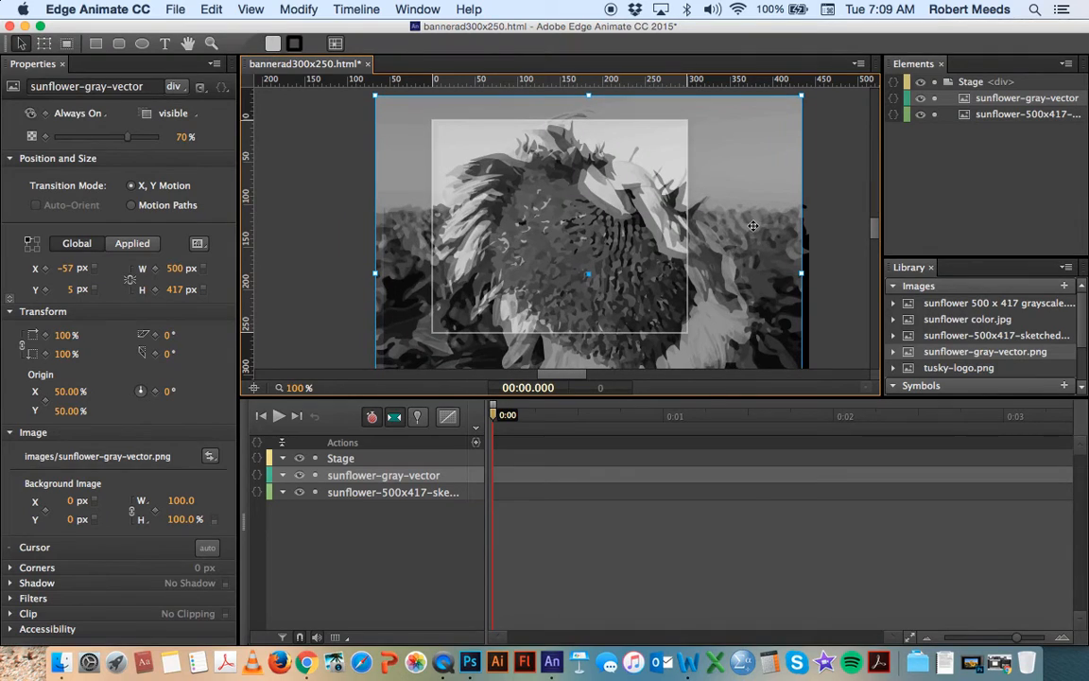
left_click_drag(752, 226, 747, 223)
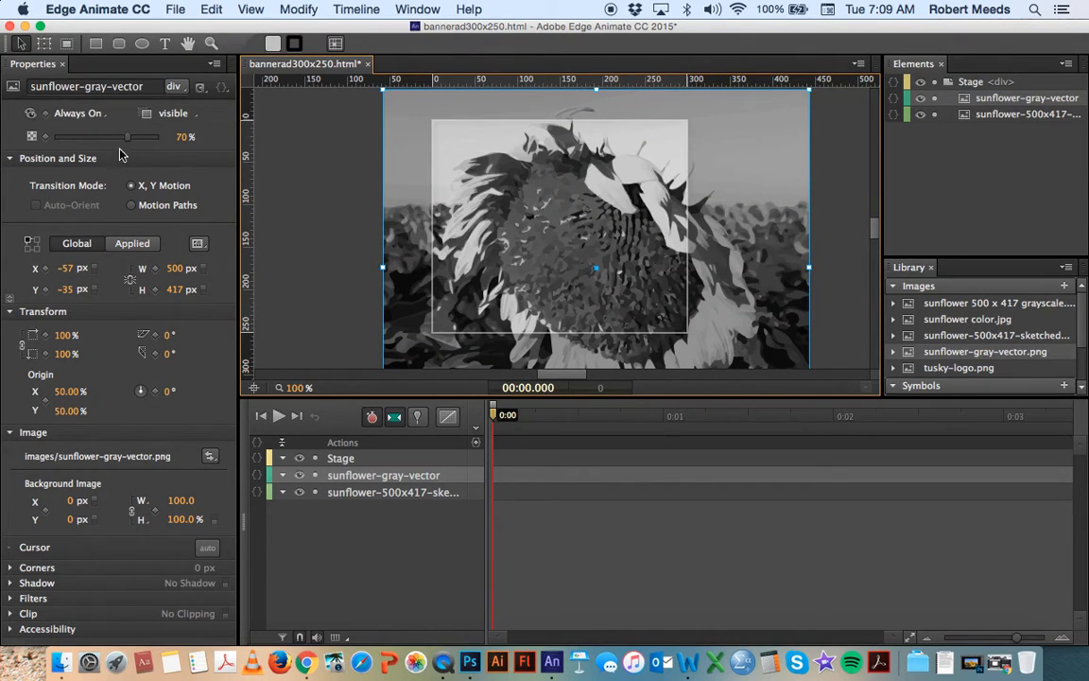
left_click_drag(123, 136, 160, 137)
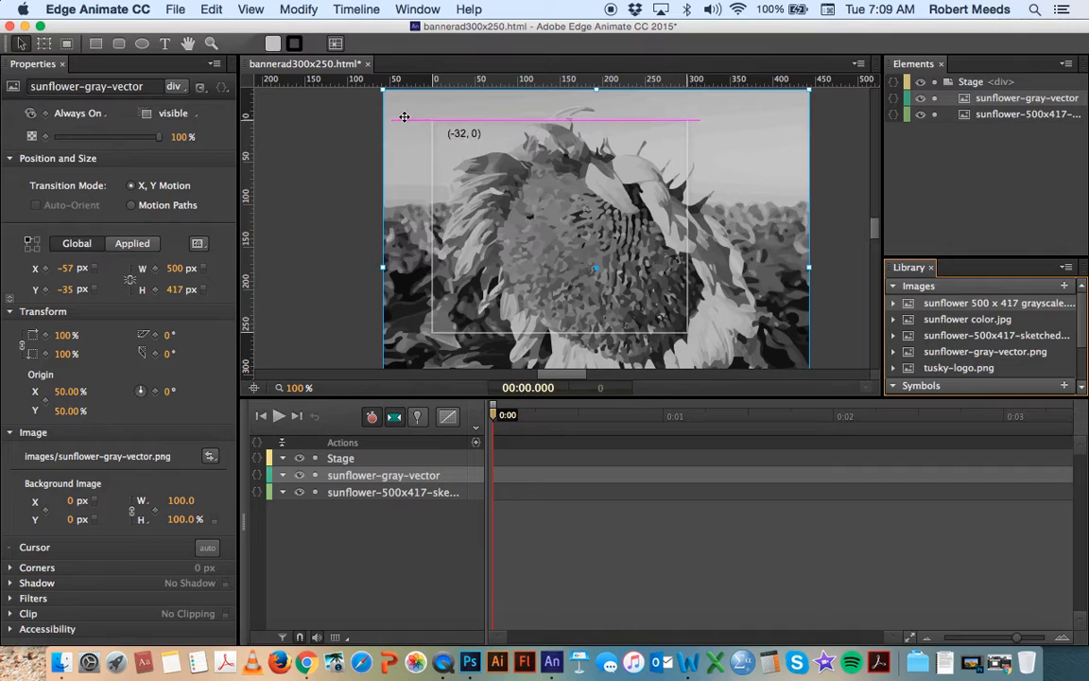
Place the grayscale sunflower photo on stage, check alignment via opacity, restore 100%.
left_click_drag(405, 117, 389, 97)
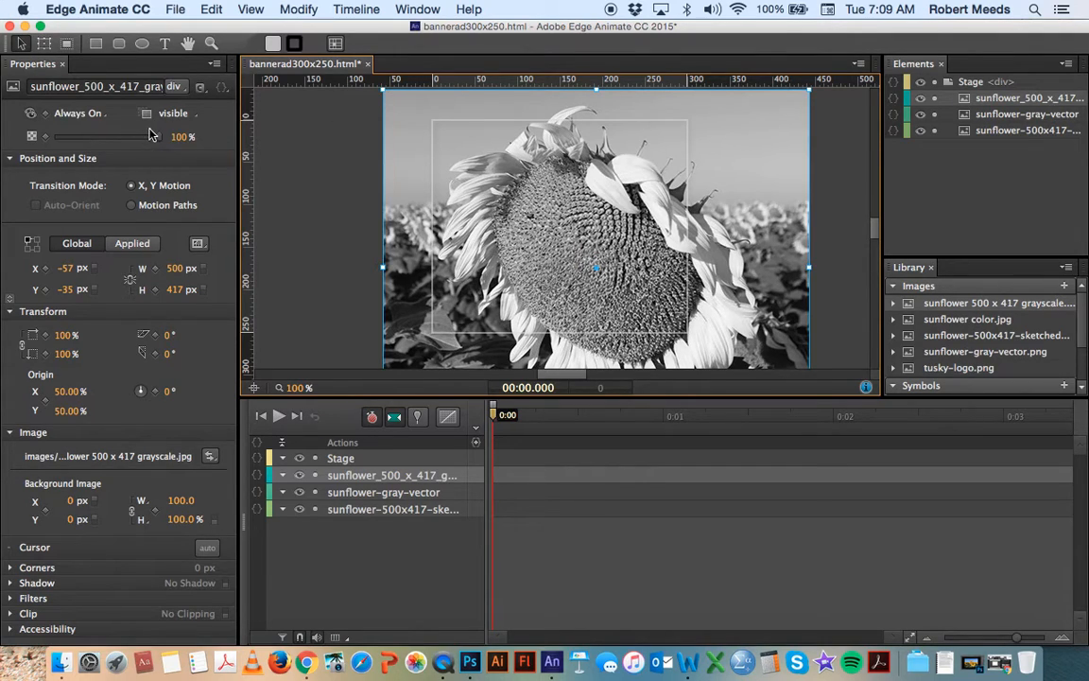
left_click_drag(148, 136, 112, 136)
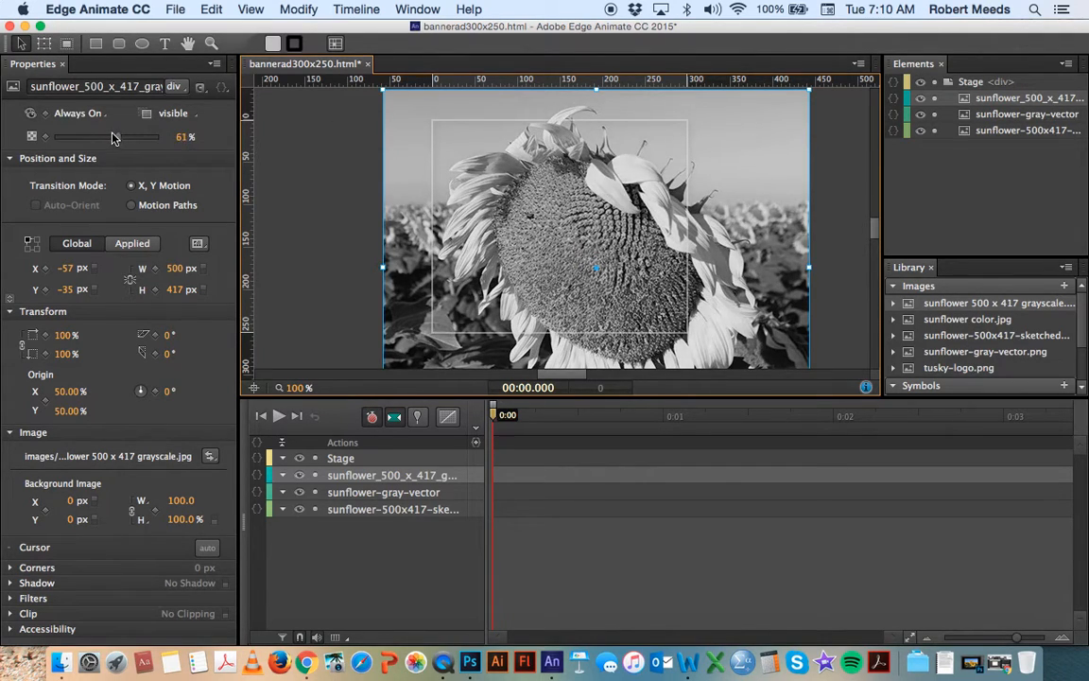
left_click_drag(123, 136, 98, 136)
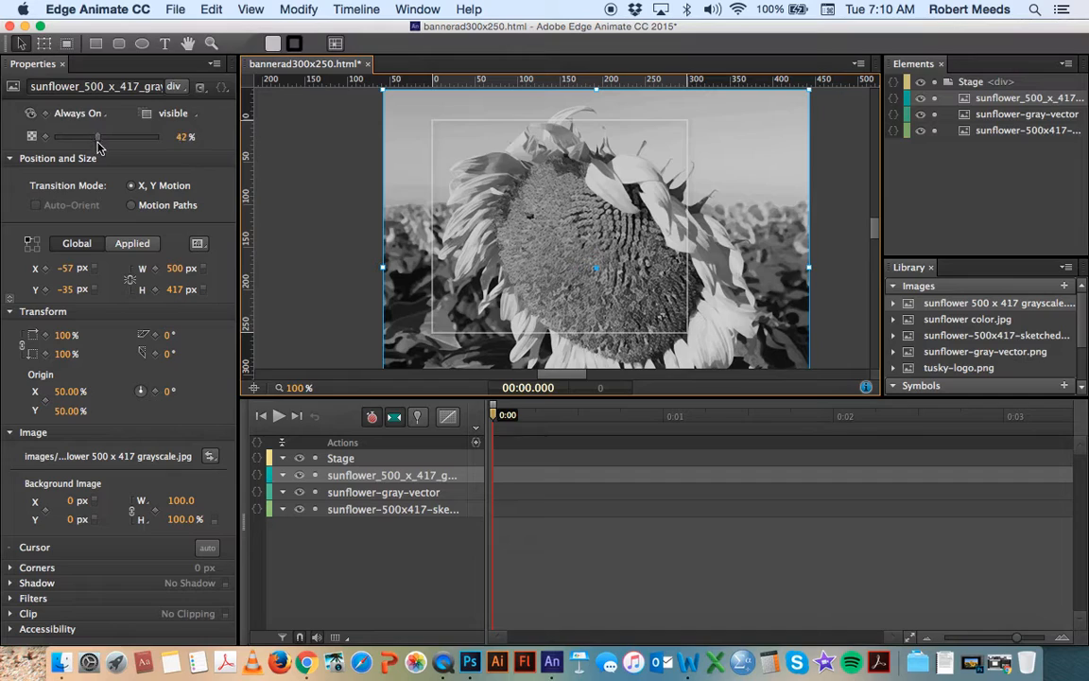
left_click_drag(99, 136, 53, 136)
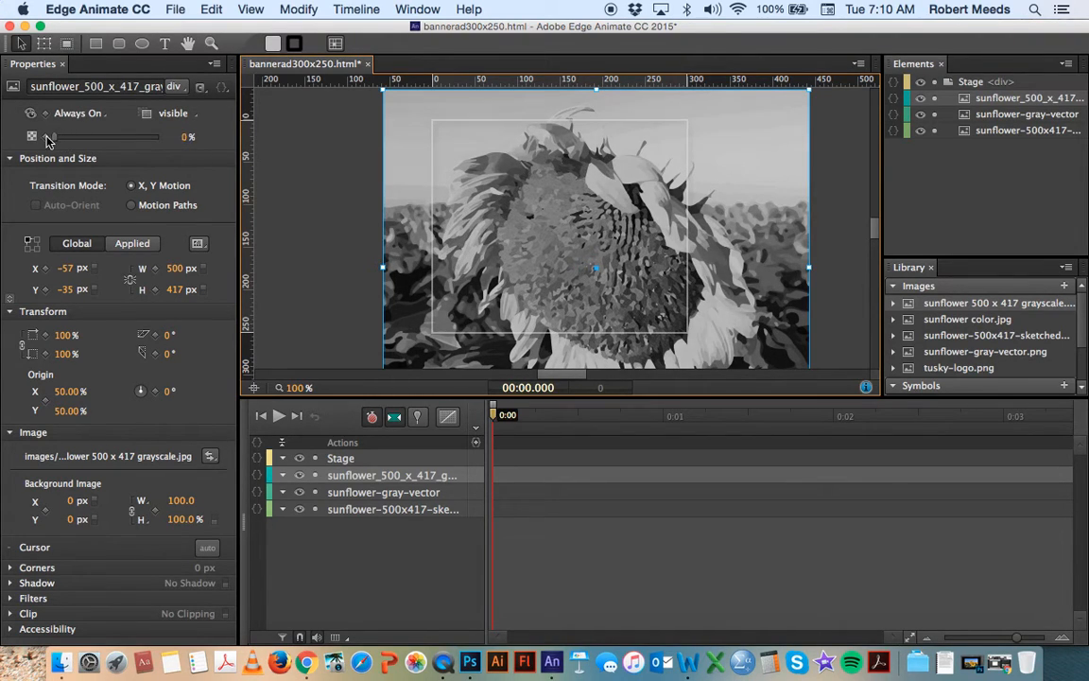
left_click_drag(53, 136, 159, 136)
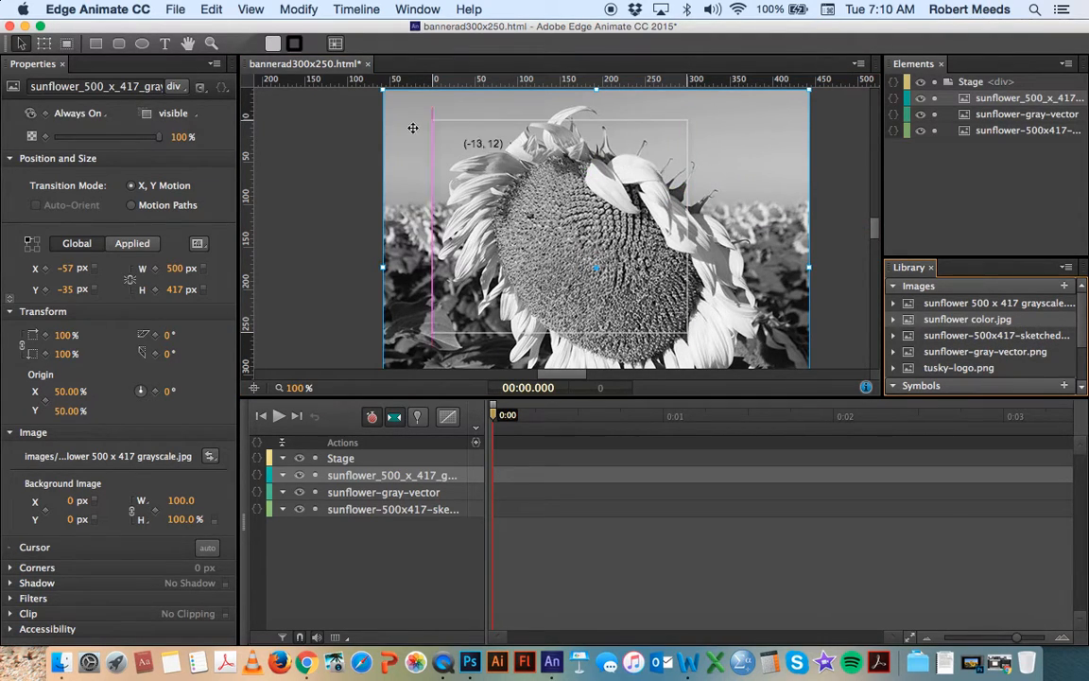
Place the color sunflower photo on top, scale it to 122%, and return opacity to 100%.
left_click_drag(412, 128, 390, 94)
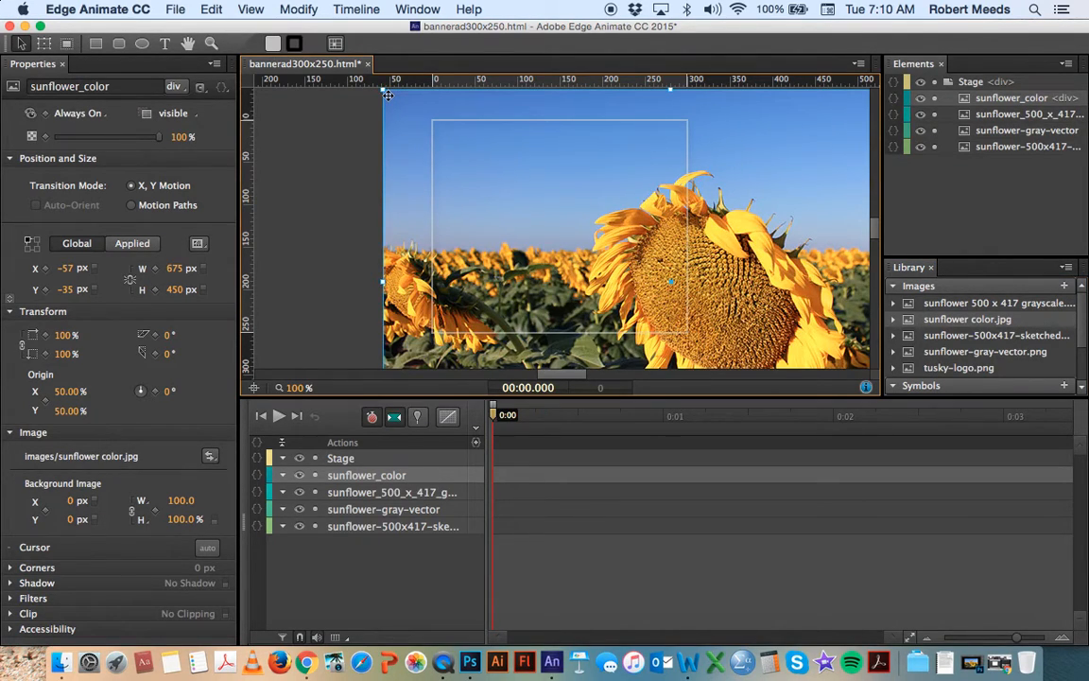
mouse_move(160, 138)
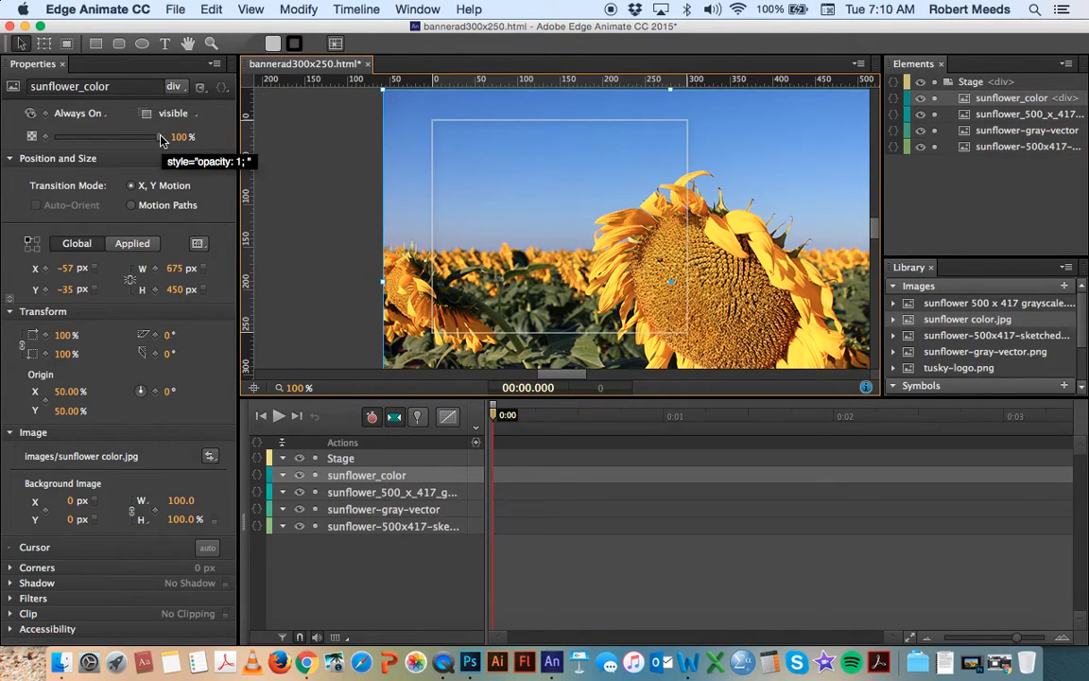
left_click_drag(162, 136, 109, 136)
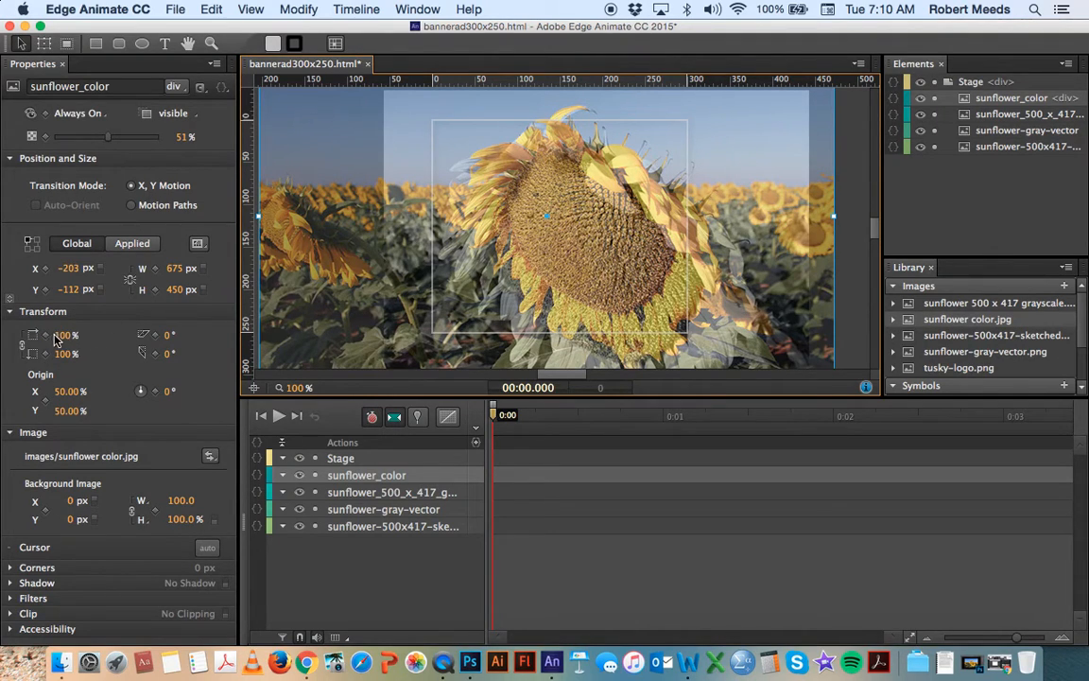
left_click(67, 334)
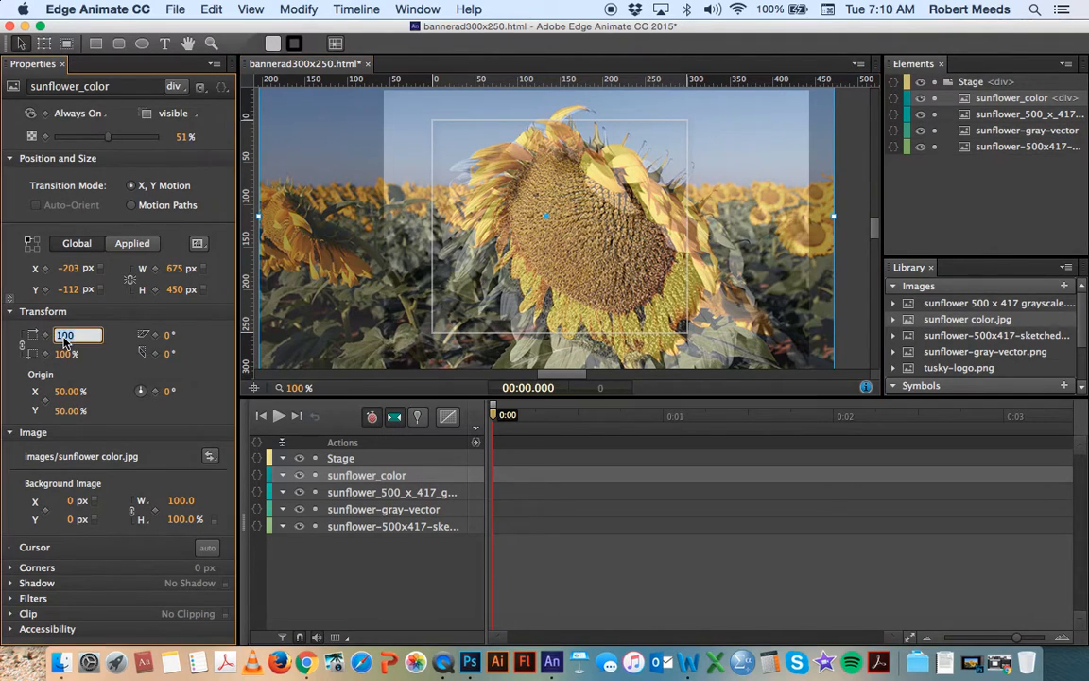
type("1")
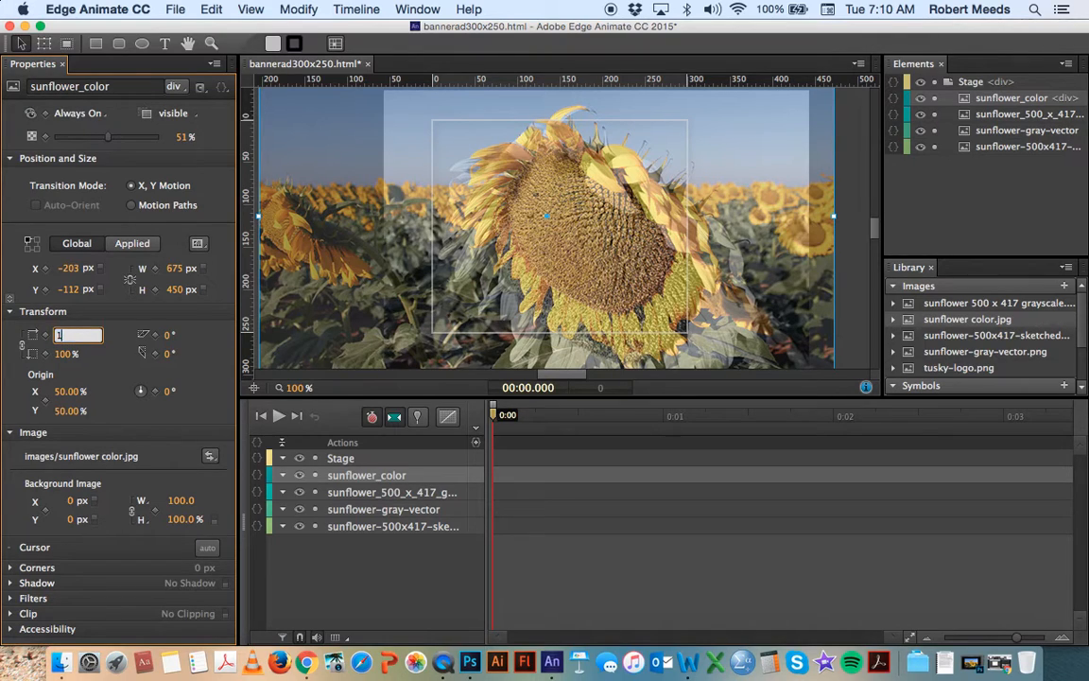
type("122 %")
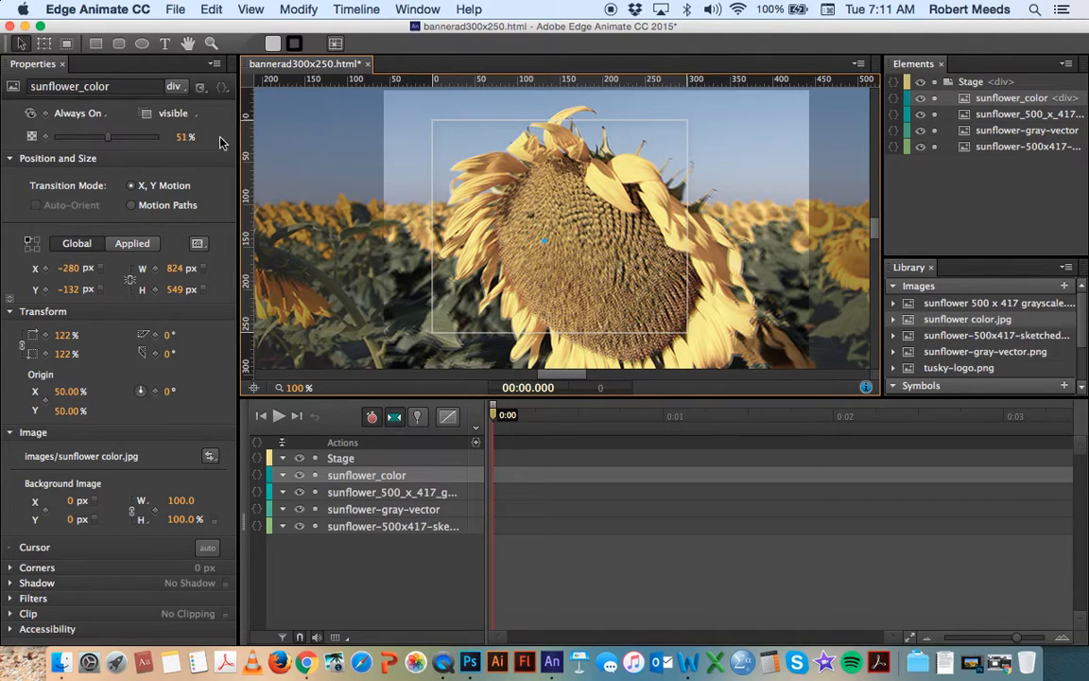
left_click_drag(104, 136, 167, 136)
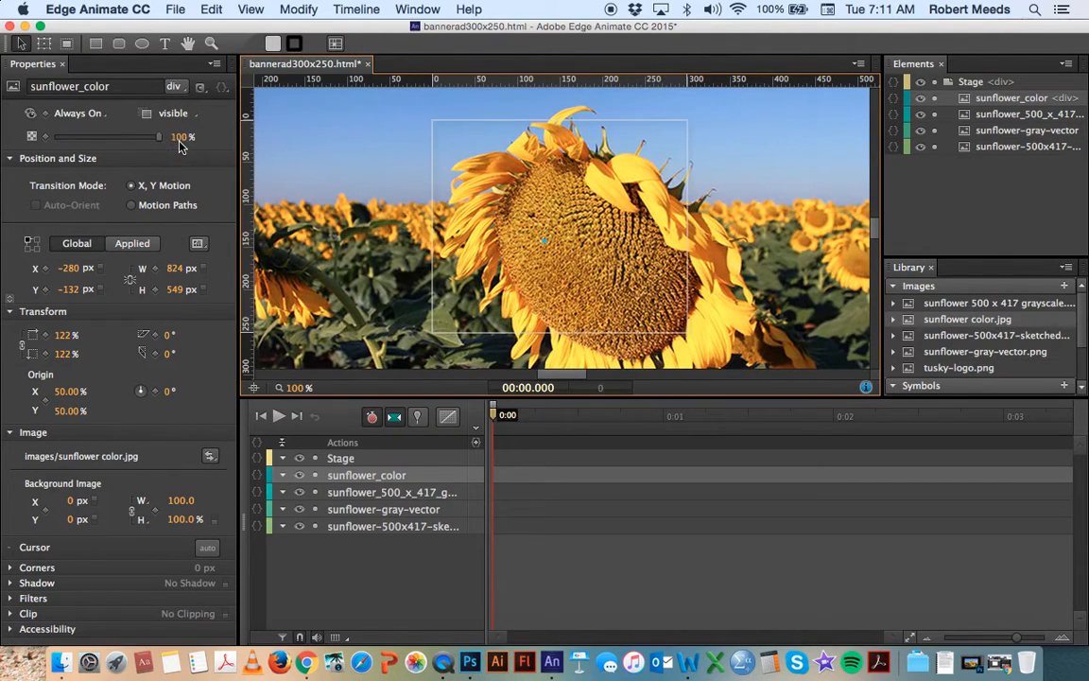
mouse_move(180, 148)
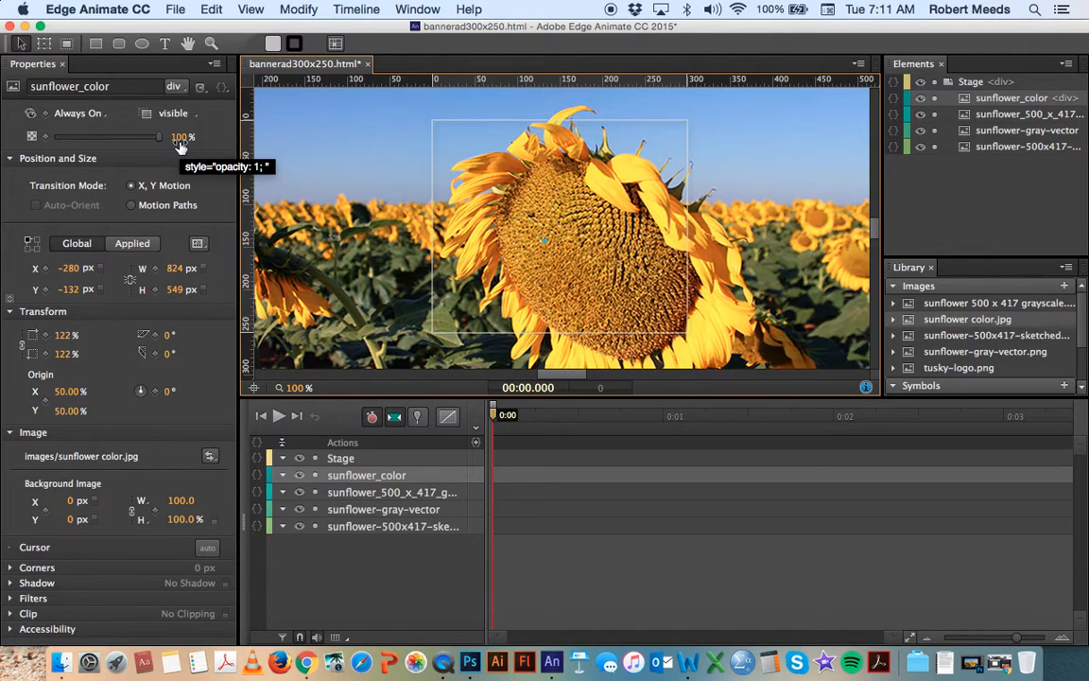
mouse_move(1002, 287)
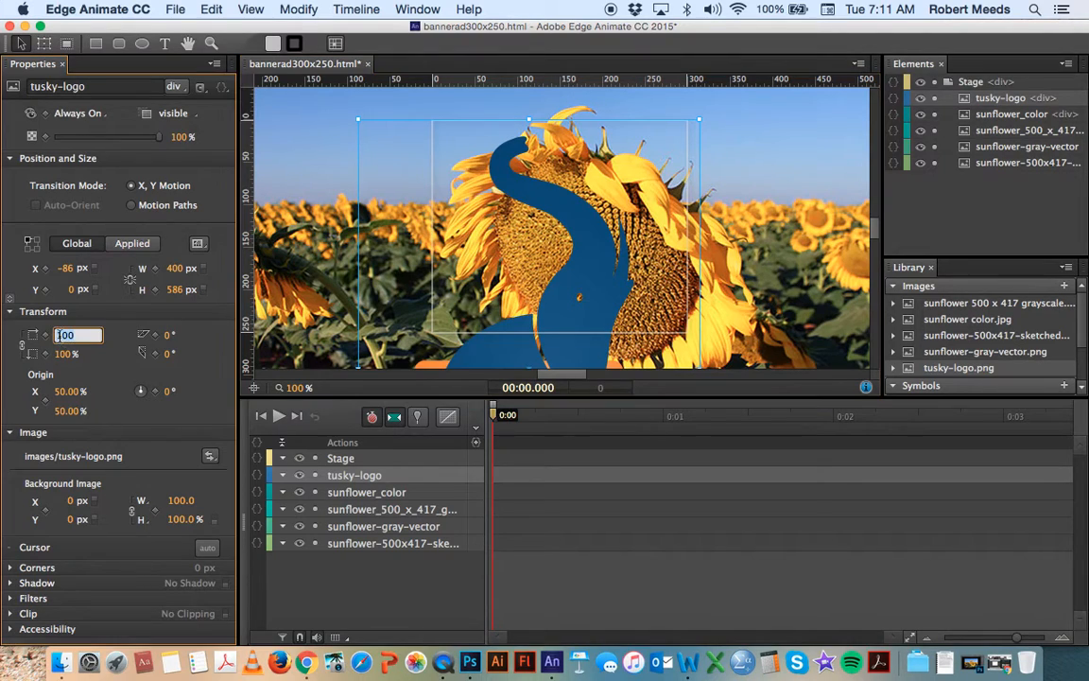
Scale the tusky logo to 18% in both directions and position it over the sunflower.
type("30")
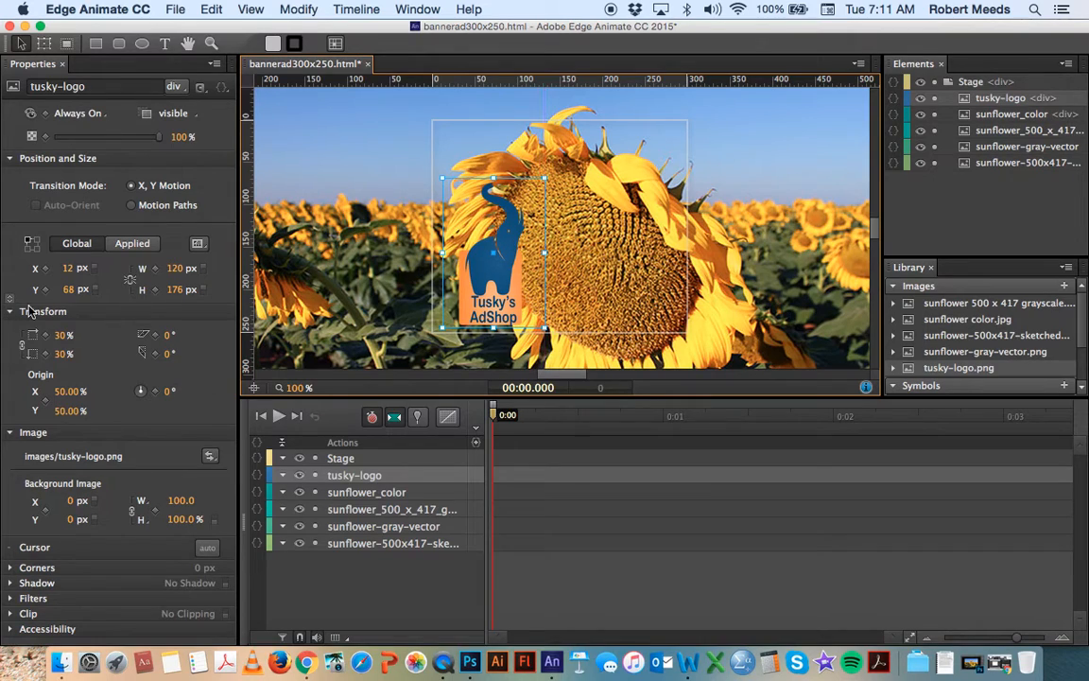
left_click(66, 354)
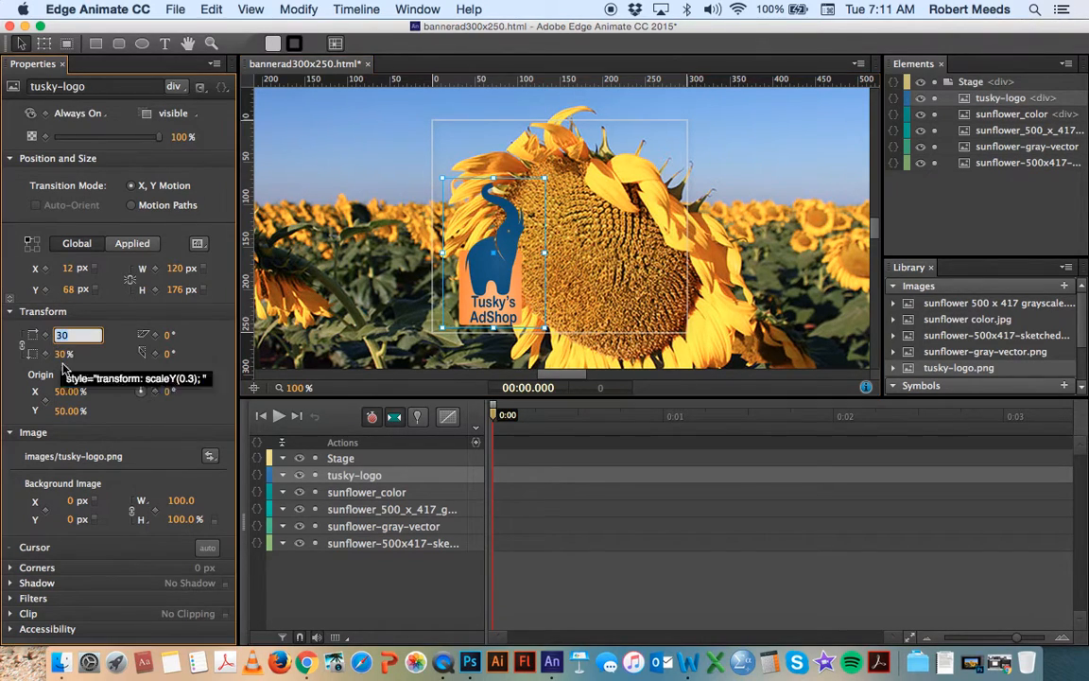
type("20")
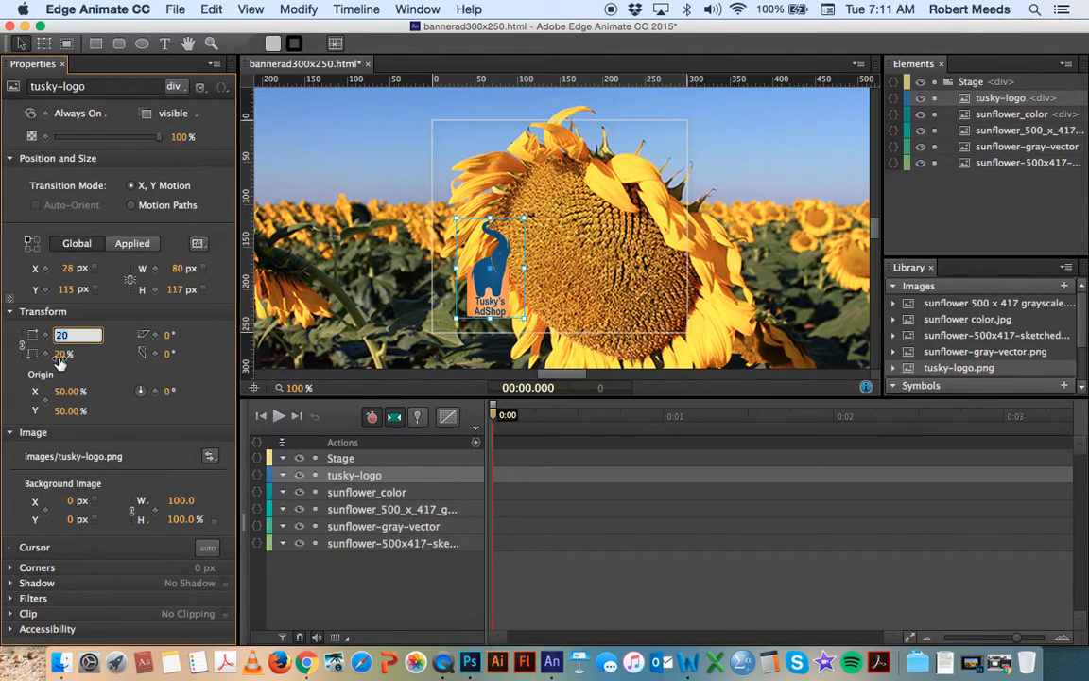
type("18 %")
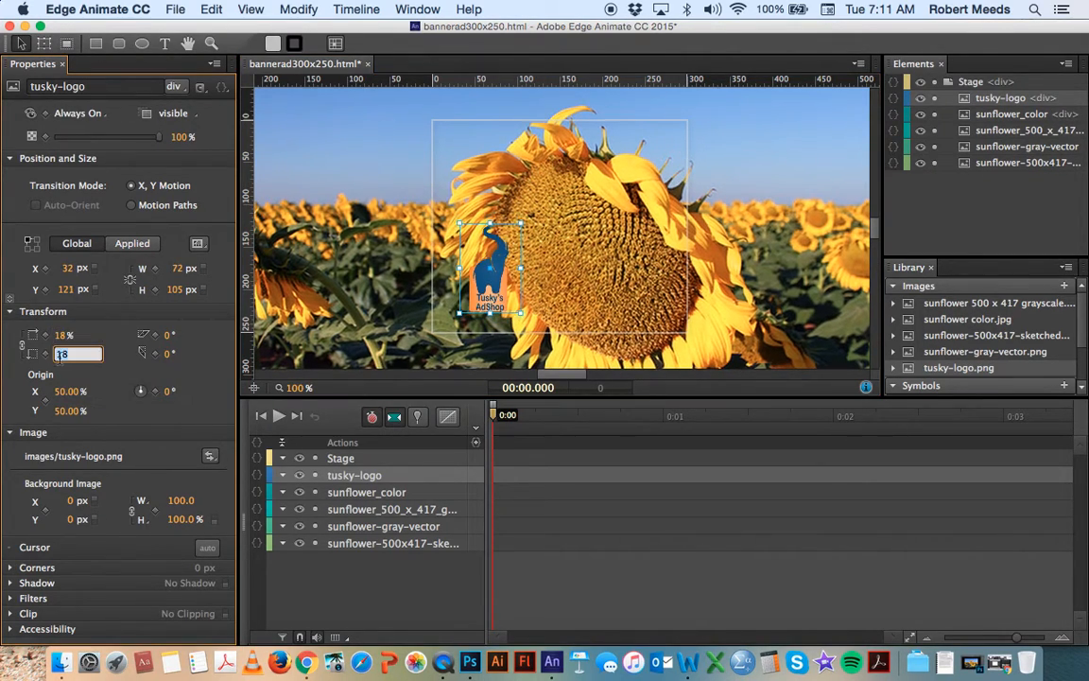
type("18")
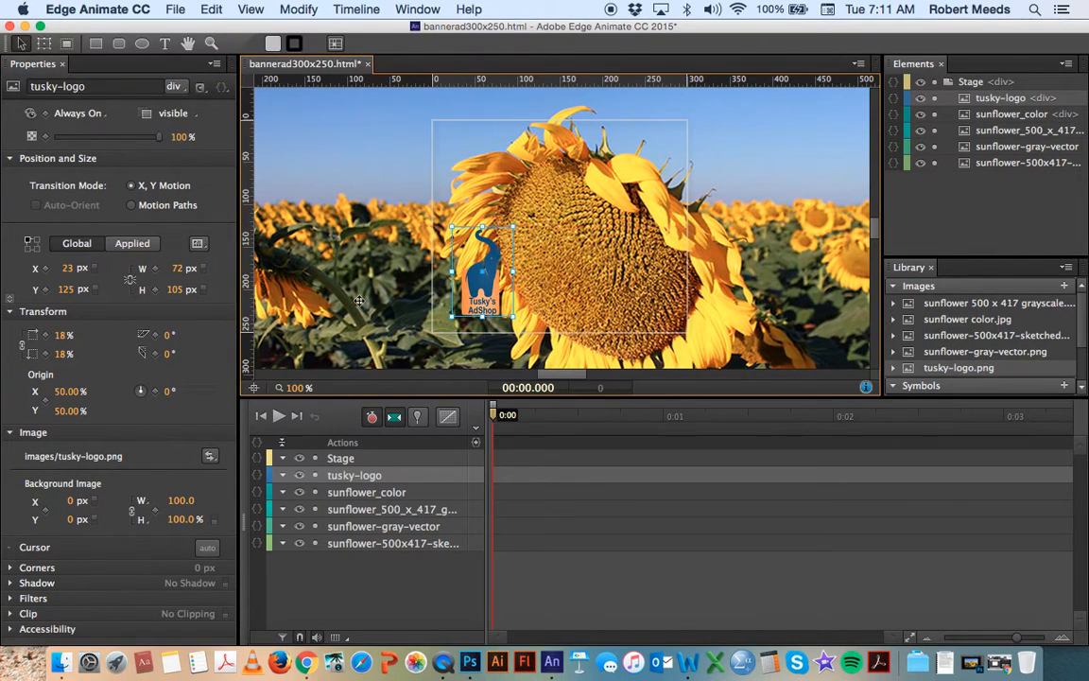
left_click(367, 492)
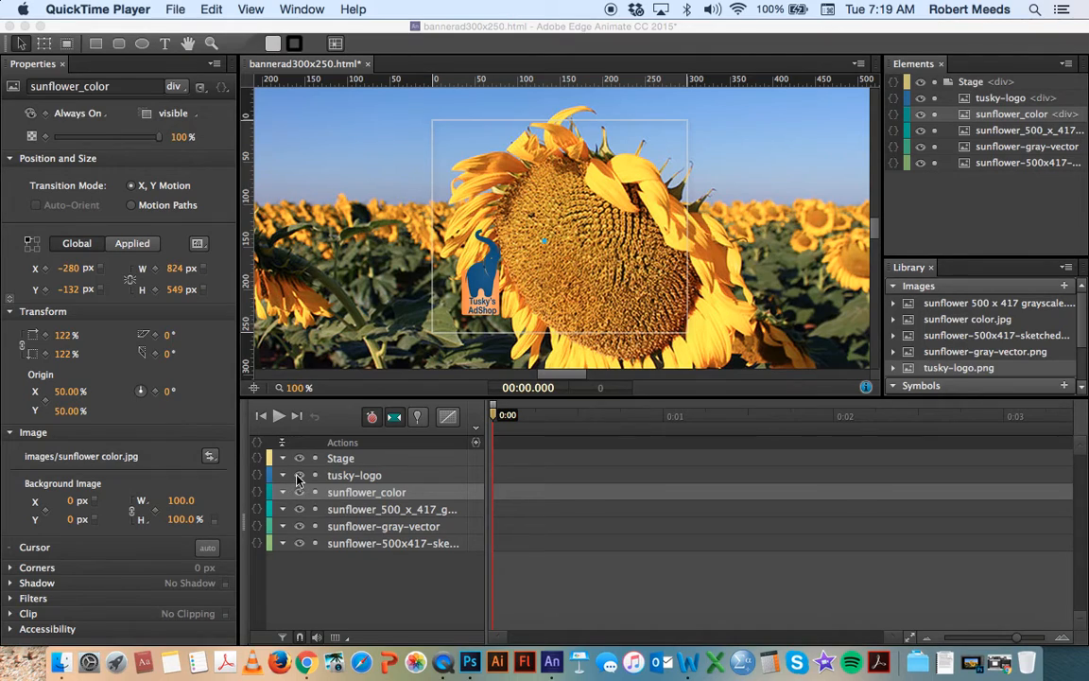
Hide the logo and color photo layers with their timeline eye icons.
left_click(298, 475)
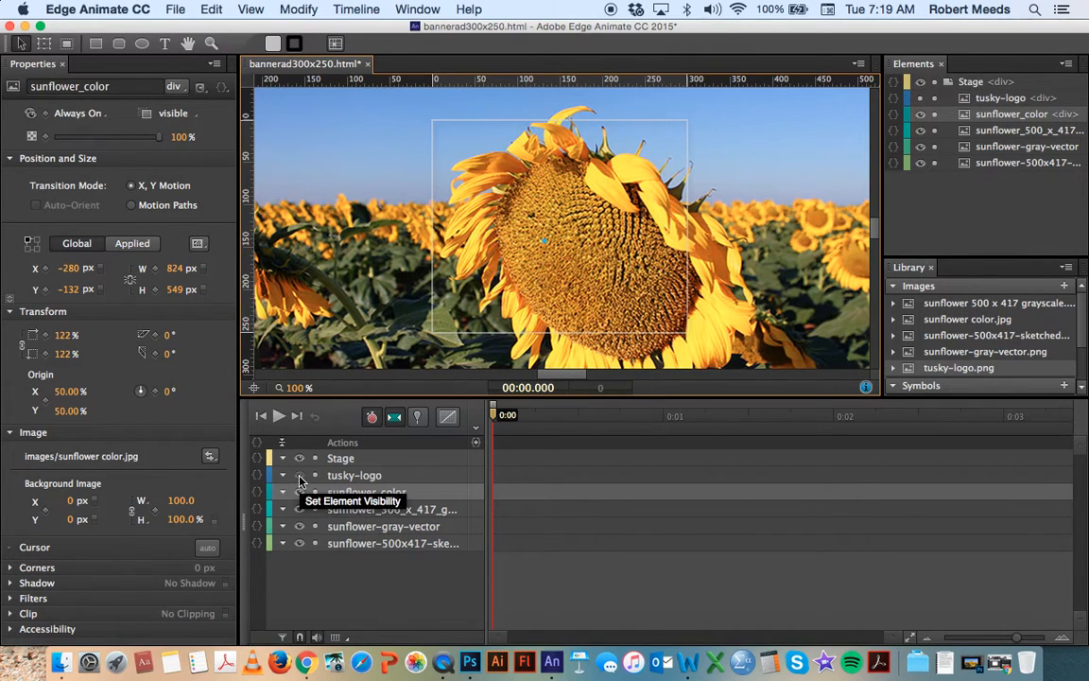
left_click(314, 477)
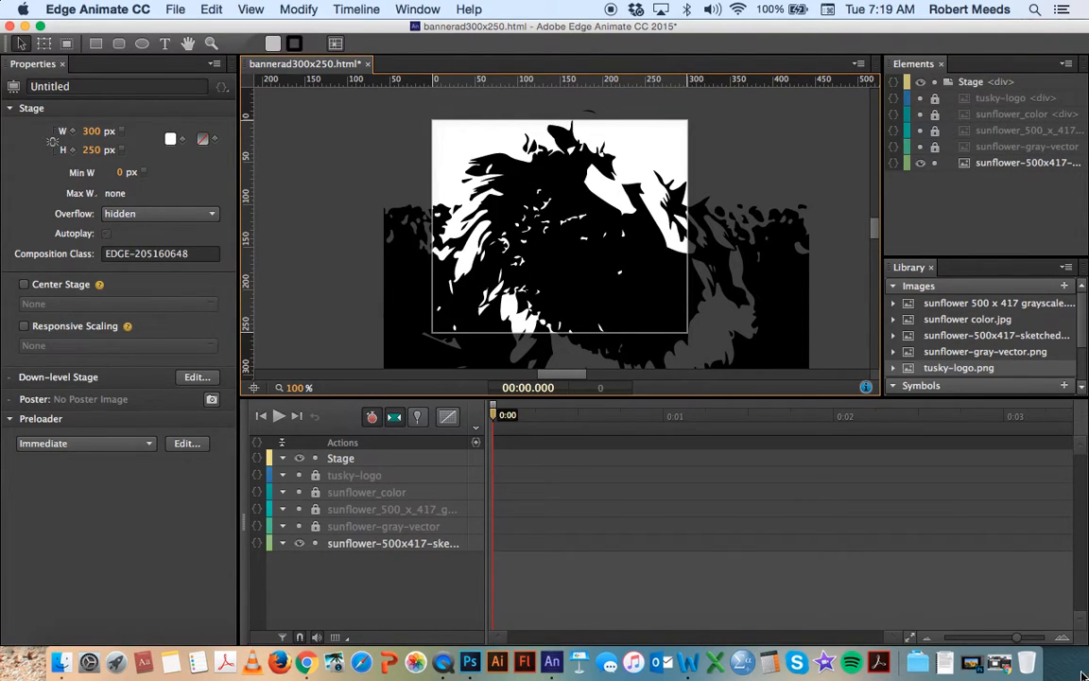
left_click(106, 234)
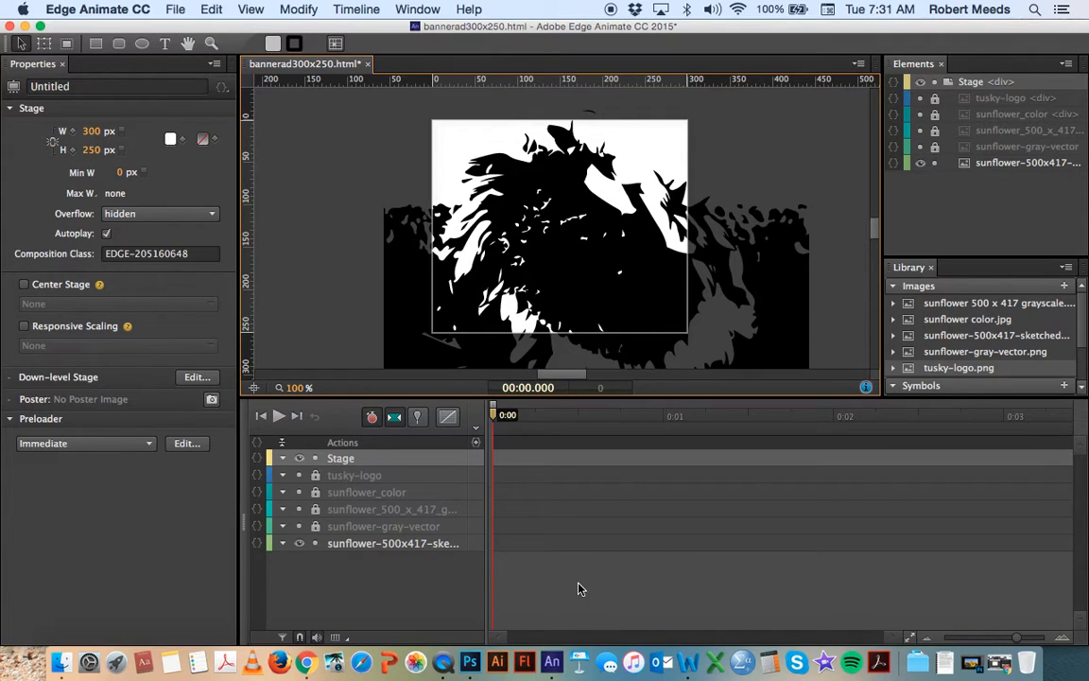
mouse_move(586, 579)
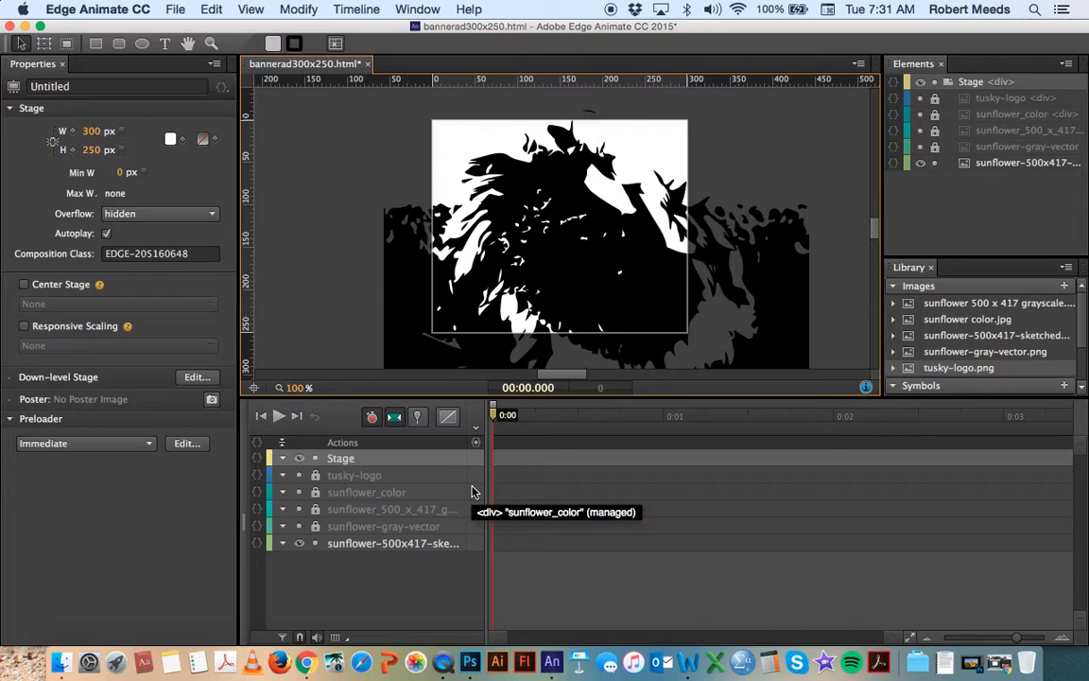
mouse_move(395, 418)
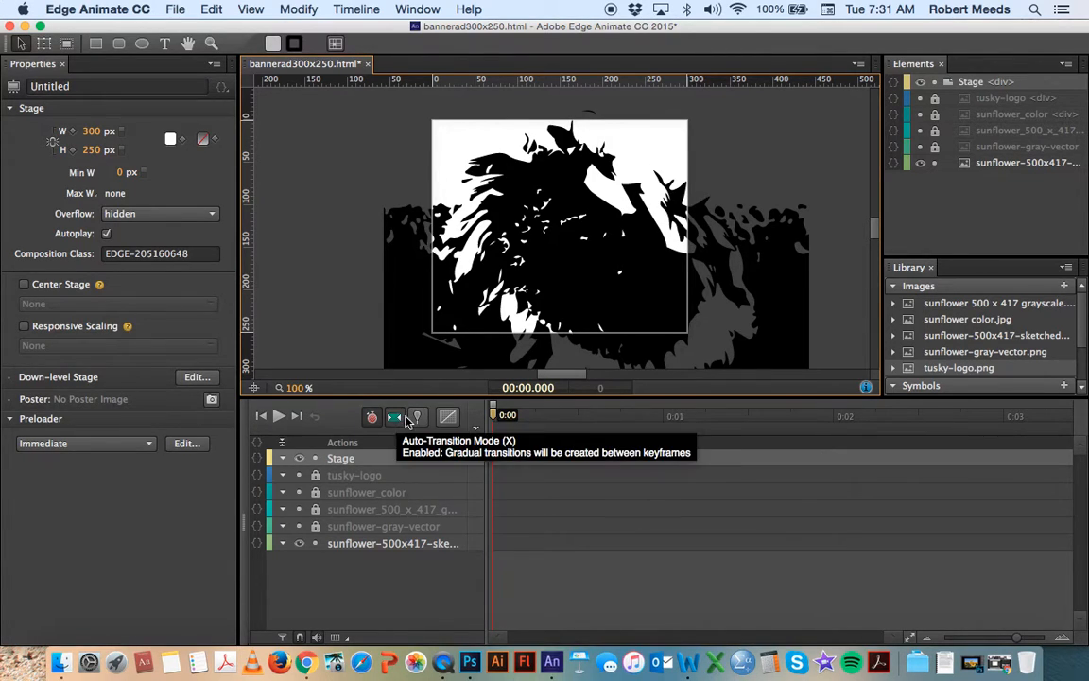
mouse_move(418, 418)
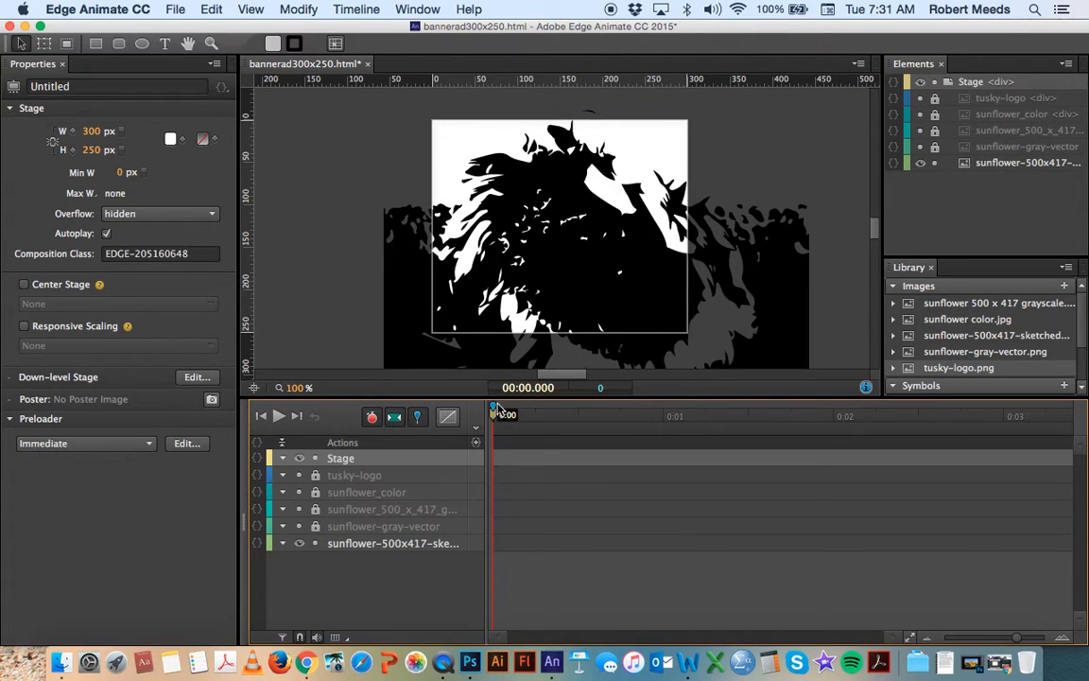
mouse_move(395, 417)
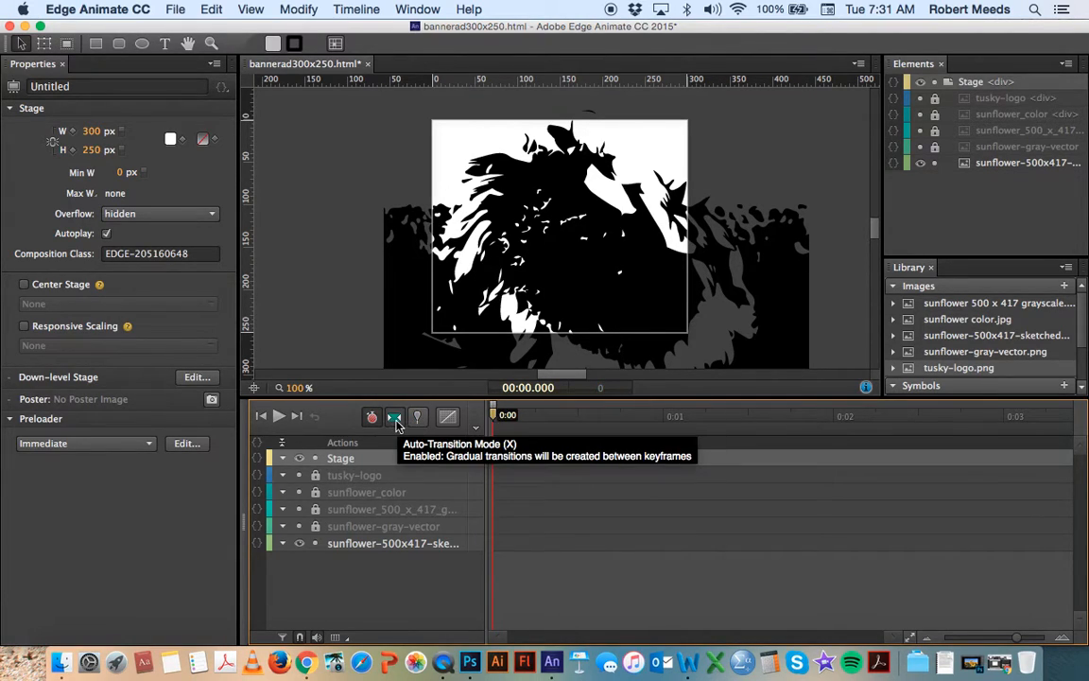
left_click(395, 416)
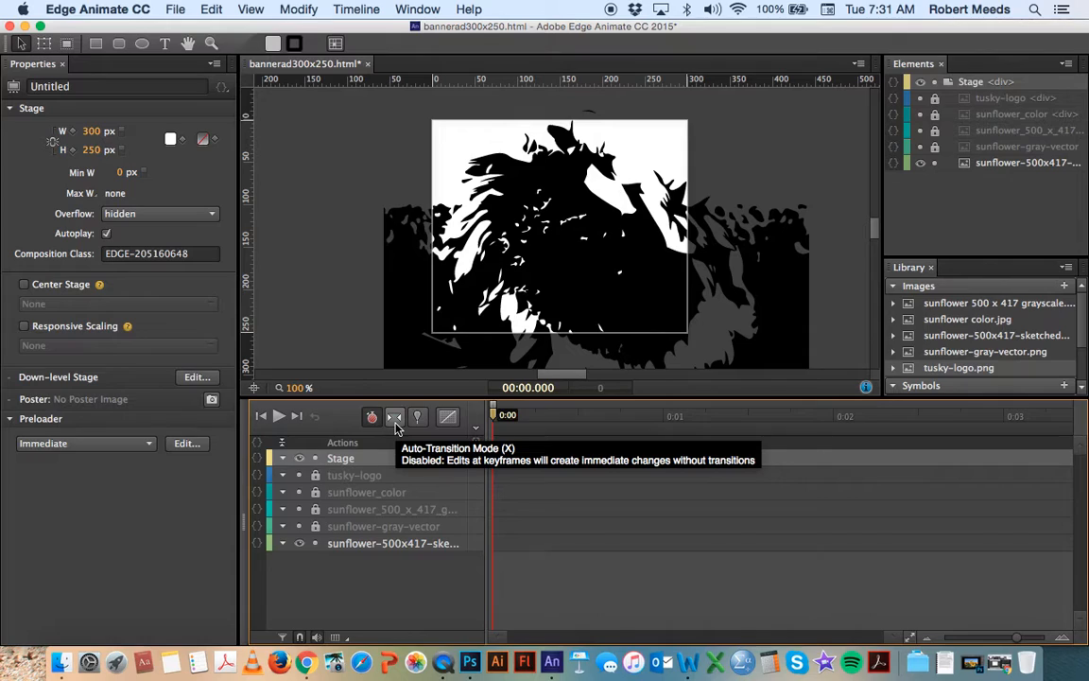
left_click(393, 418)
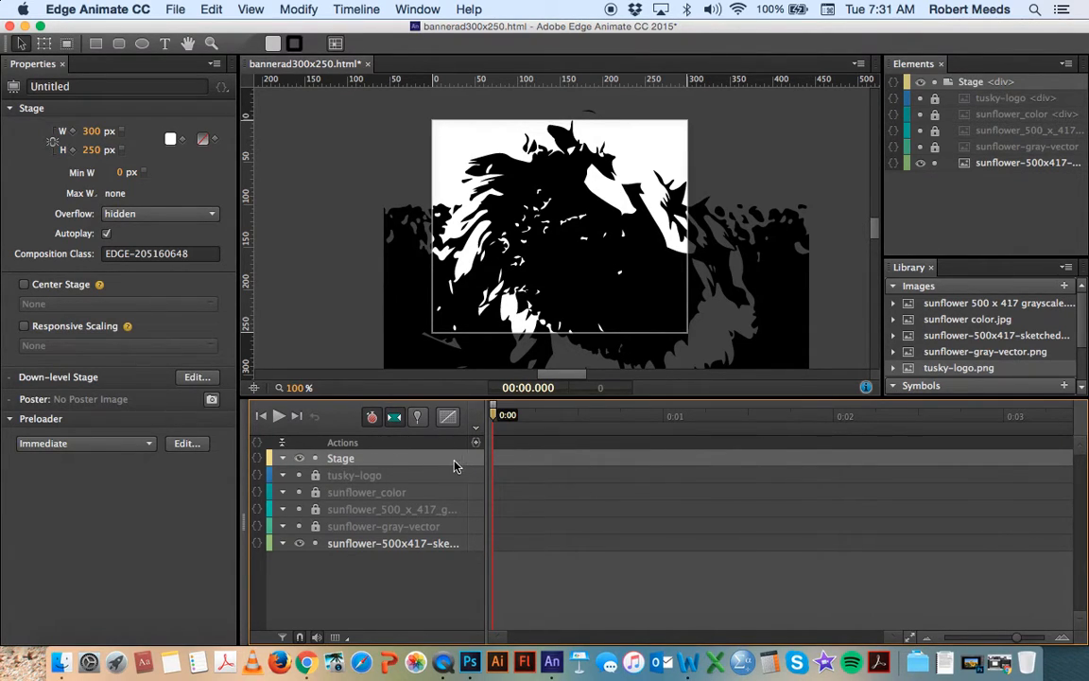
mouse_move(507, 433)
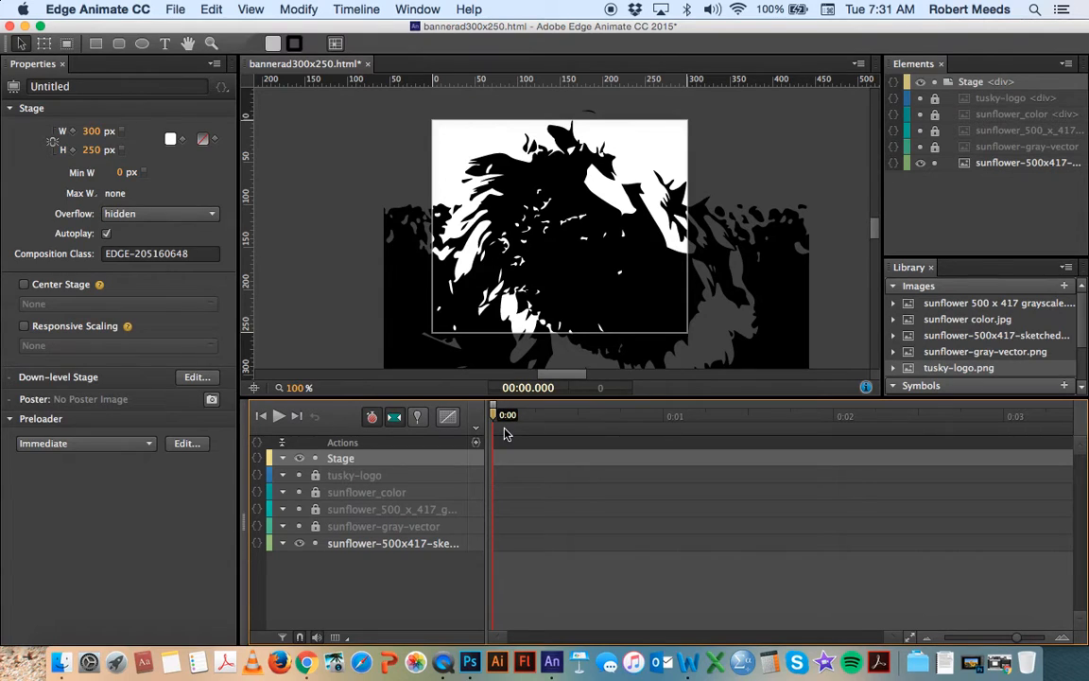
left_click(106, 235)
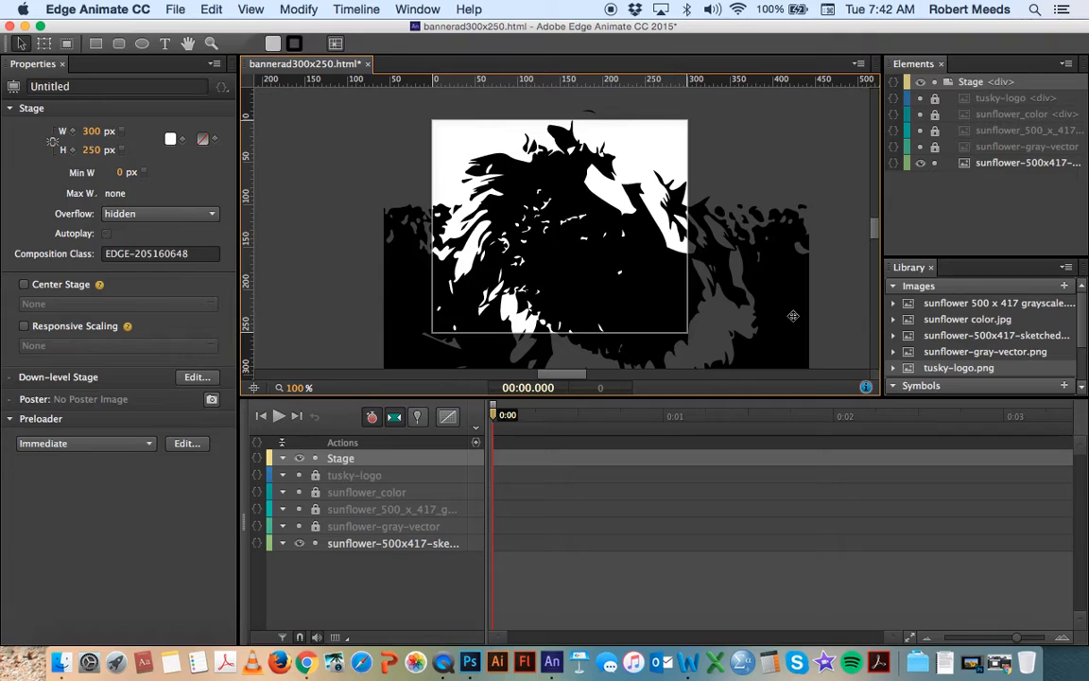
mouse_move(798, 385)
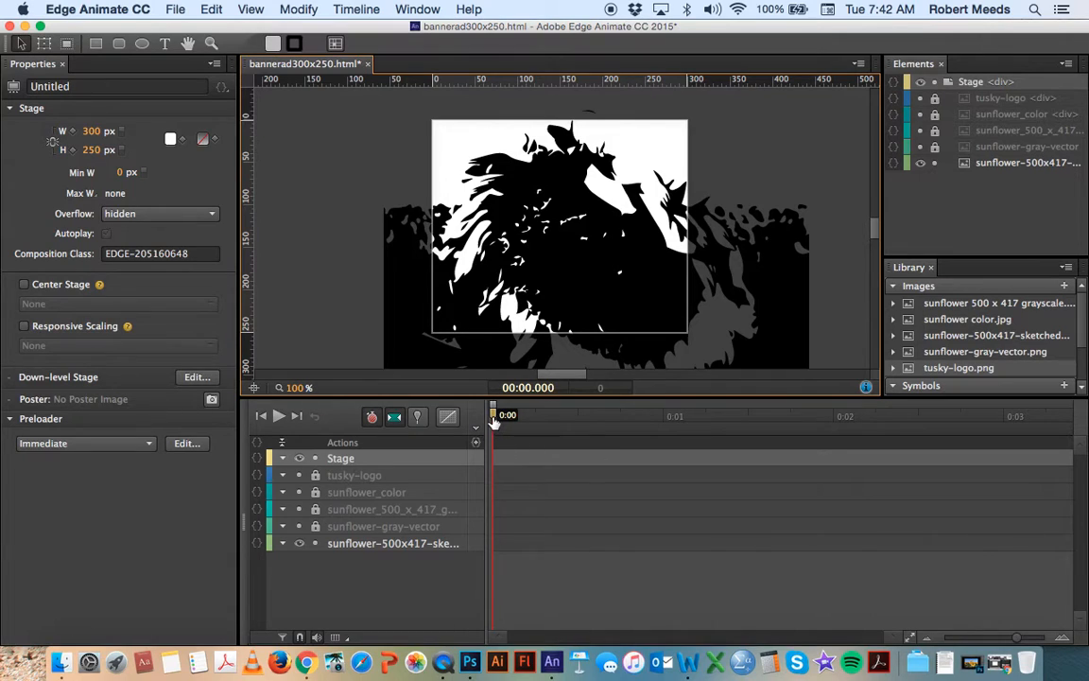
Keyframe the sketch's opacity from 100% at 1 s to 0% at 3.5 s.
left_click_drag(492, 416, 528, 416)
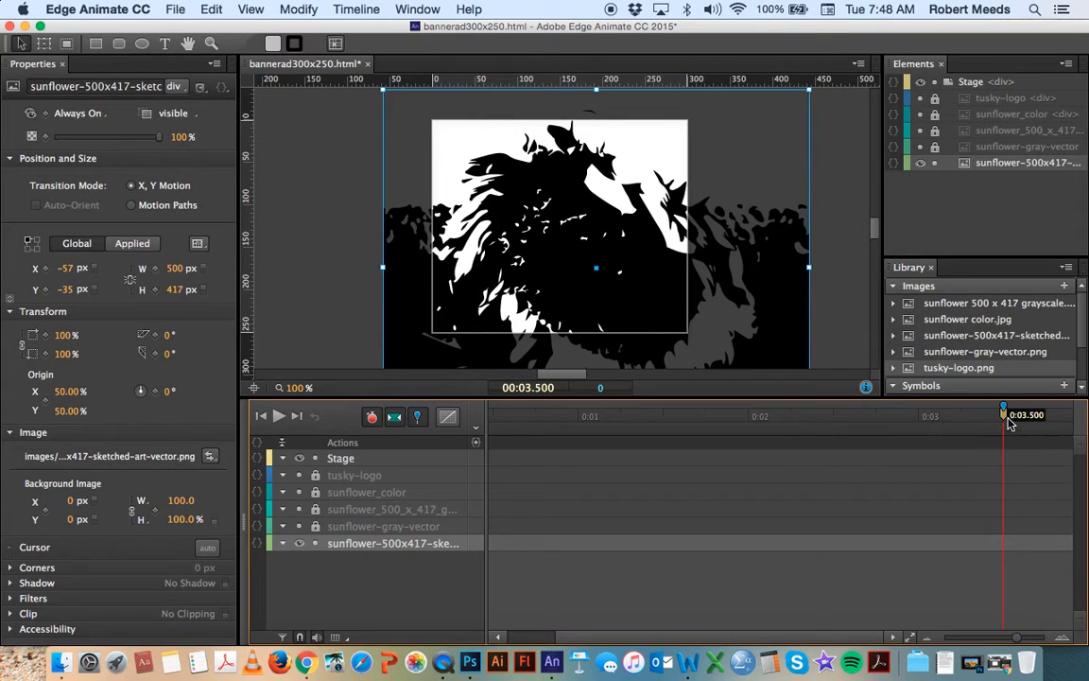
mouse_move(1006, 423)
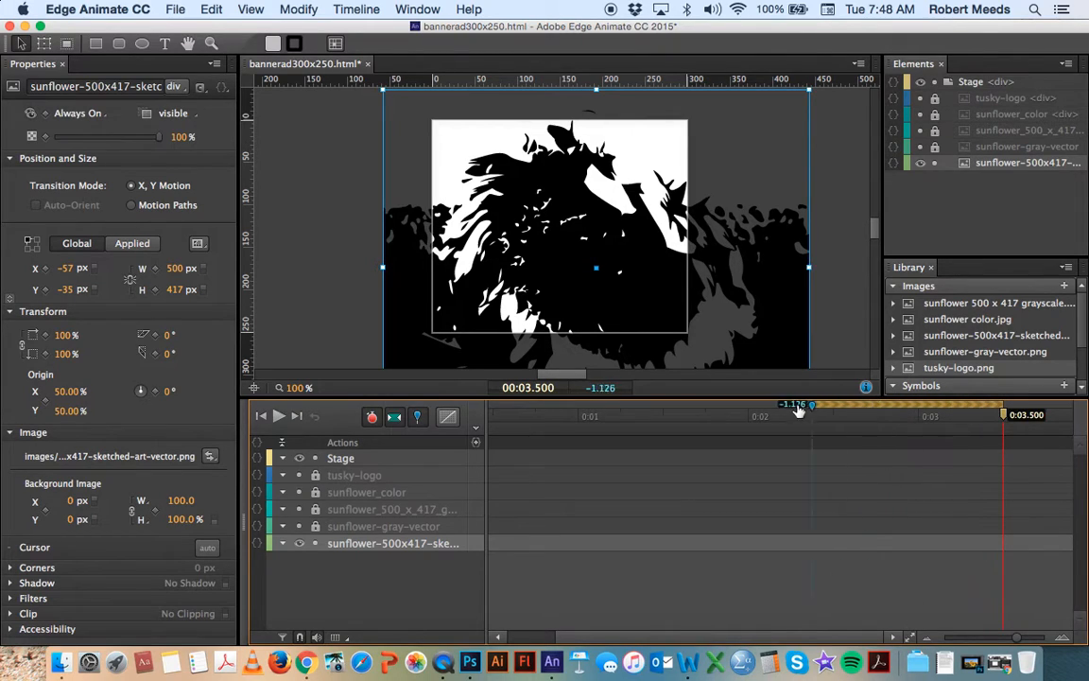
left_click_drag(798, 405, 577, 404)
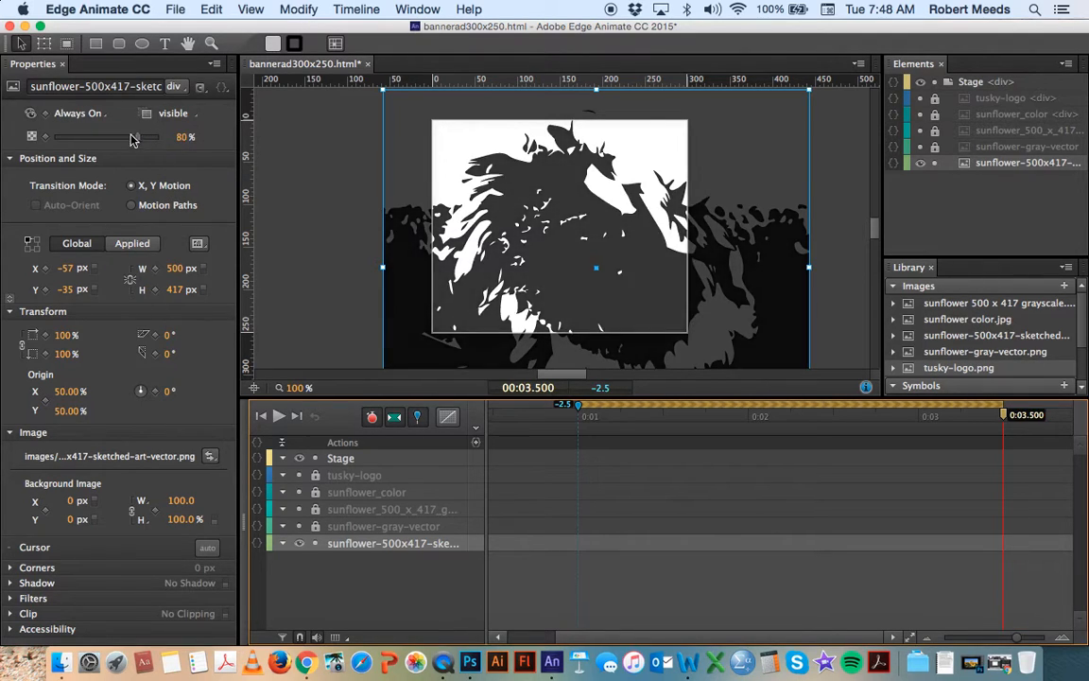
left_click_drag(134, 136, 42, 136)
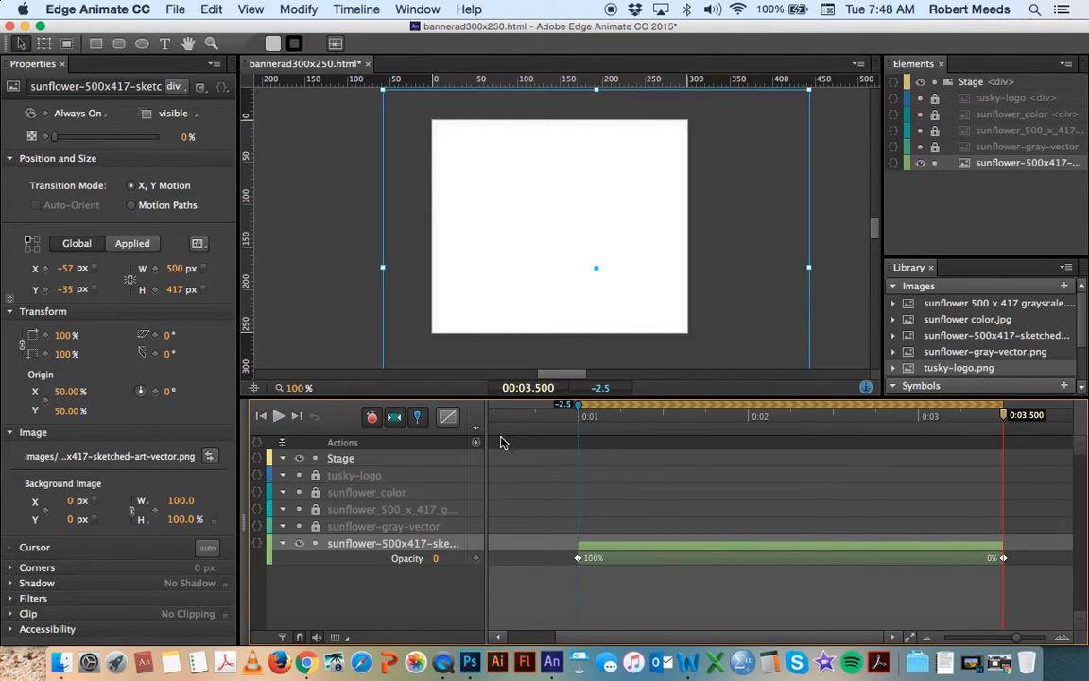
Play the timeline from the start to preview the sketch fading out, then stop.
left_click(261, 416)
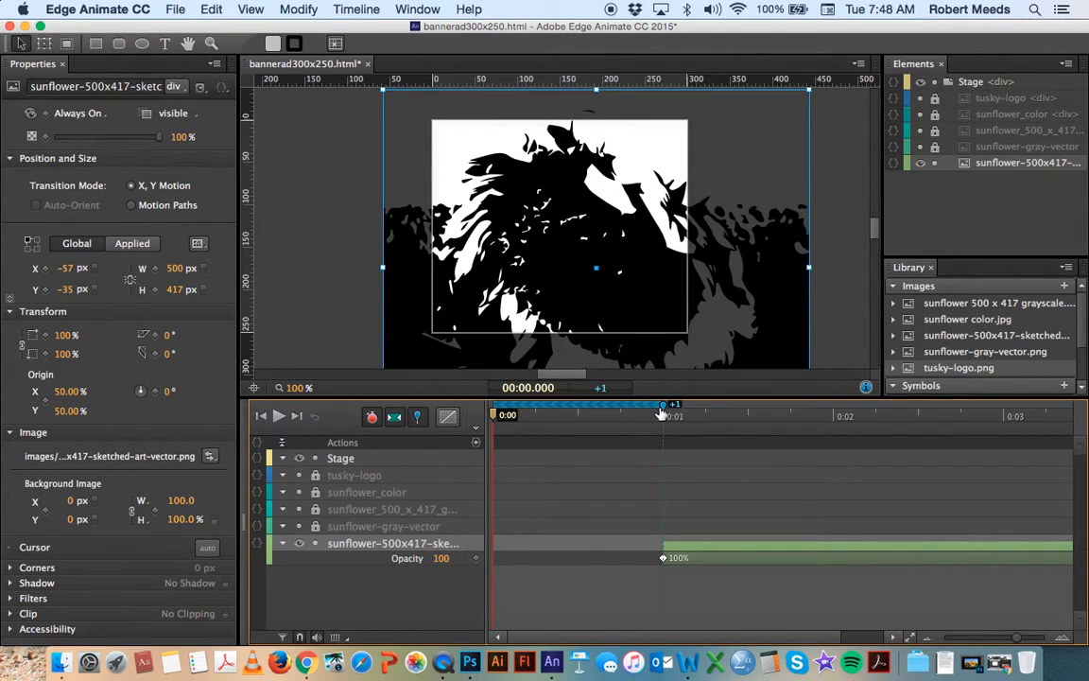
mouse_move(425, 476)
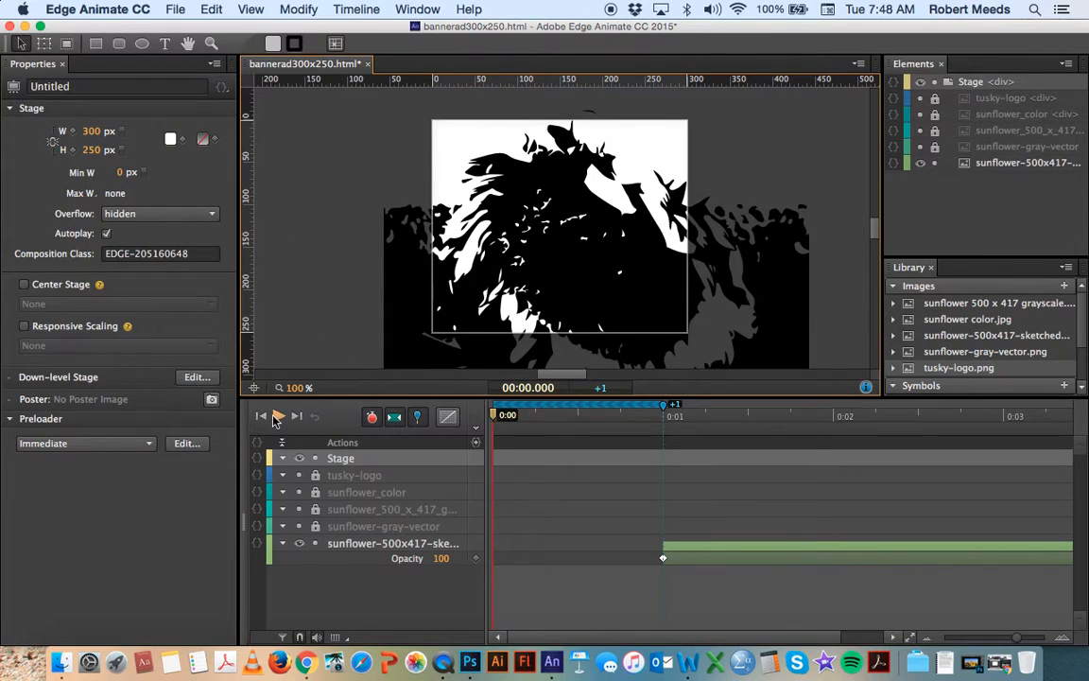
left_click(278, 416)
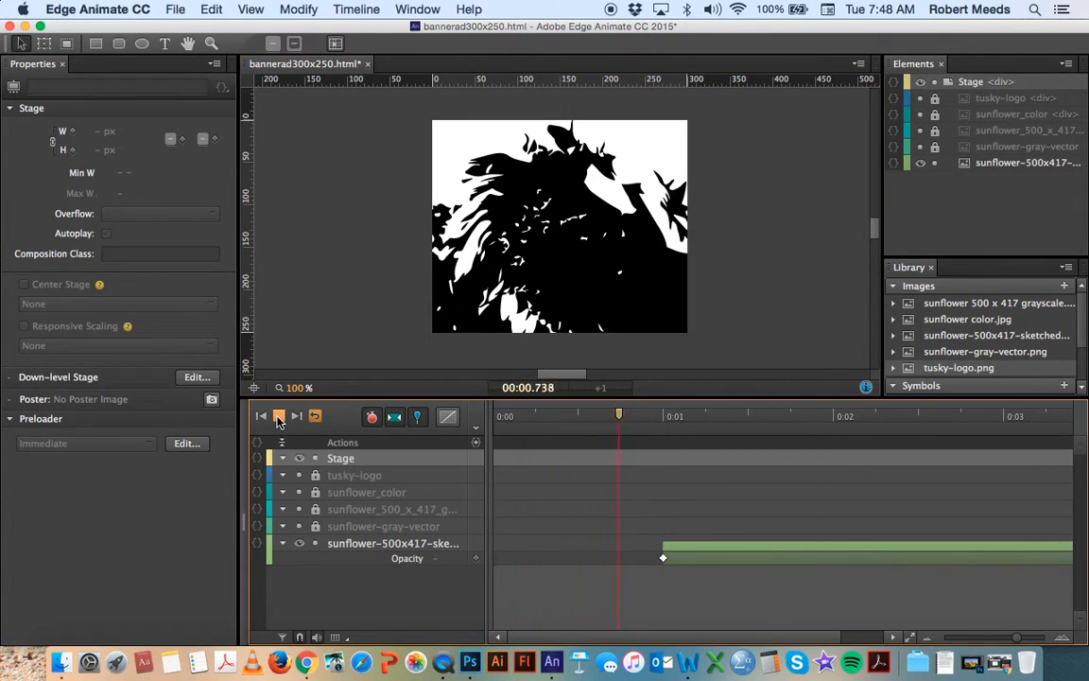
left_click(278, 416)
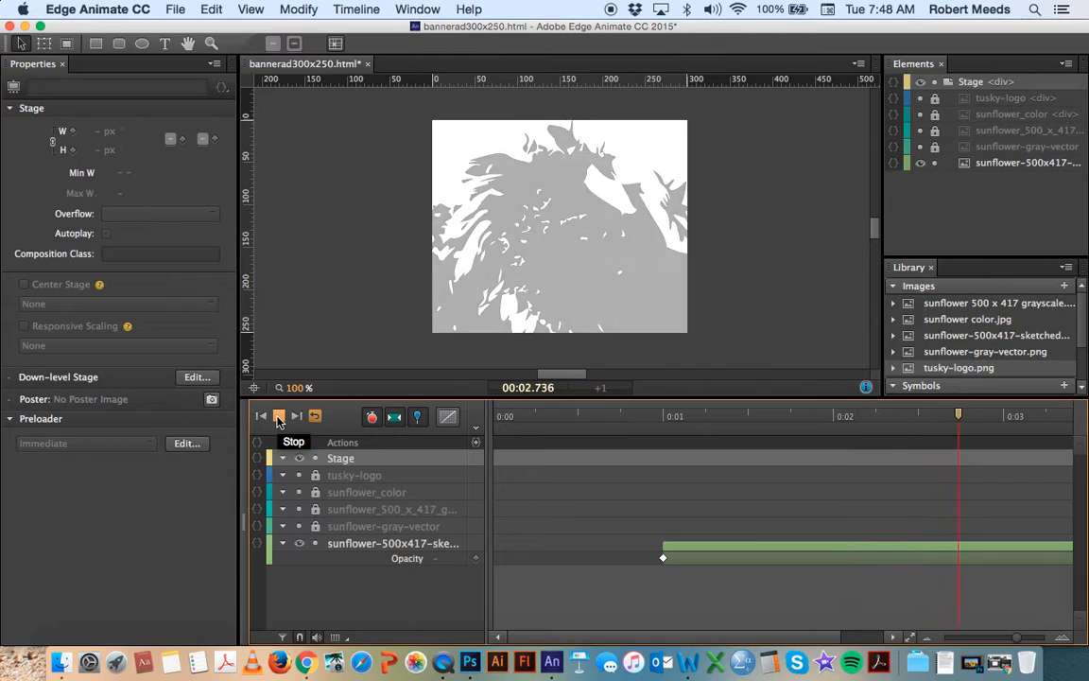
left_click(277, 416)
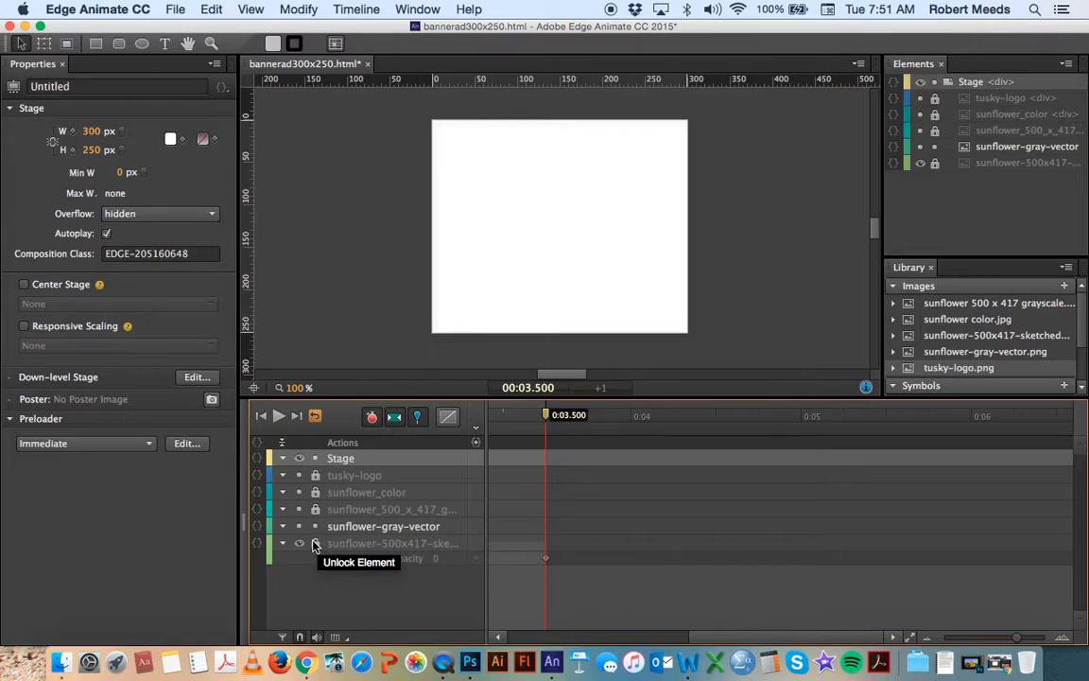
Unlock sunflower-gray-vector and keyframe its Opacity to 0% at the 1-second mark.
left_click(299, 525)
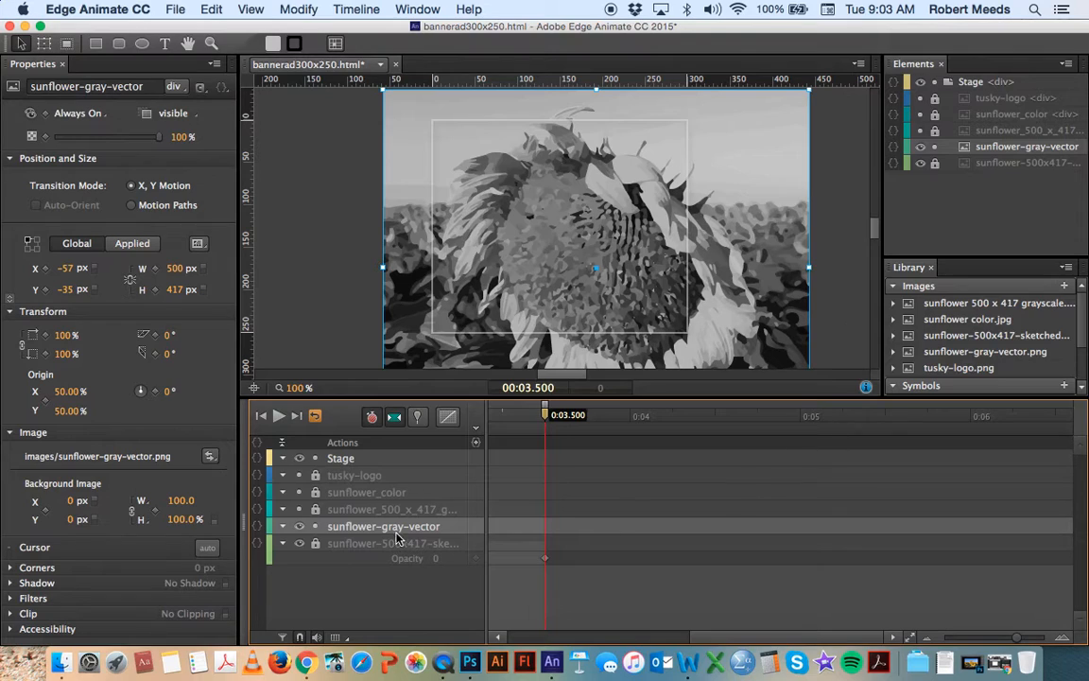
mouse_move(357, 527)
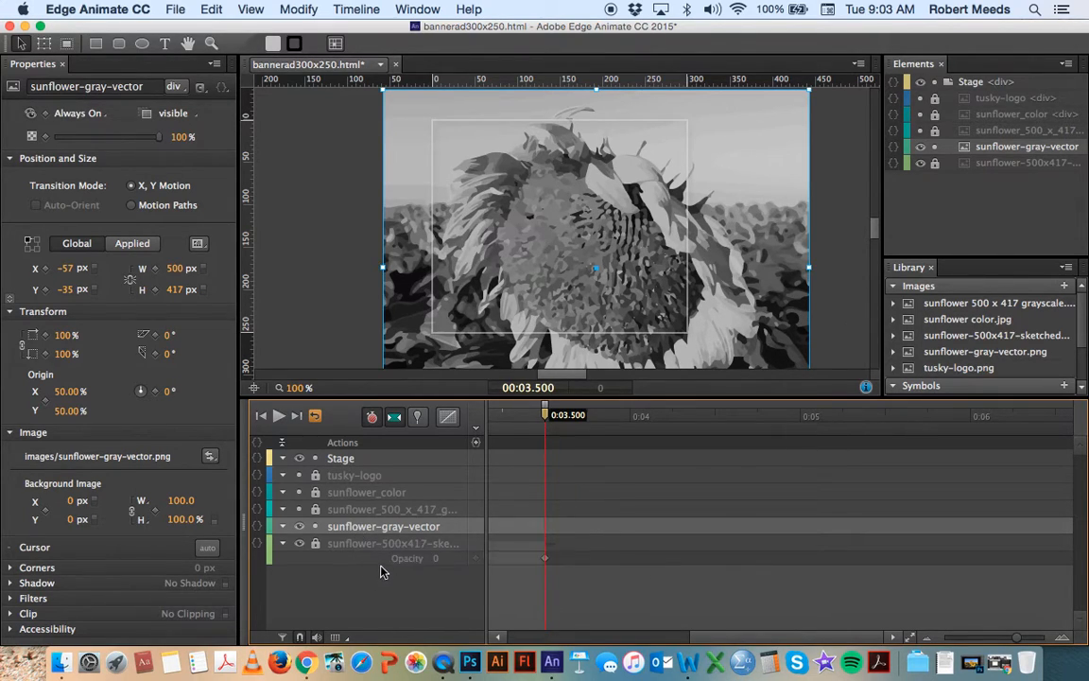
mouse_move(360, 542)
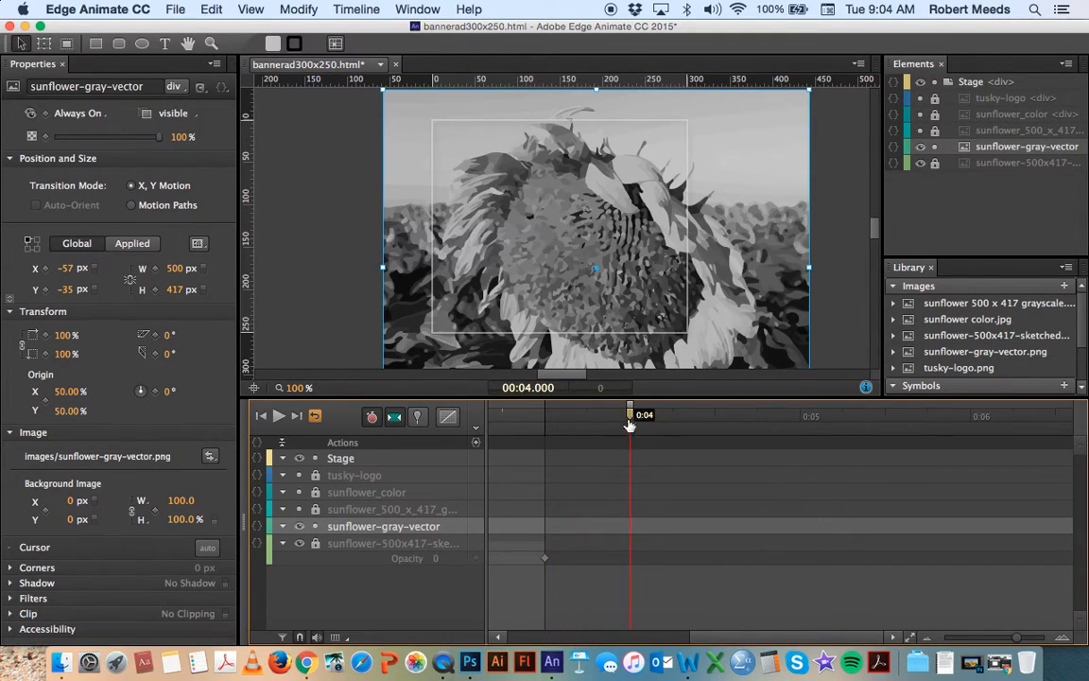
mouse_move(616, 442)
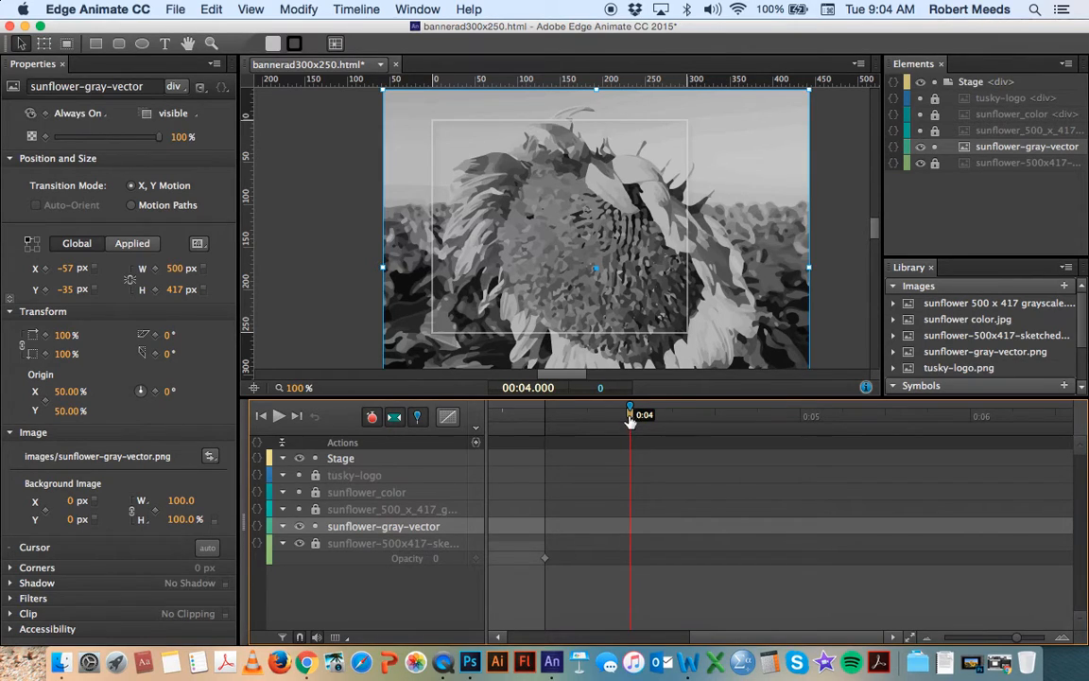
mouse_move(631, 424)
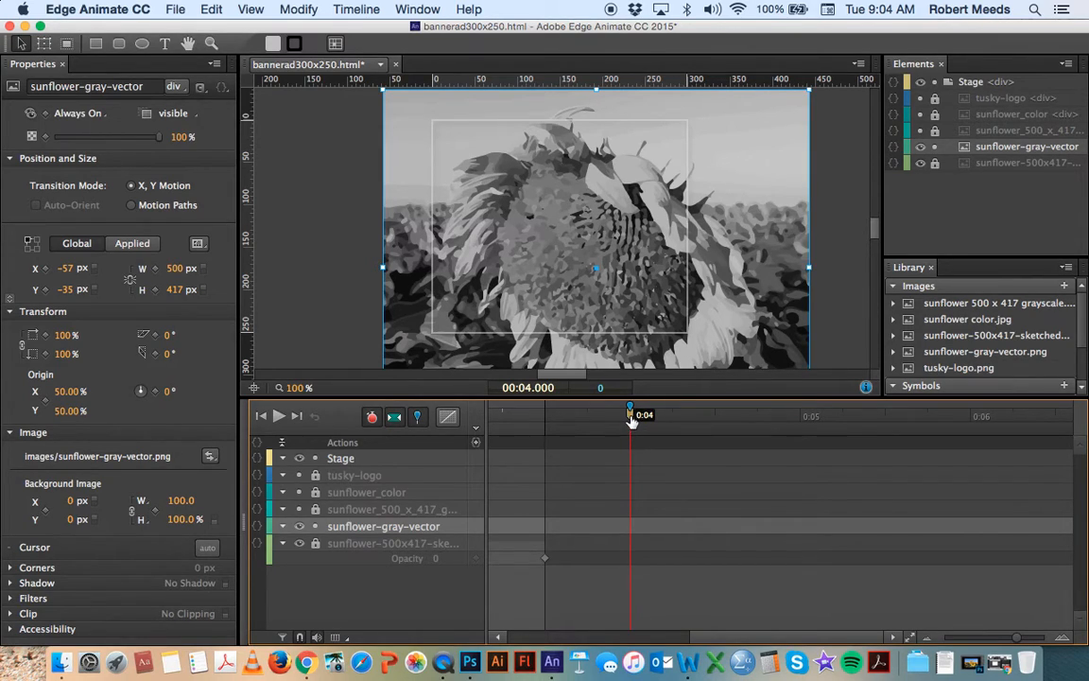
left_click_drag(631, 414, 488, 414)
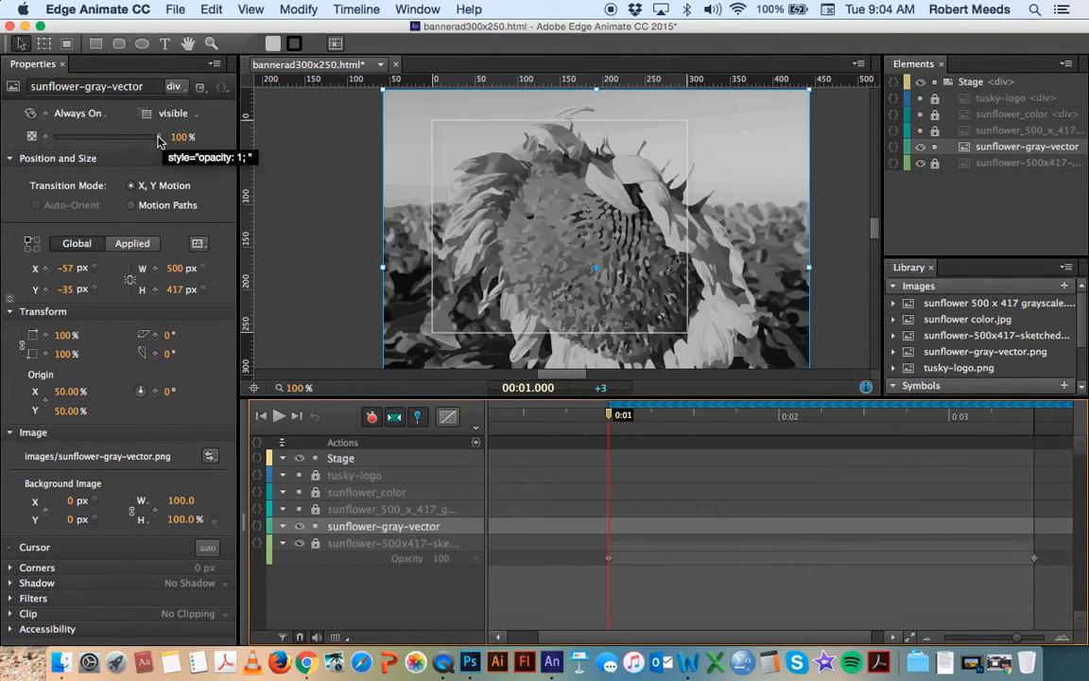
left_click_drag(159, 136, 50, 136)
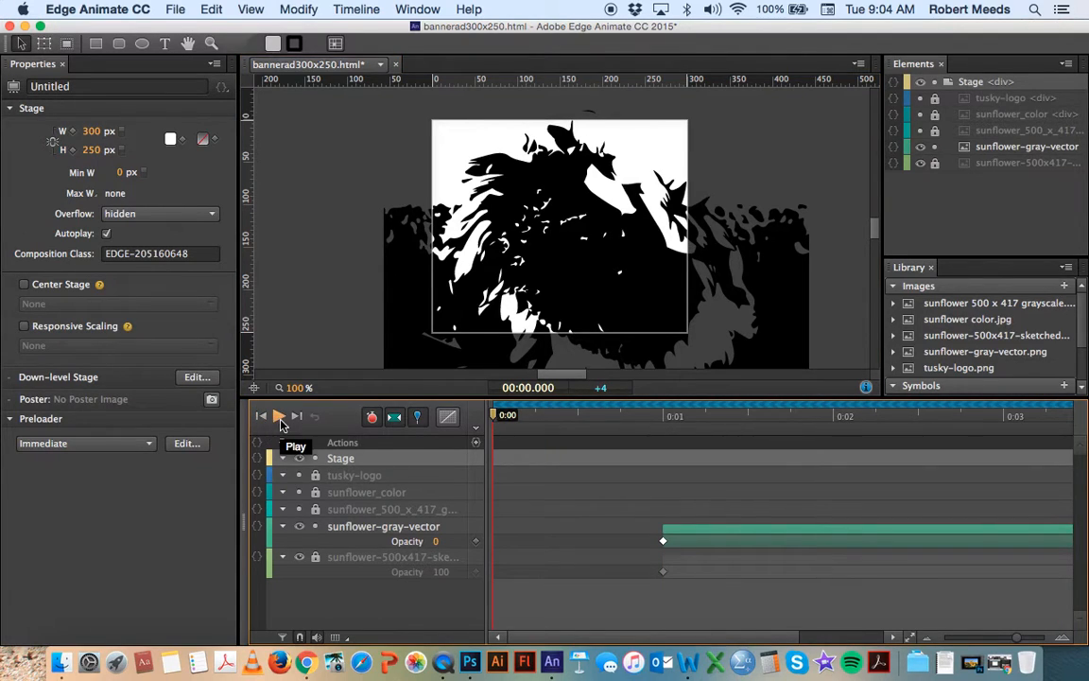
Play the animation from the start to check the gray vector fade-in.
left_click(278, 415)
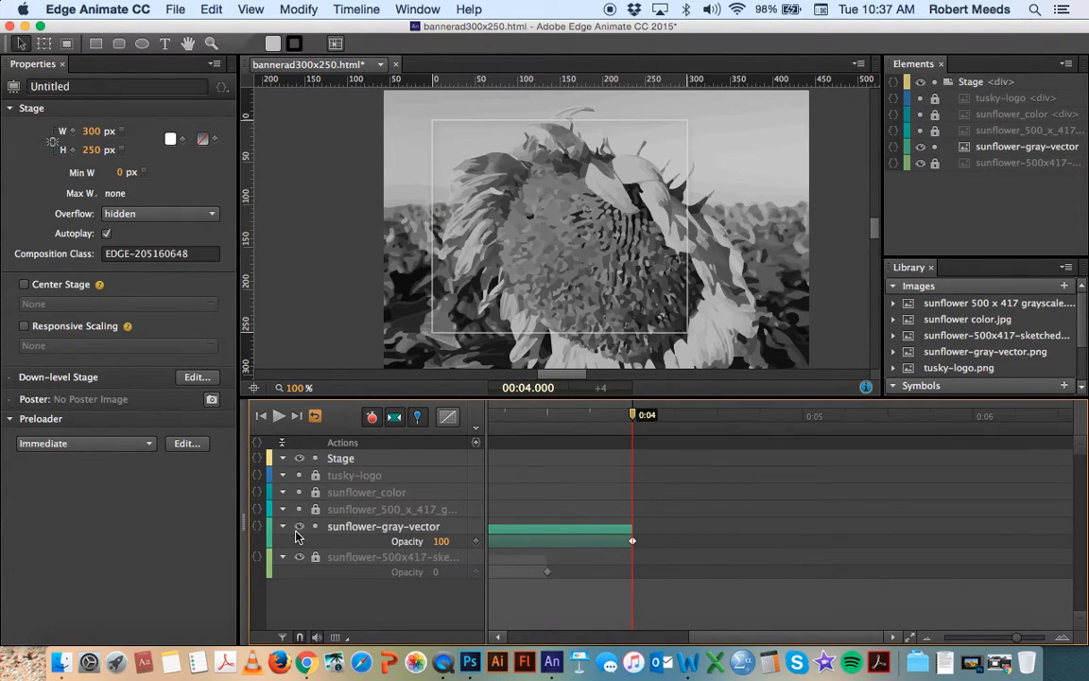
mouse_move(314, 526)
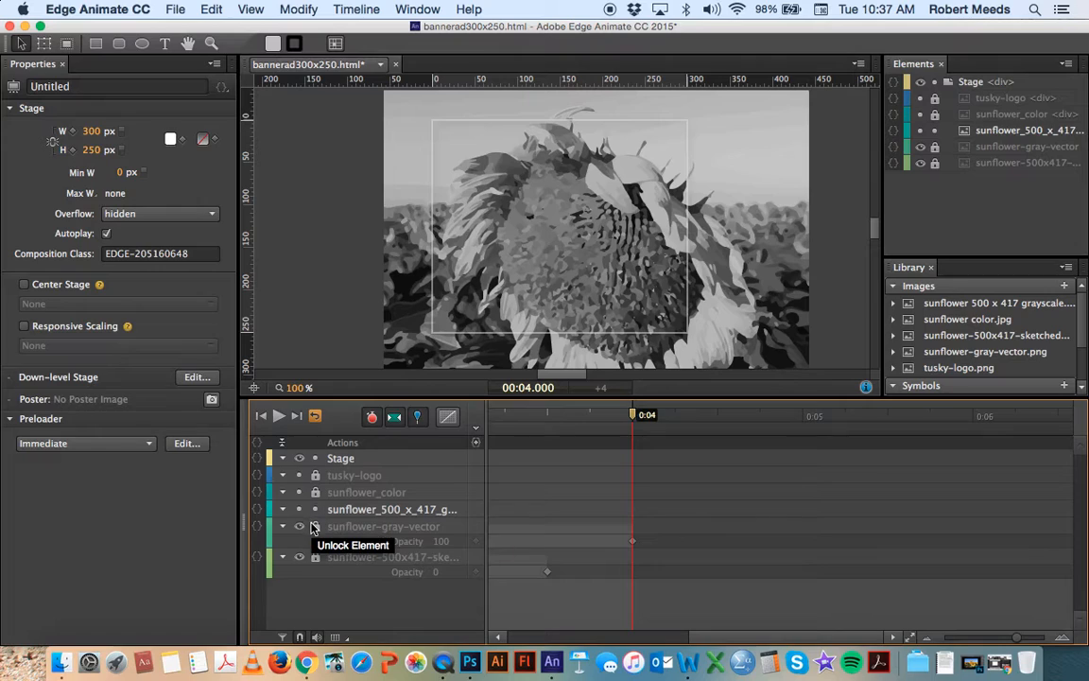
Unhide the grayscale photo, keyframe Opacity 100% near 6.4s, then return the playhead to 4s.
left_click(299, 525)
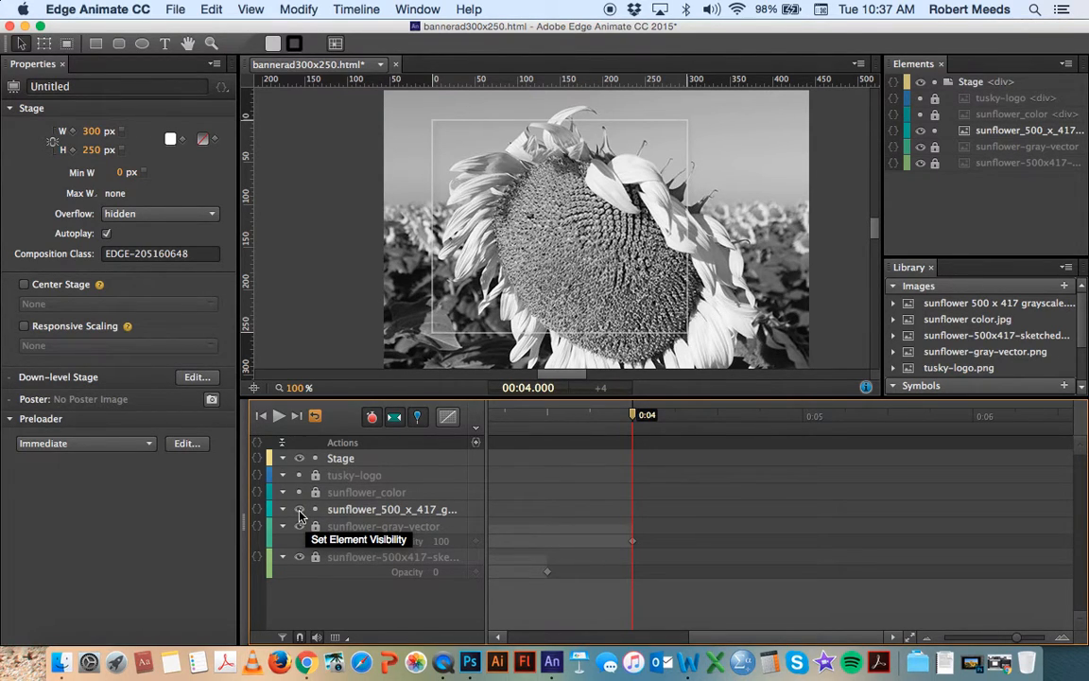
left_click(391, 508)
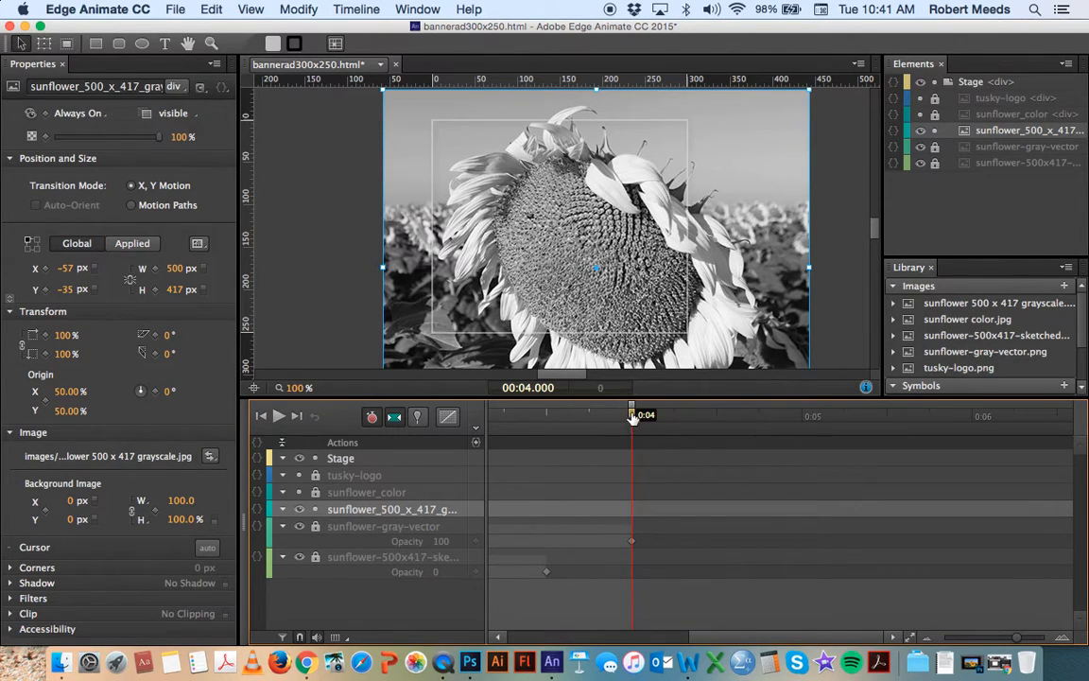
left_click_drag(631, 414, 1003, 414)
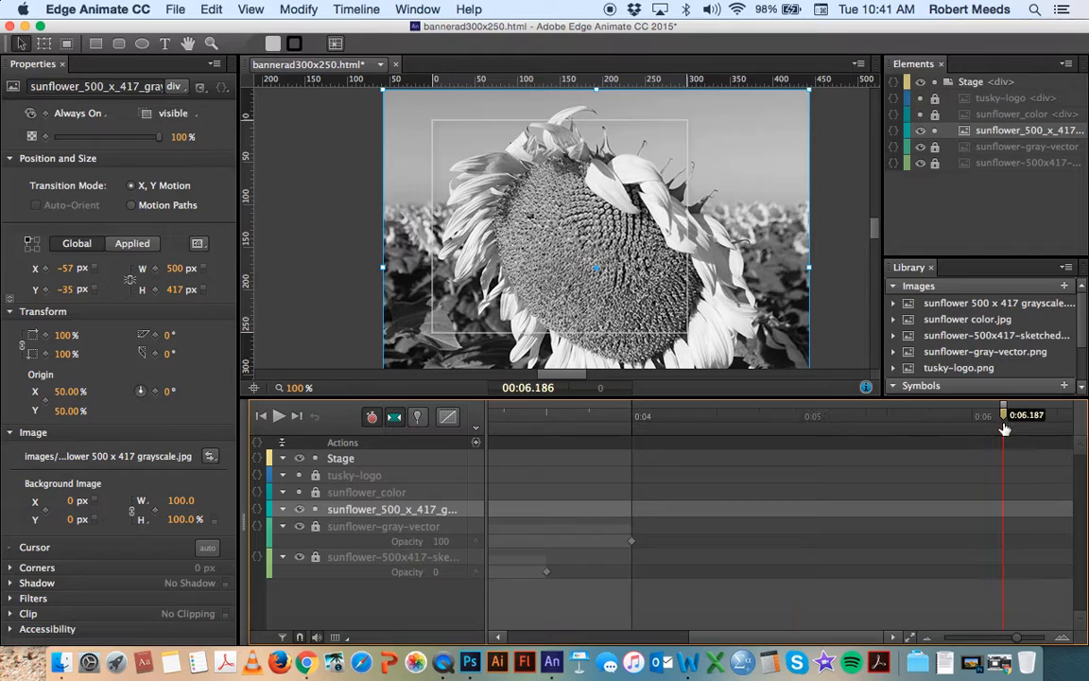
left_click_drag(1004, 416, 1063, 416)
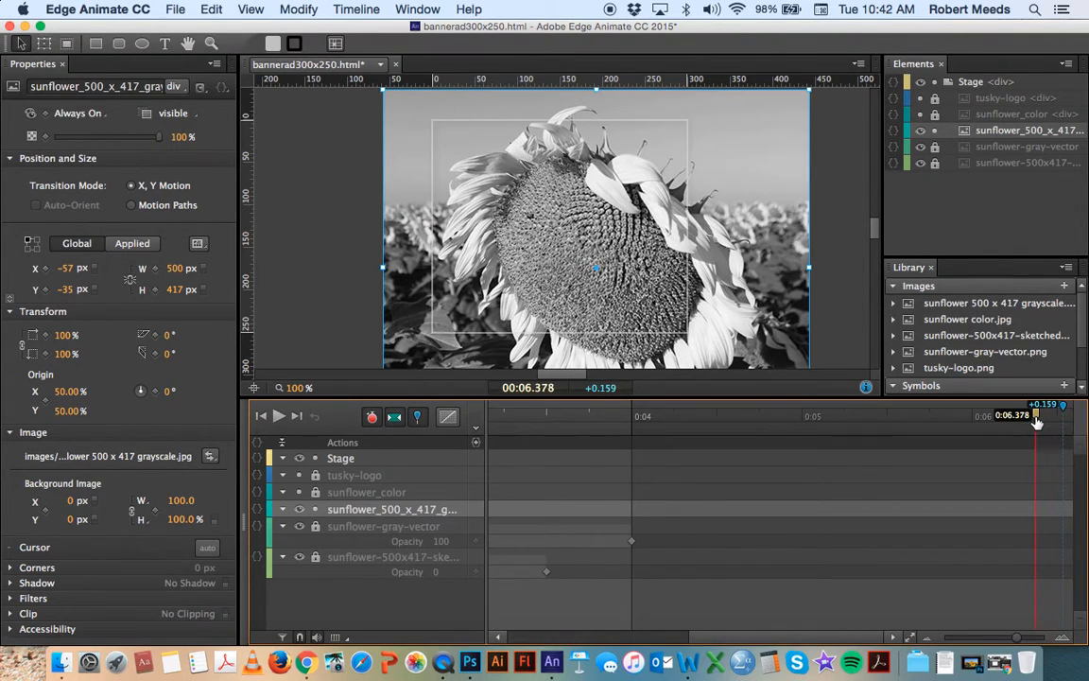
left_click_drag(1037, 416, 673, 415)
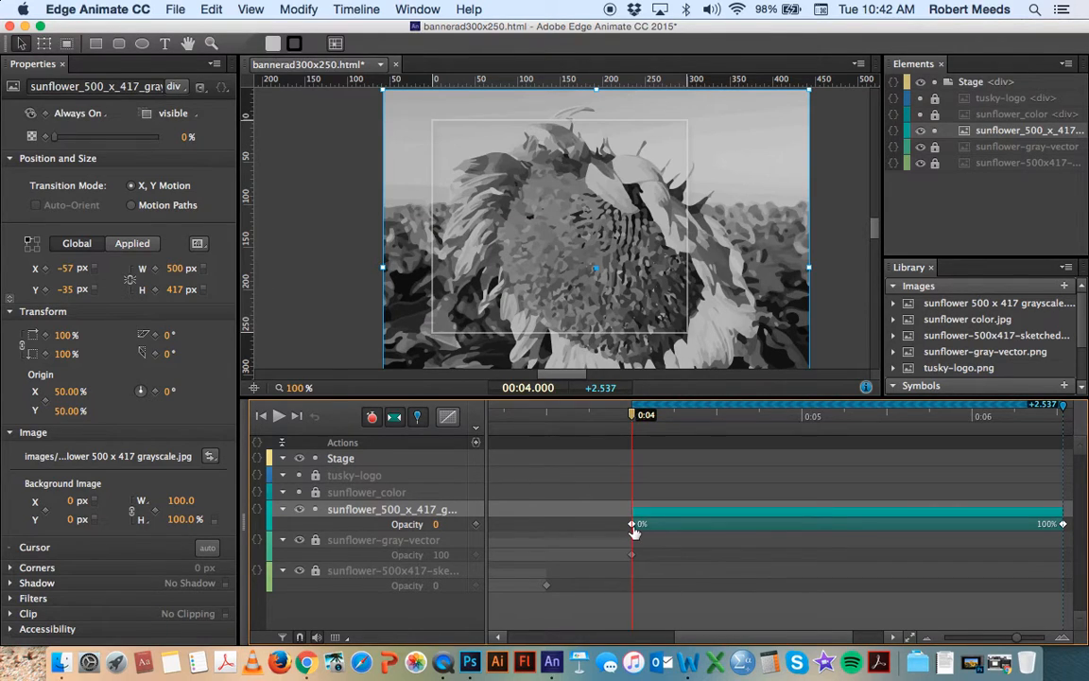
mouse_move(915, 552)
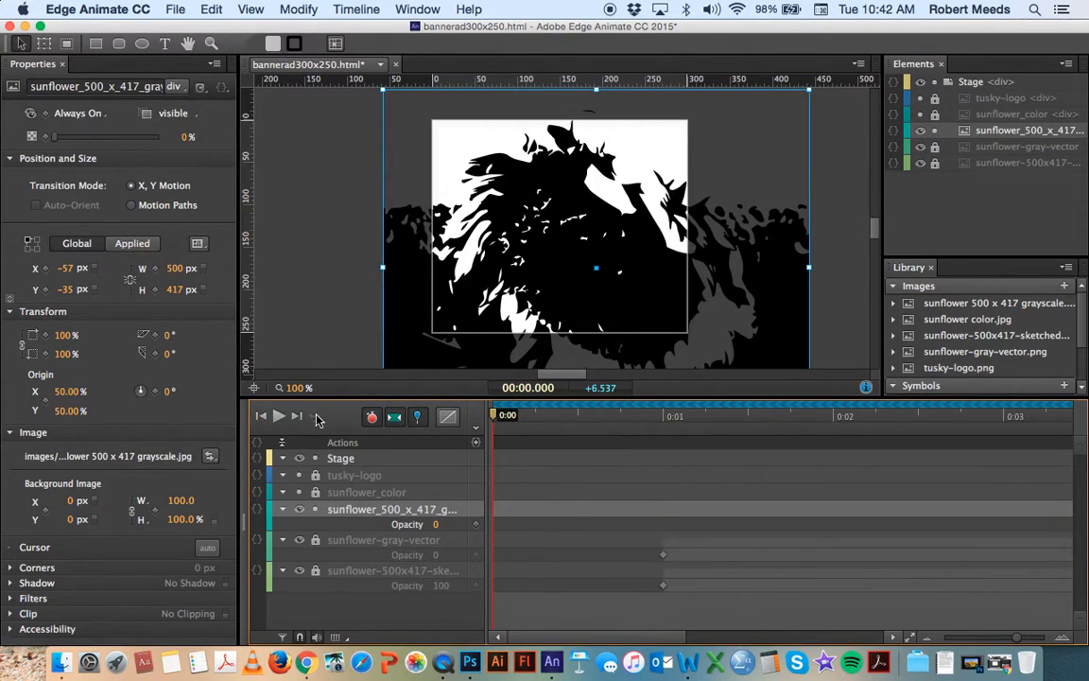
left_click(280, 415)
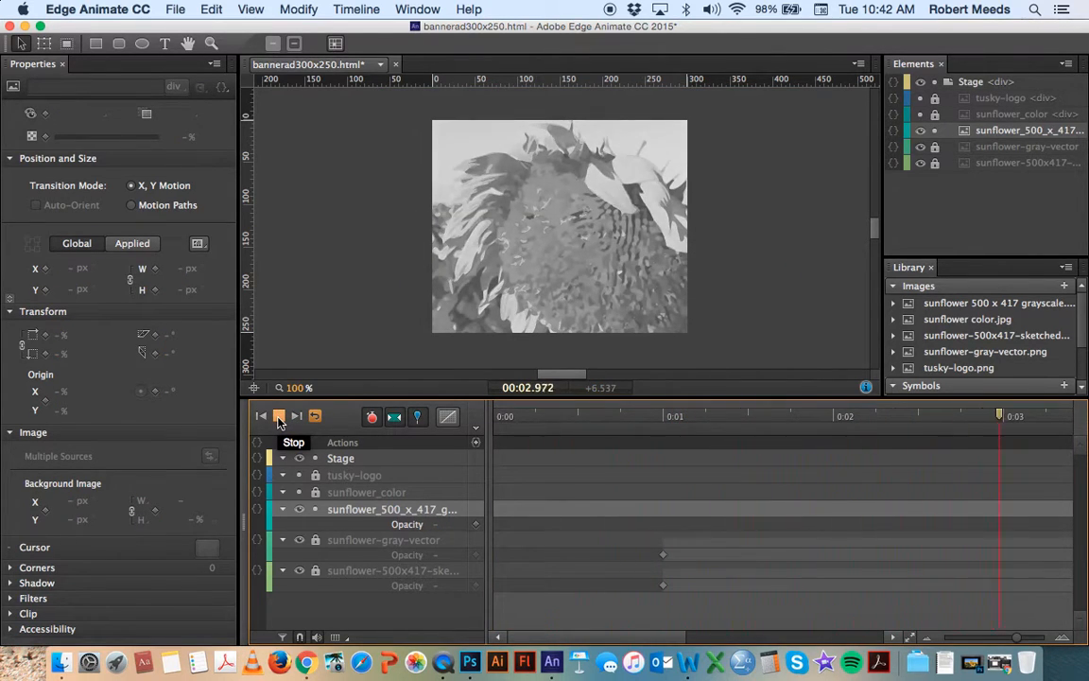
left_click(278, 416)
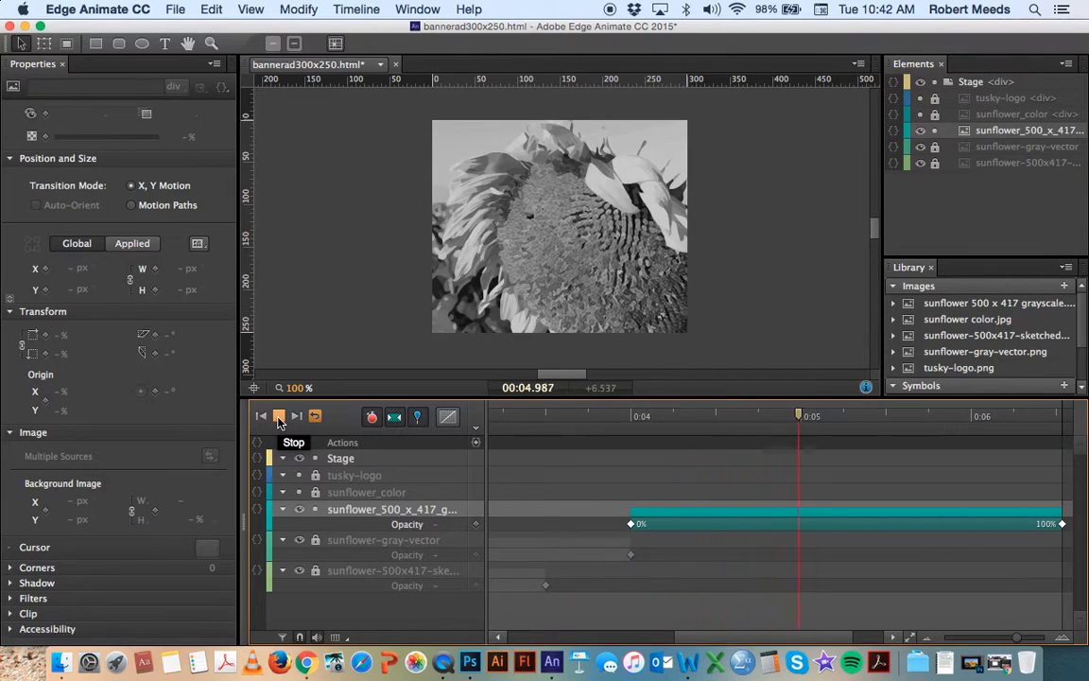
left_click(280, 416)
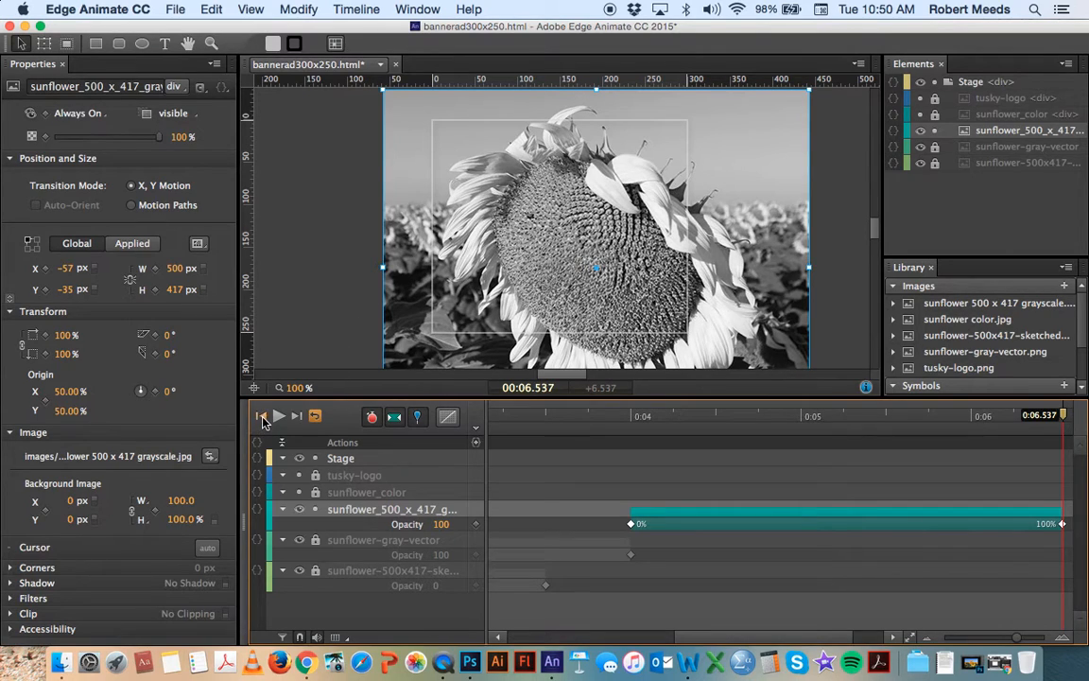
left_click(261, 416)
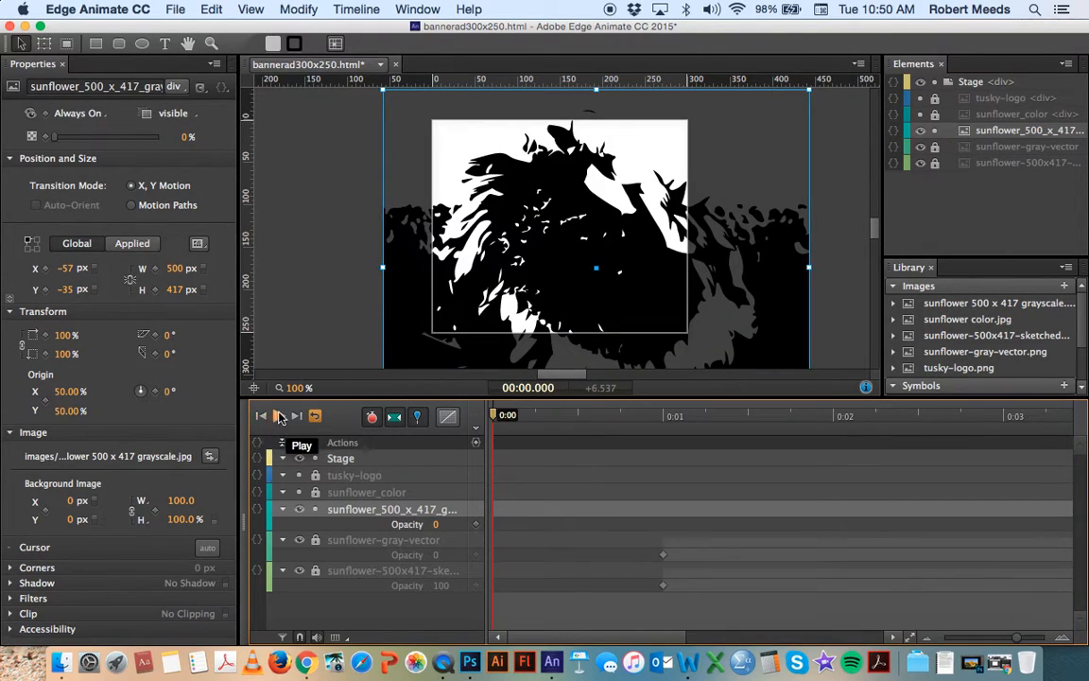
left_click(280, 416)
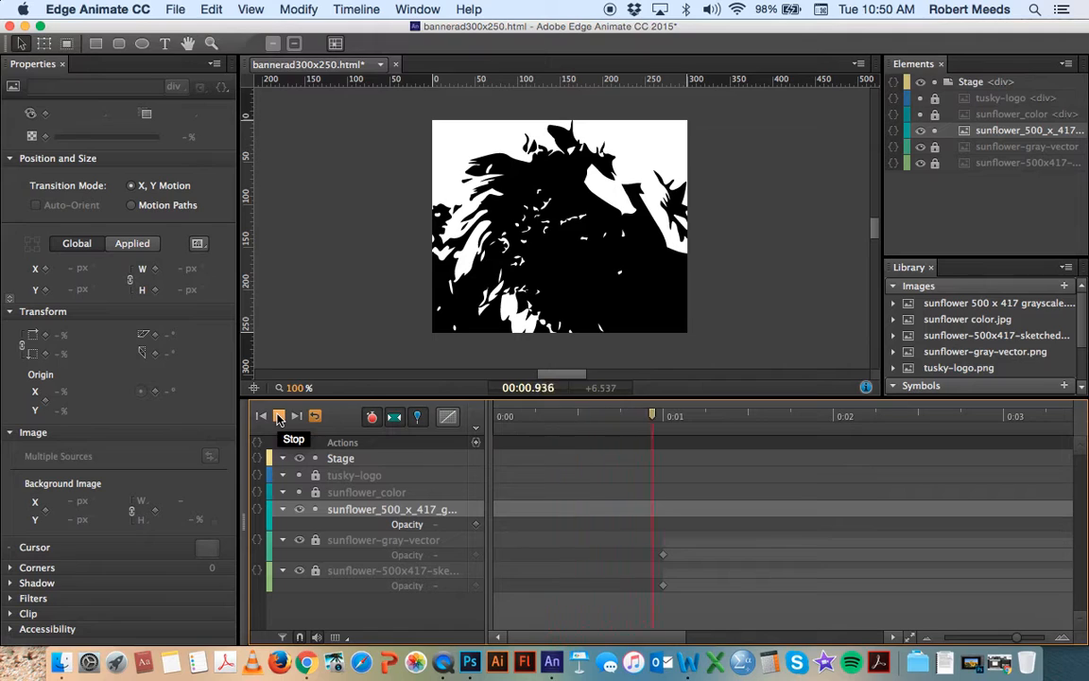
left_click(278, 416)
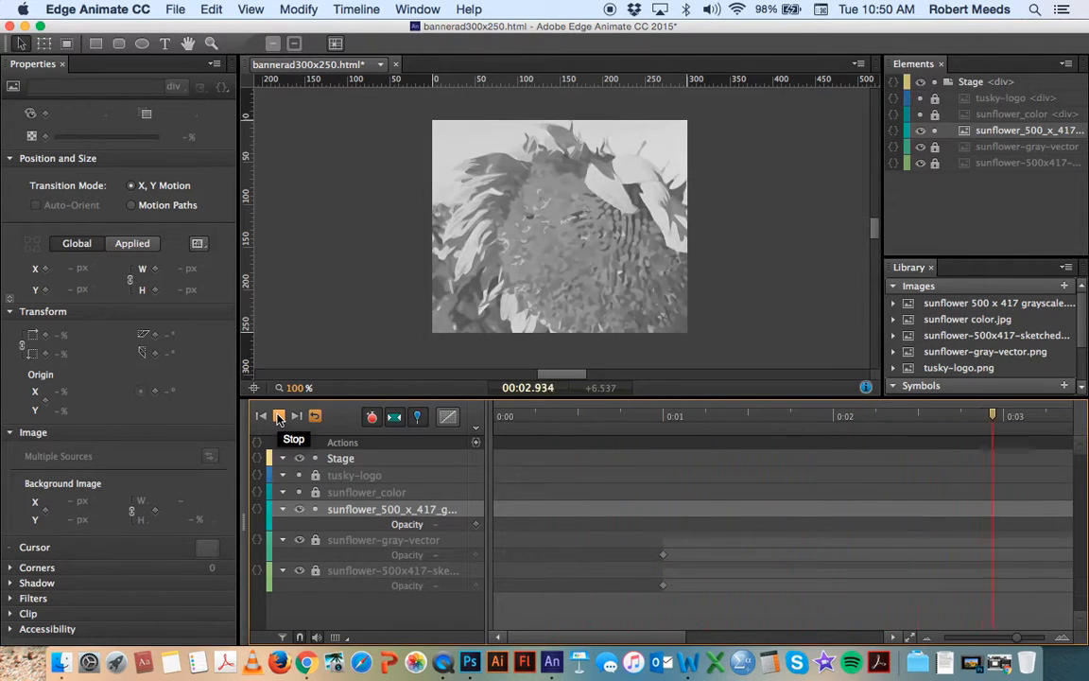
left_click(278, 416)
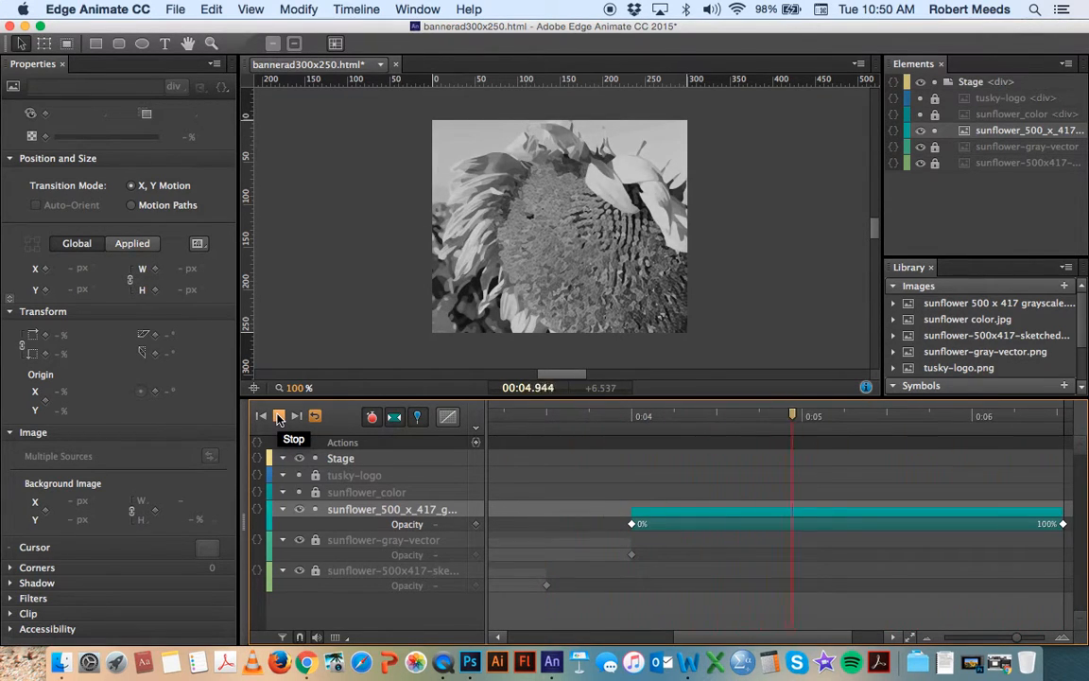
left_click(278, 418)
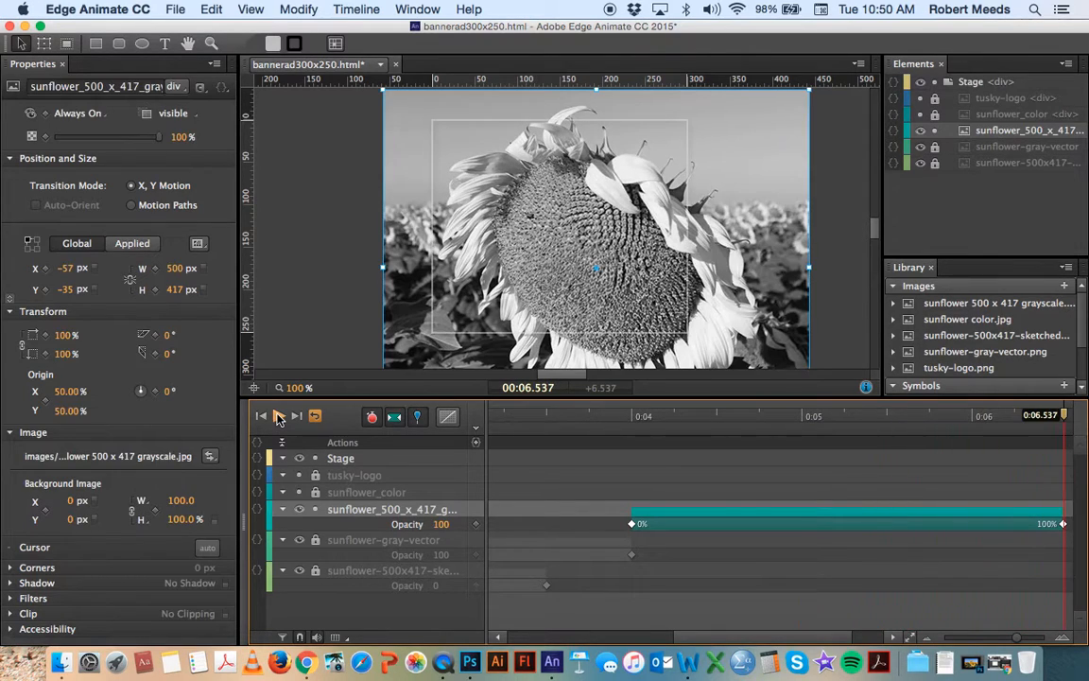
mouse_move(261, 416)
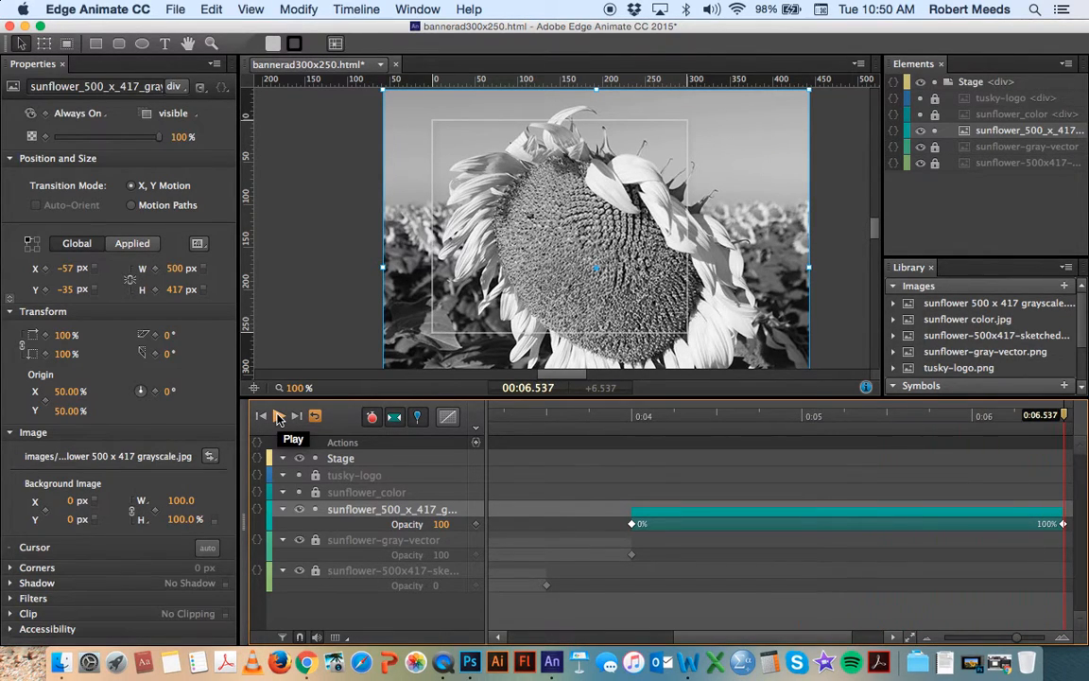